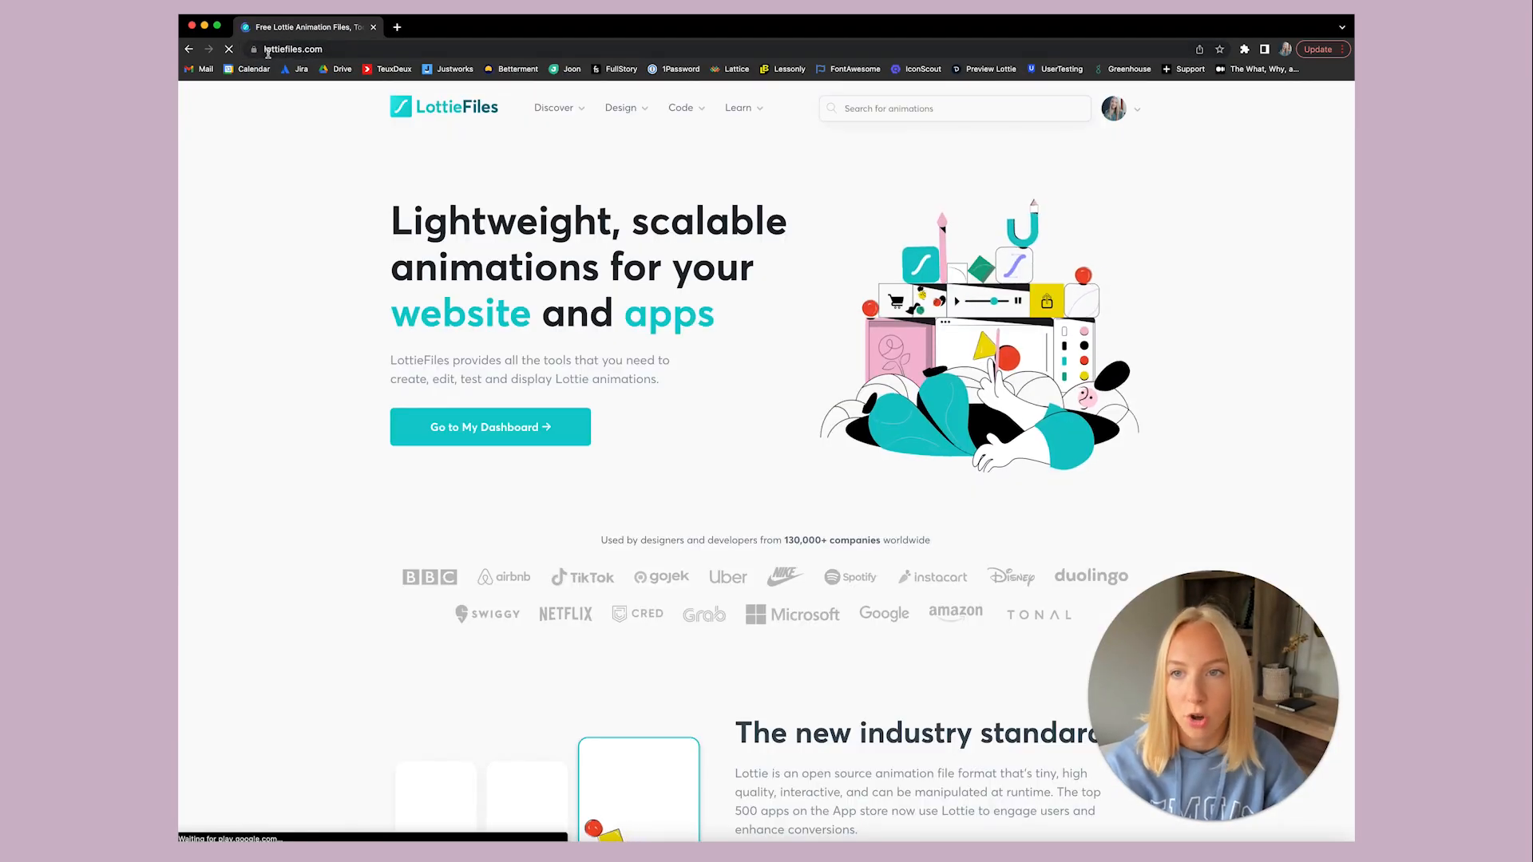
{"action": "mouse_move", "coordinate": [394, 69]}
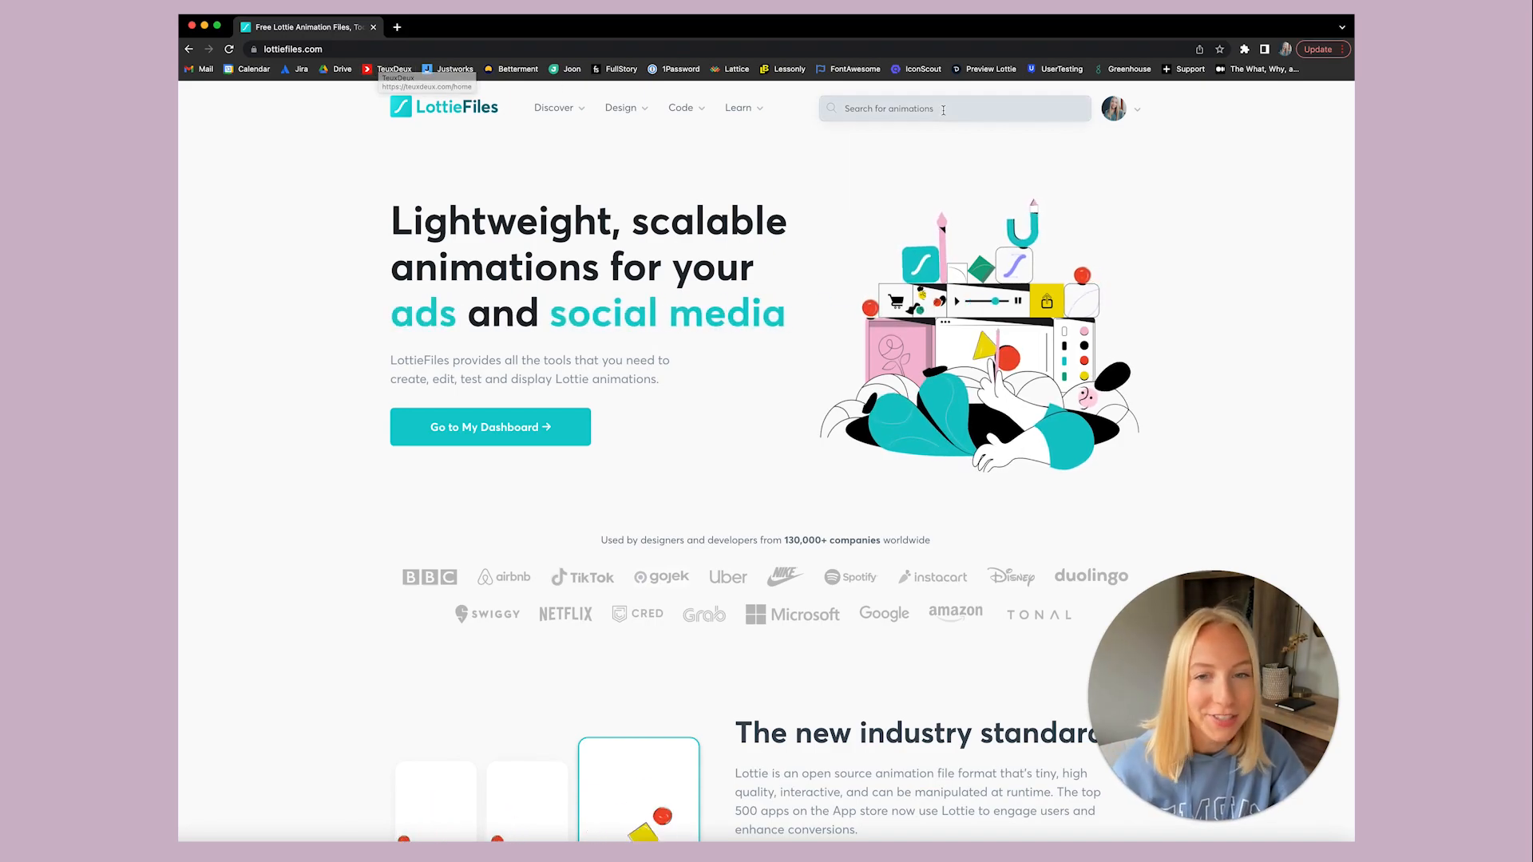
Browse the Featured animations collection from the Discover menu.
{"action": "left_click", "coordinate": [554, 107]}
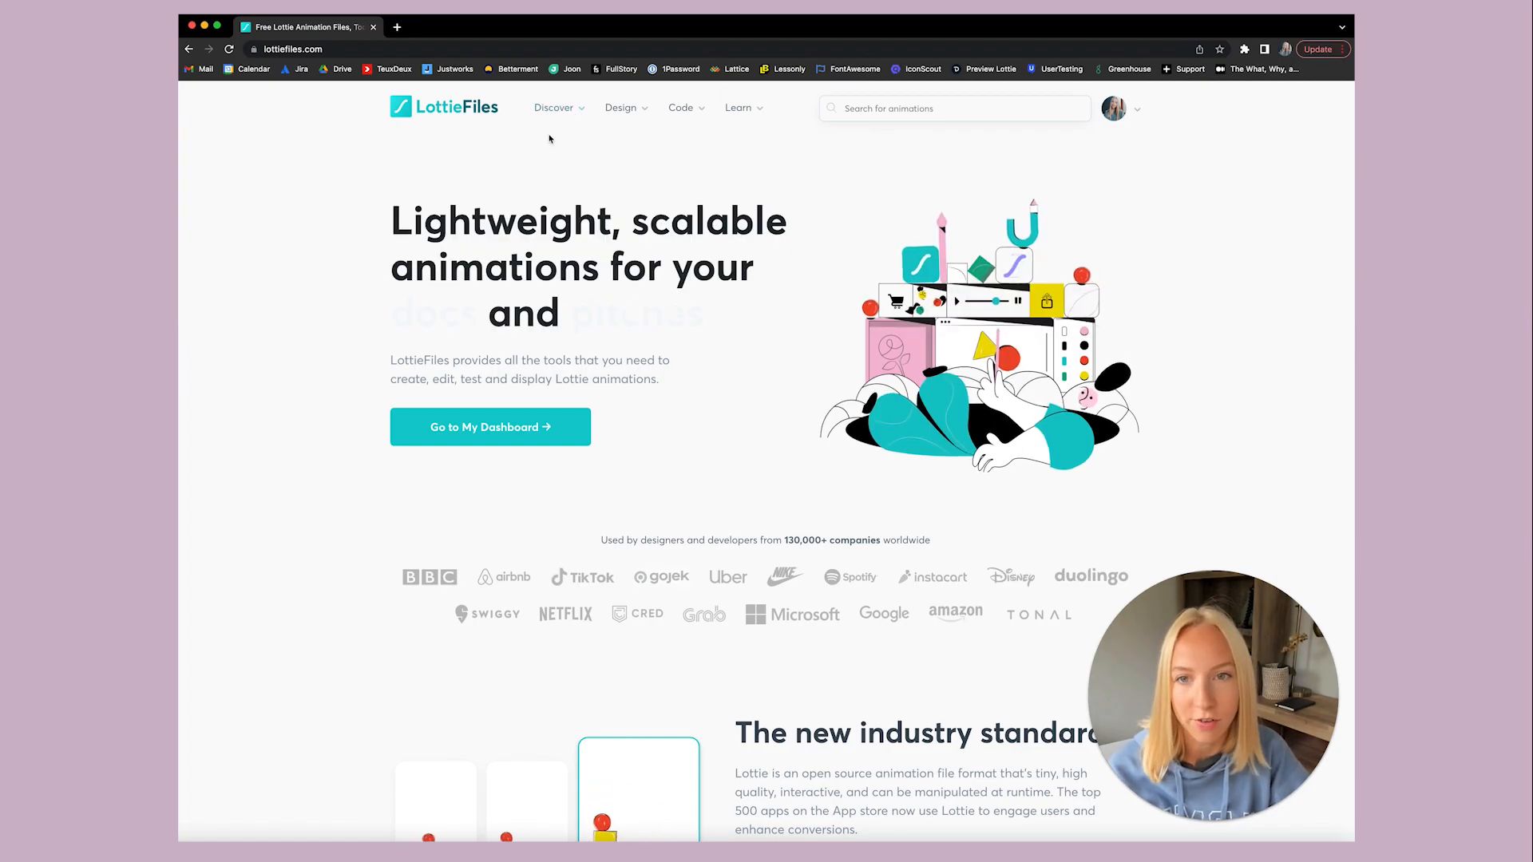
{"action": "left_click", "coordinate": [555, 106]}
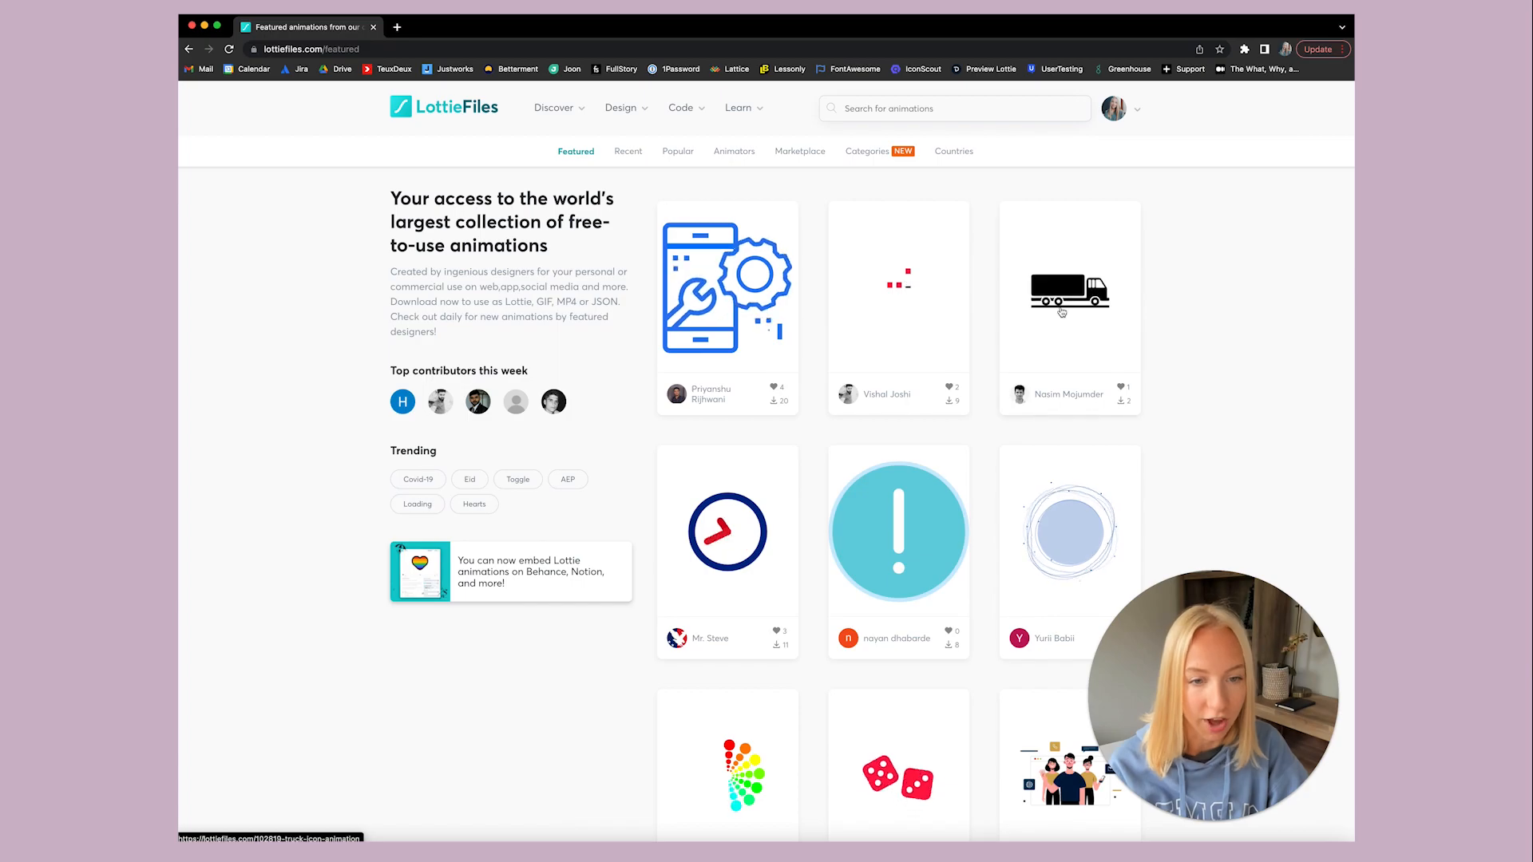
{"action": "scroll", "scroll_direction": "down", "scroll_amount": 3}
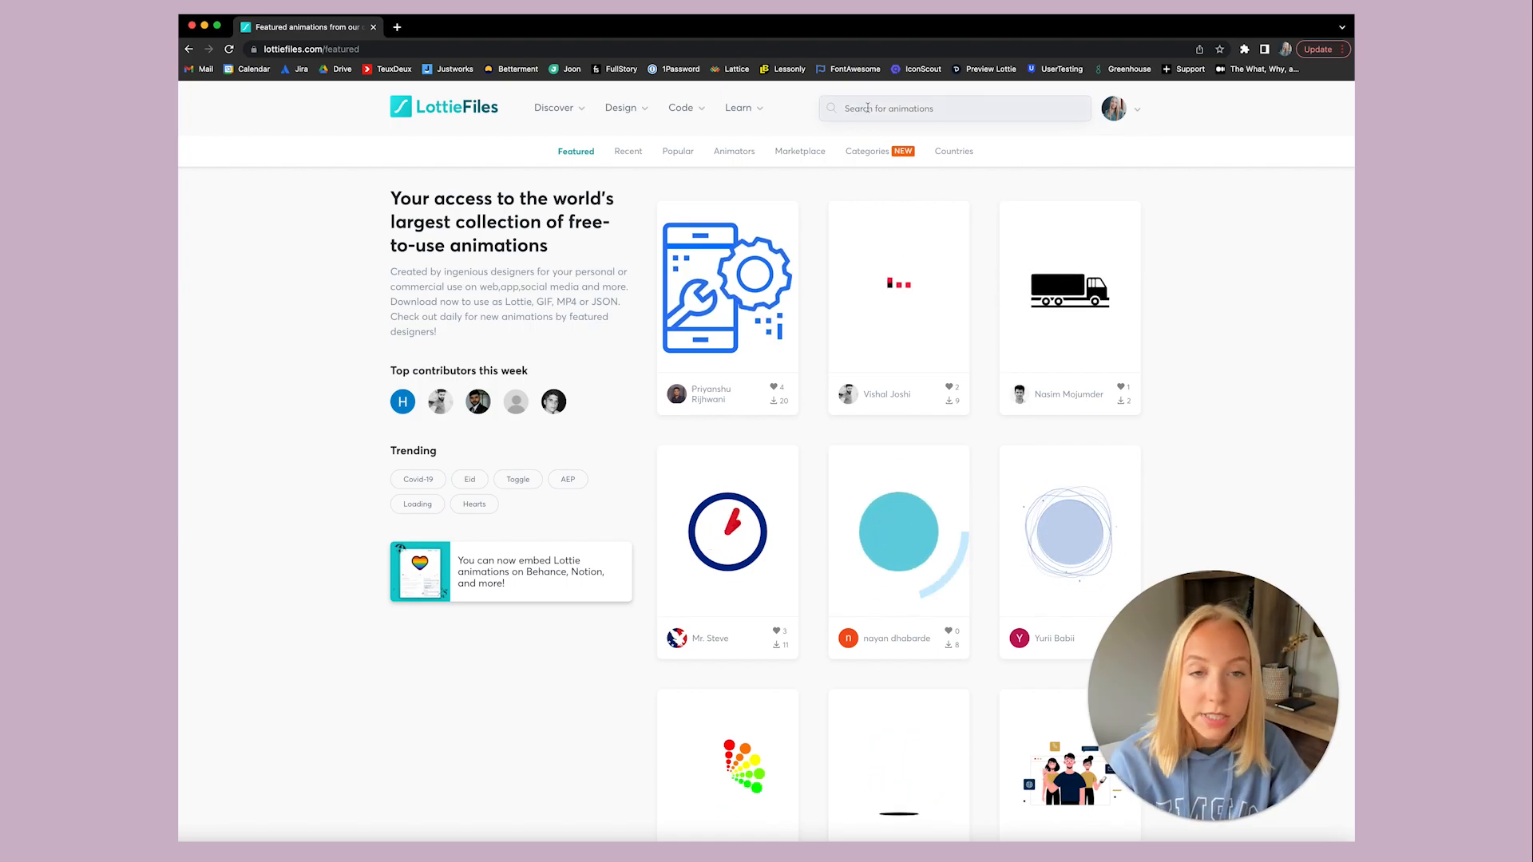
Search LottieFiles for 'loading' animations and scan the first results.
{"action": "type", "text": "load"}
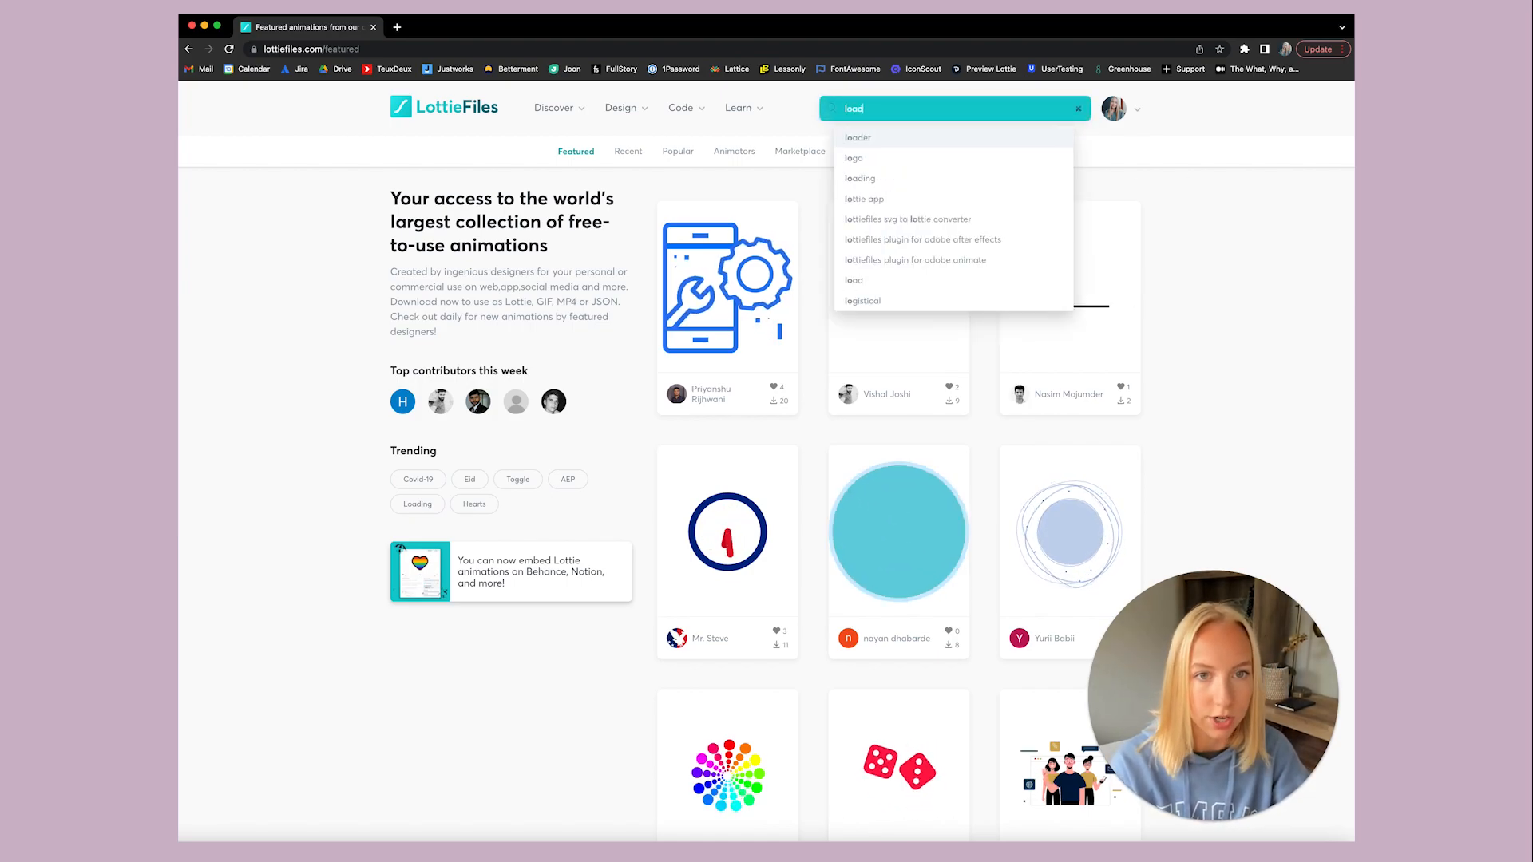
{"action": "left_click", "coordinate": [859, 177]}
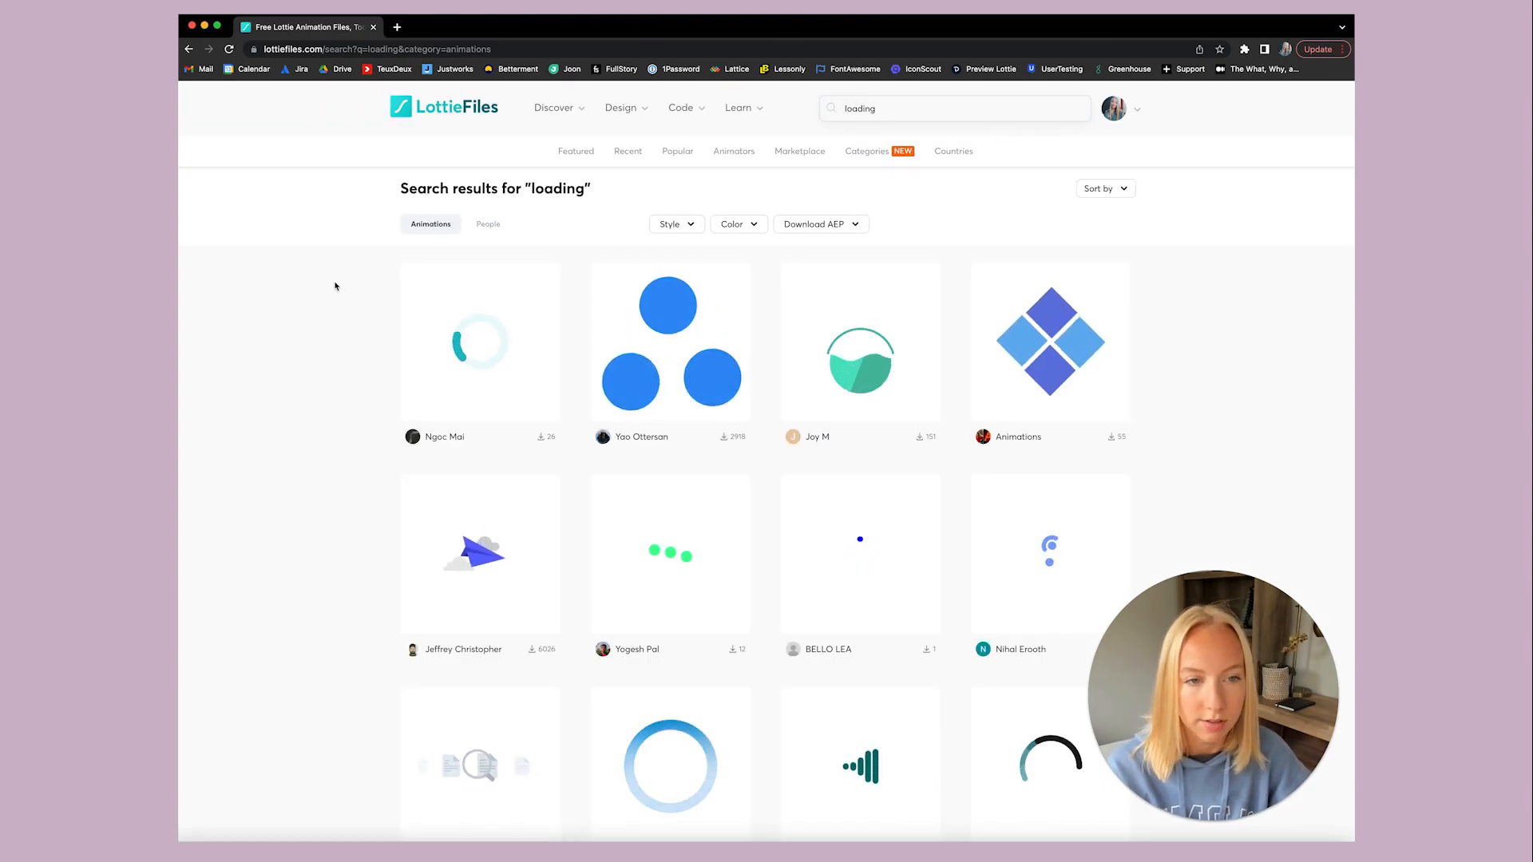
{"action": "scroll", "scroll_direction": "down", "scroll_amount": 3}
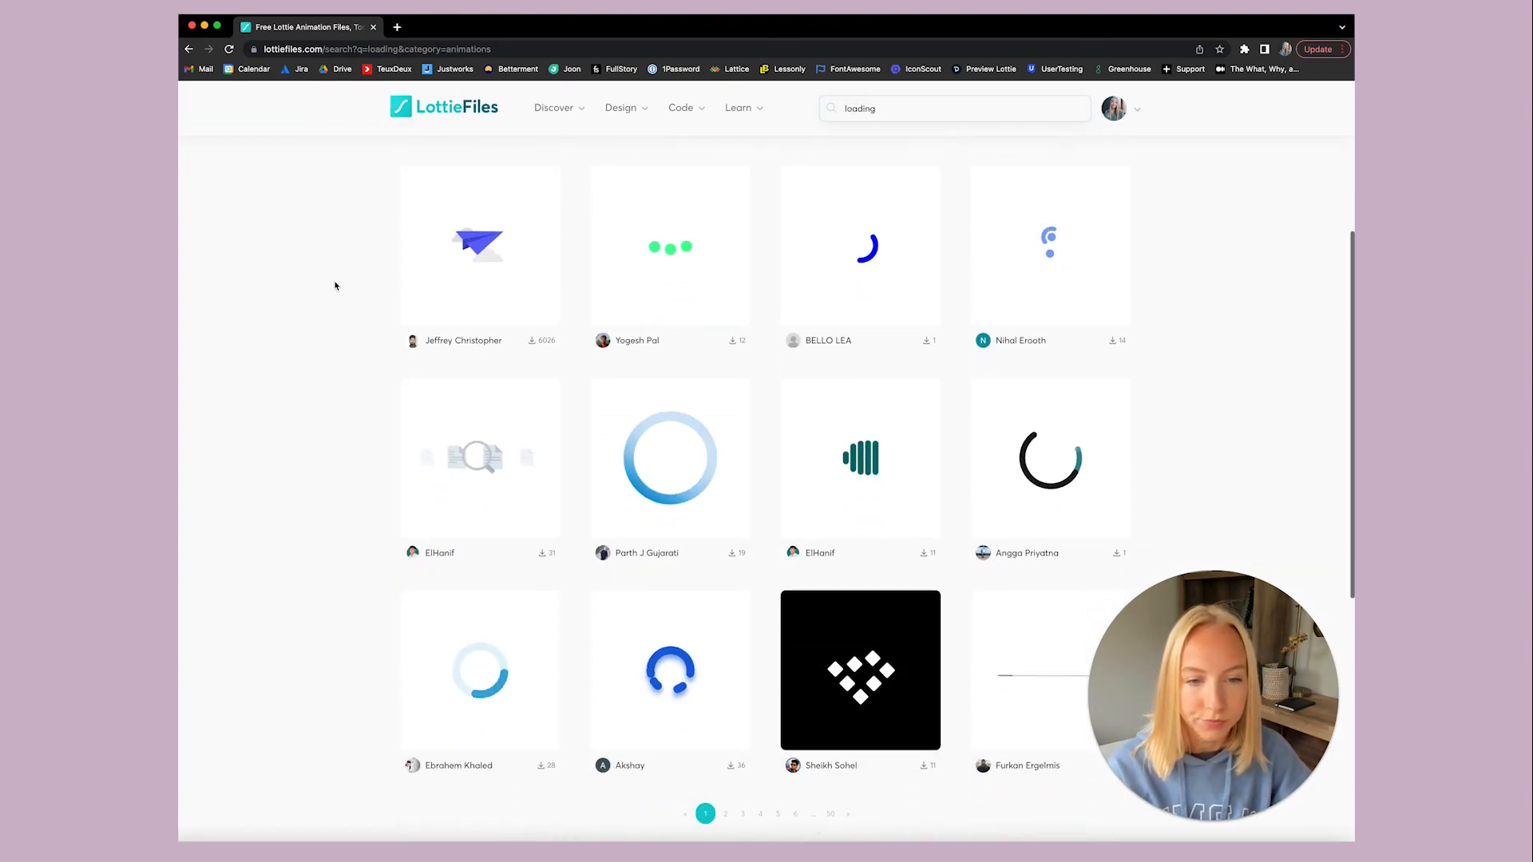
{"action": "scroll", "scroll_direction": "down", "scroll_amount": 3}
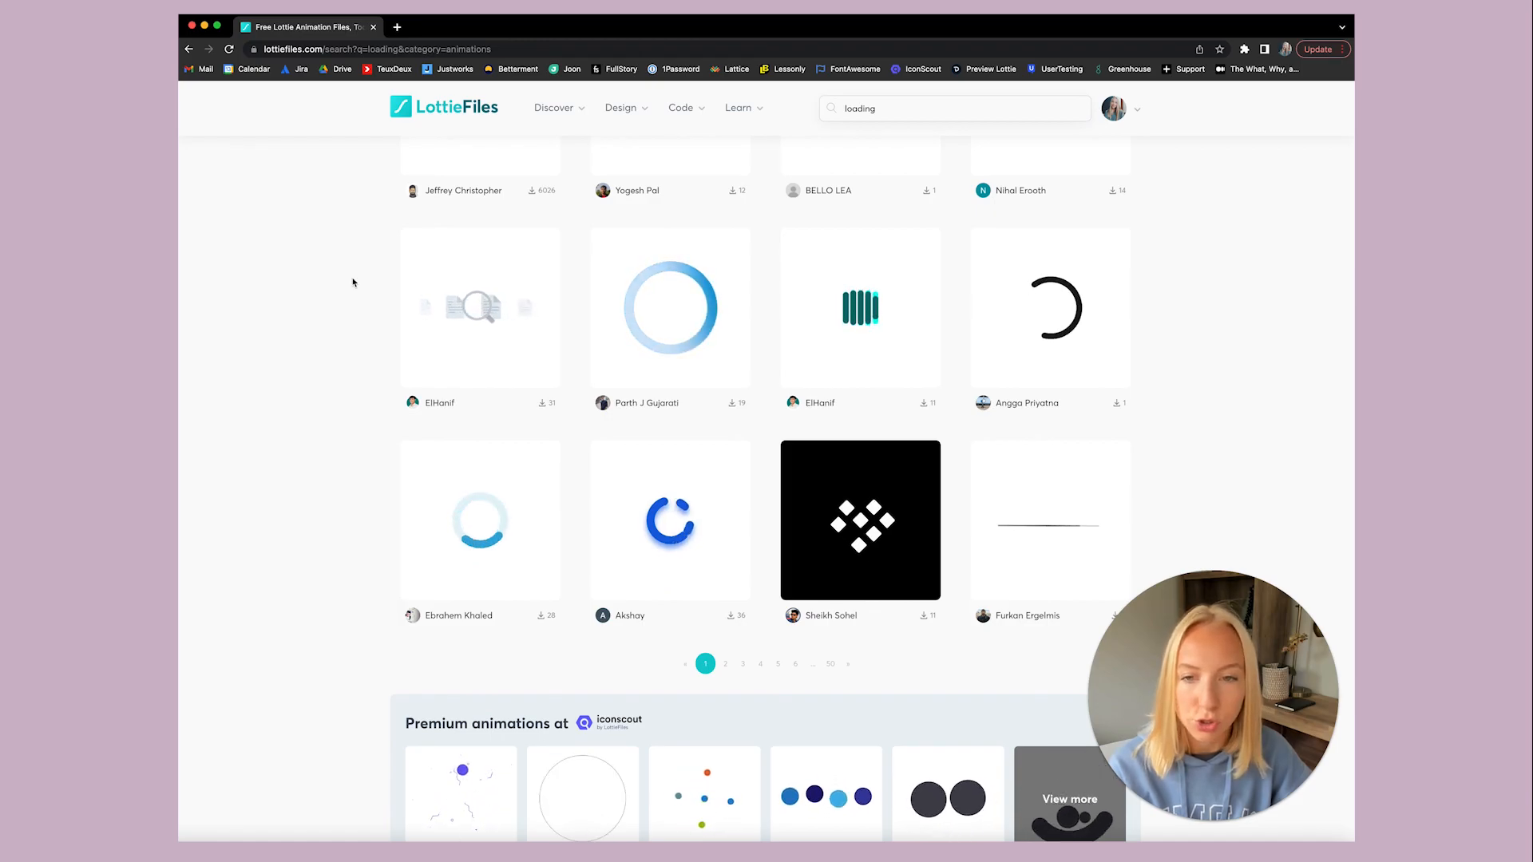
Move to the second page of 'loading' results and look through it.
{"action": "left_click", "coordinate": [725, 664]}
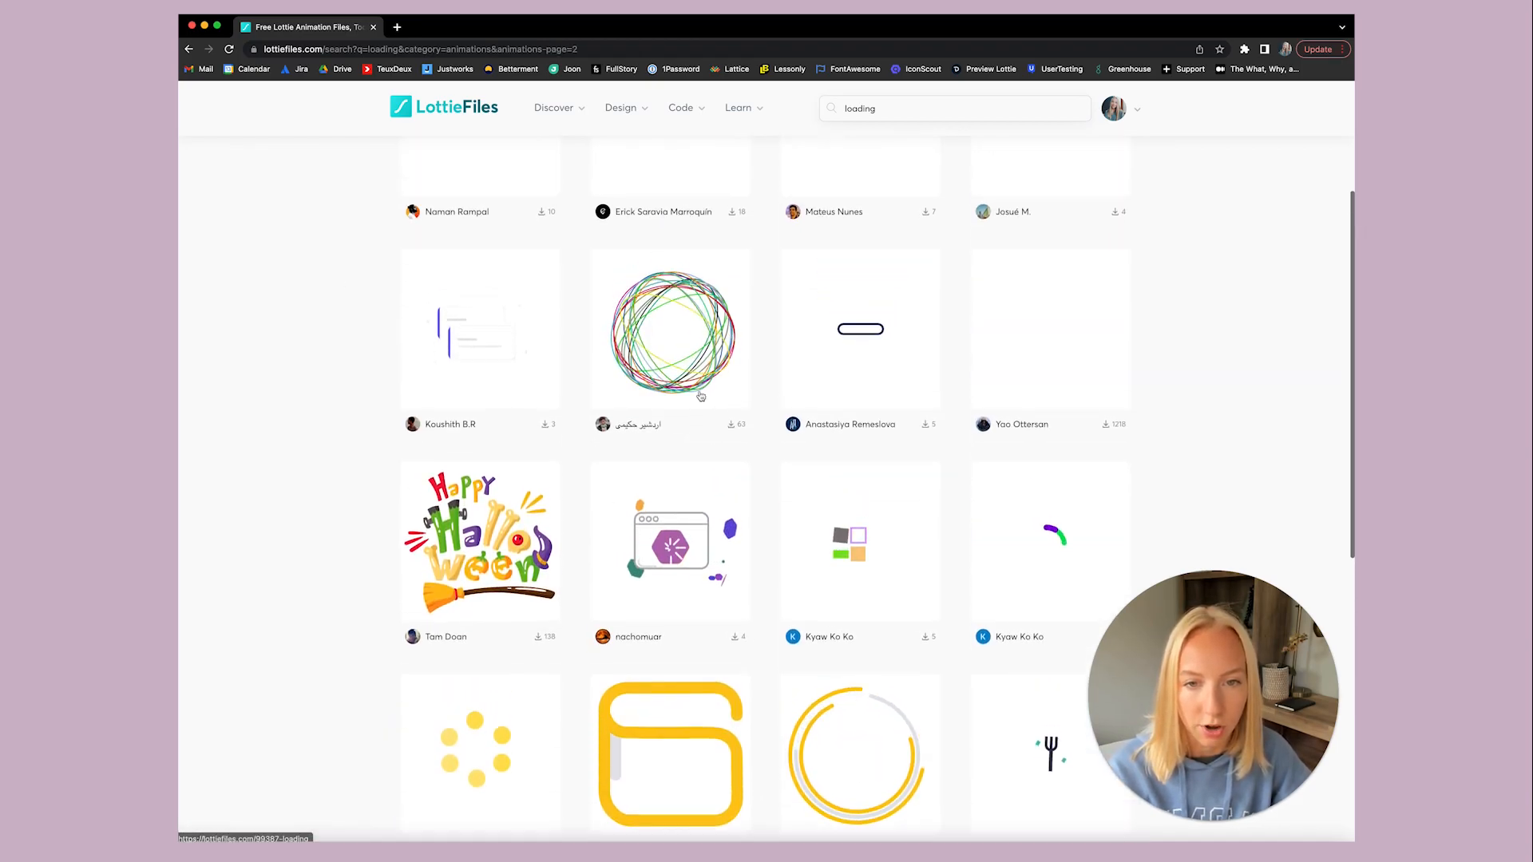
{"action": "scroll", "scroll_direction": "up", "scroll_amount": 3}
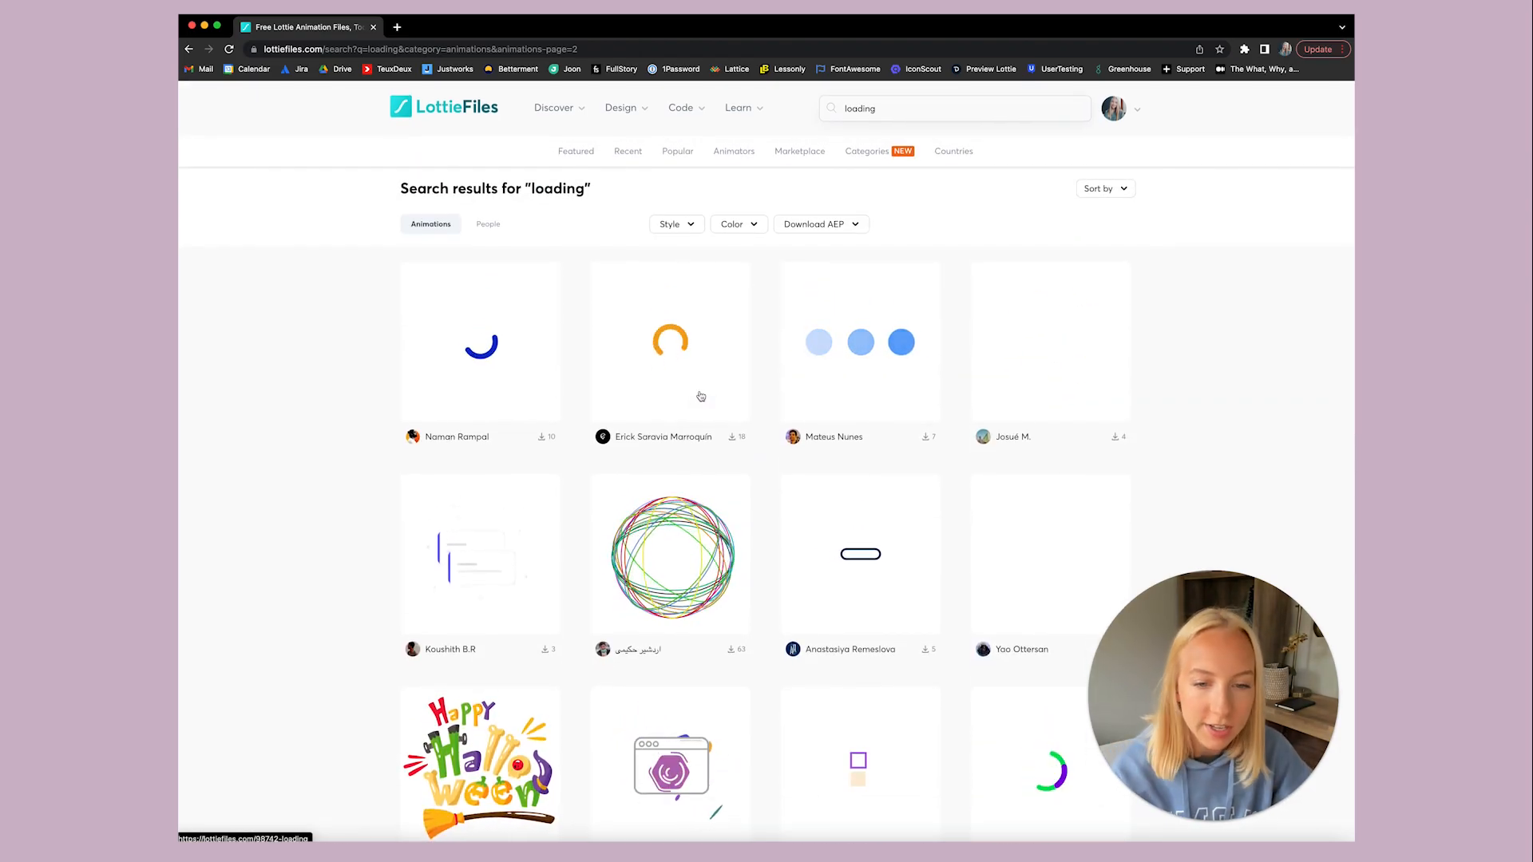
{"action": "scroll", "scroll_direction": "down", "scroll_amount": 3}
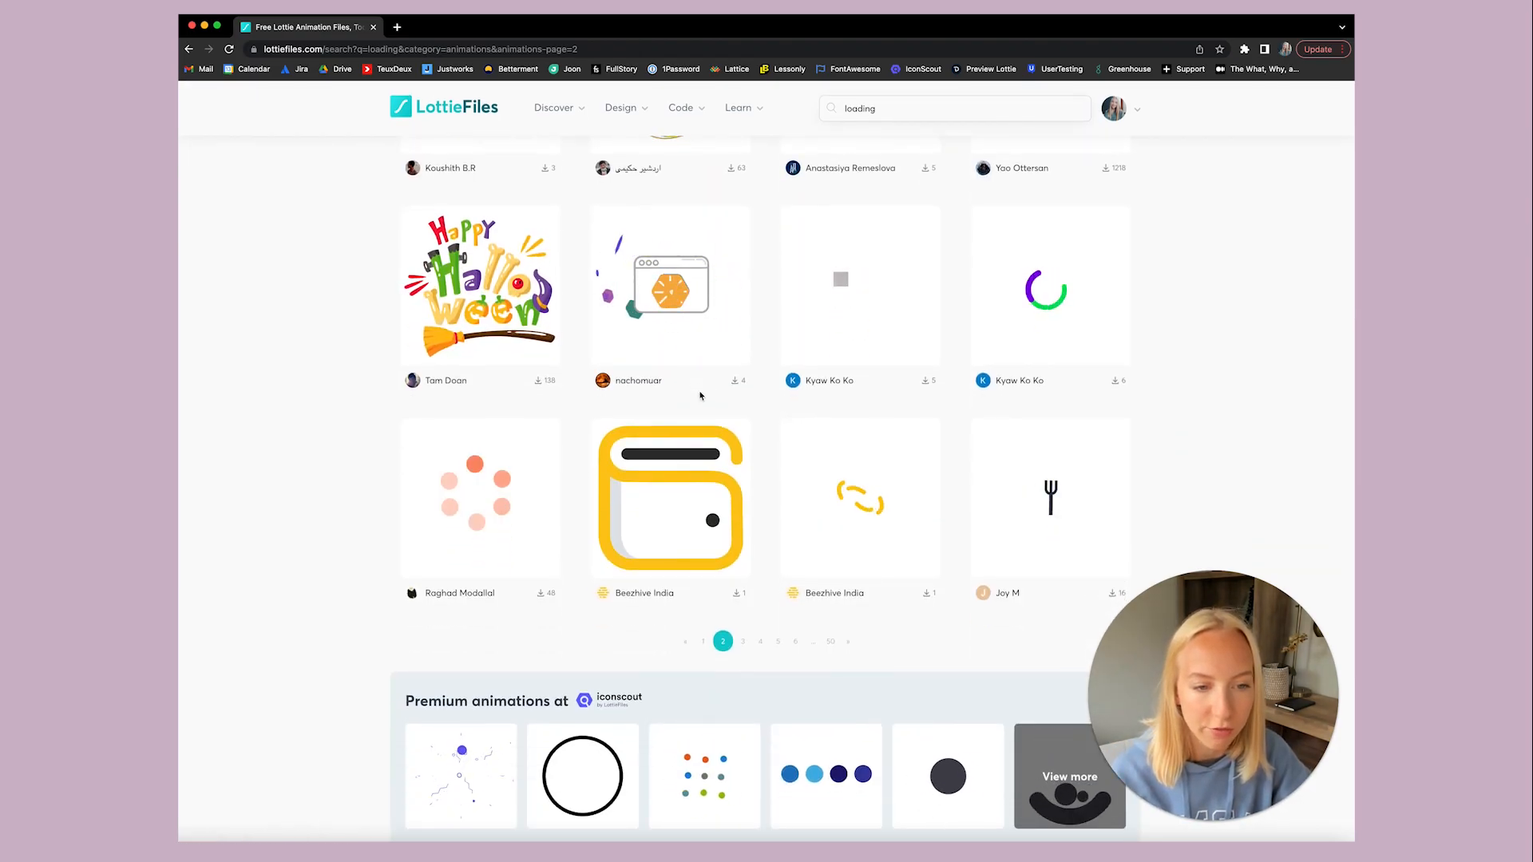
{"action": "scroll", "scroll_direction": "down", "scroll_amount": 3}
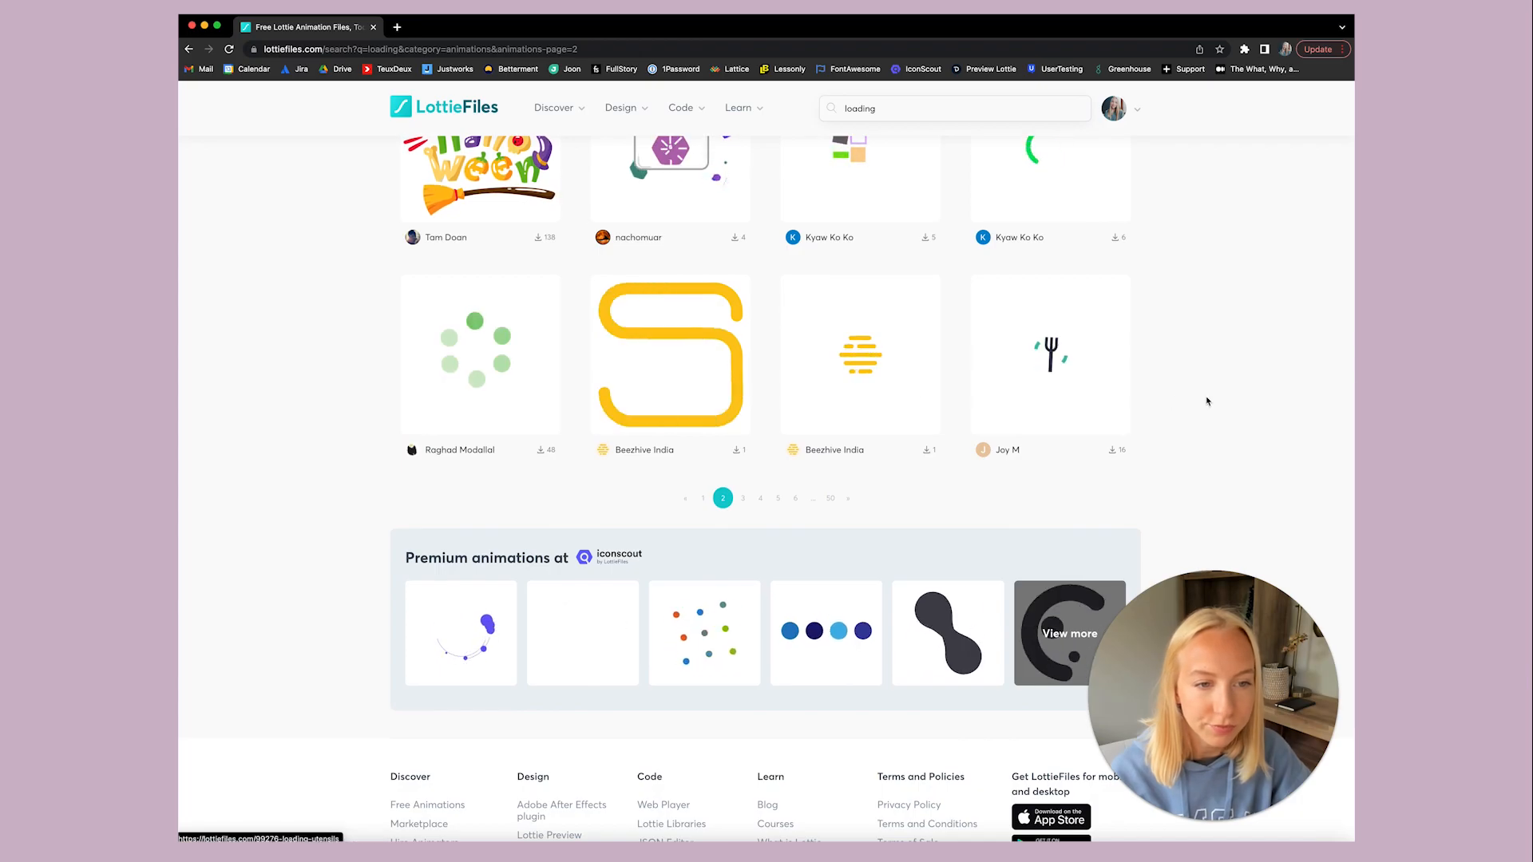
View the Loading utensils animation at 1.5x speed and send it to Edit Layer Colors.
{"action": "left_click", "coordinate": [1051, 354]}
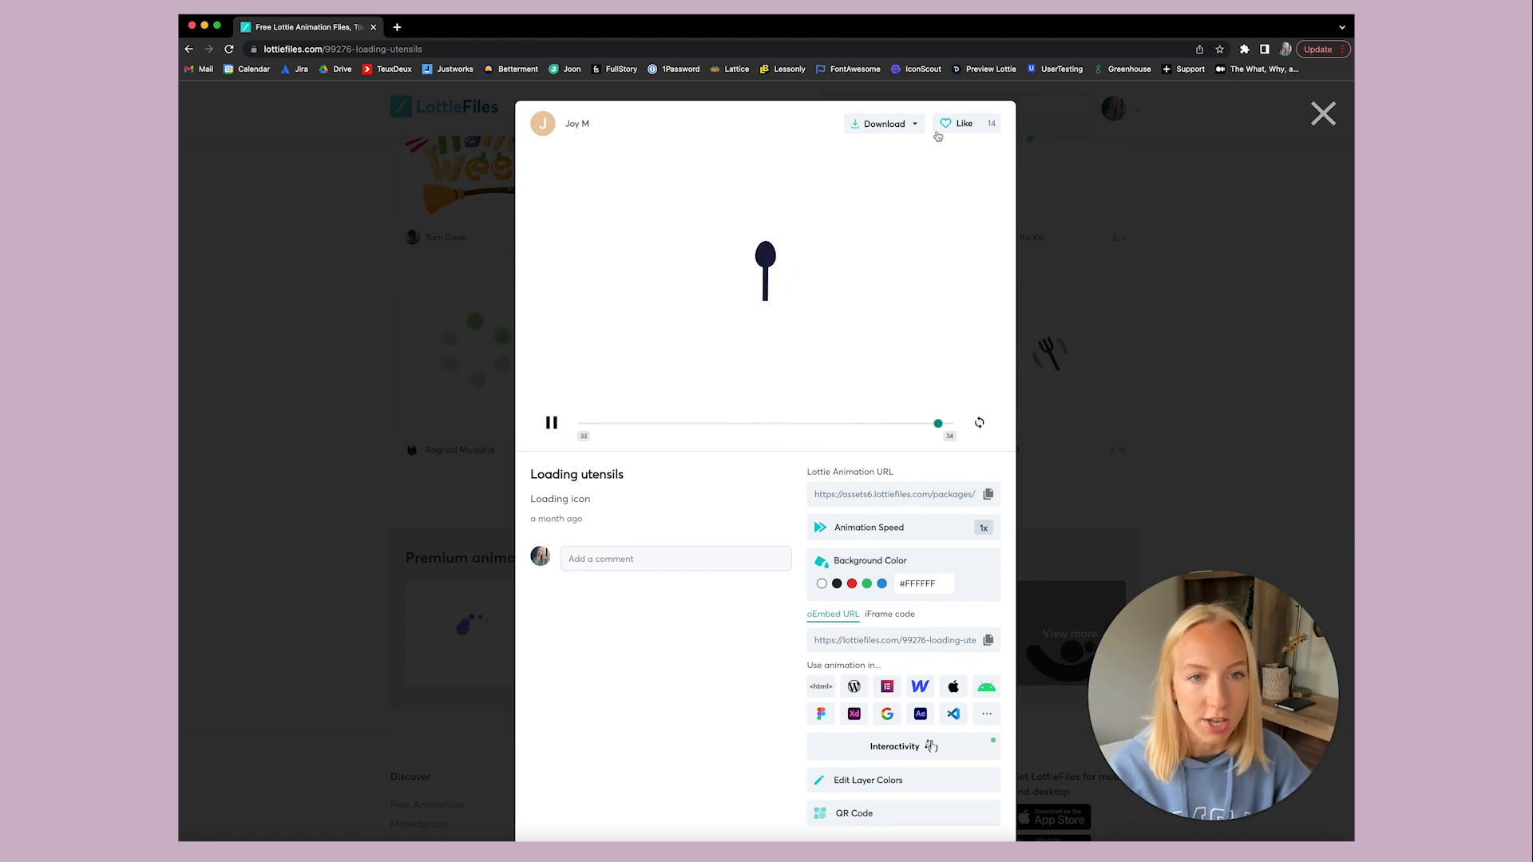
{"action": "left_click", "coordinate": [883, 122]}
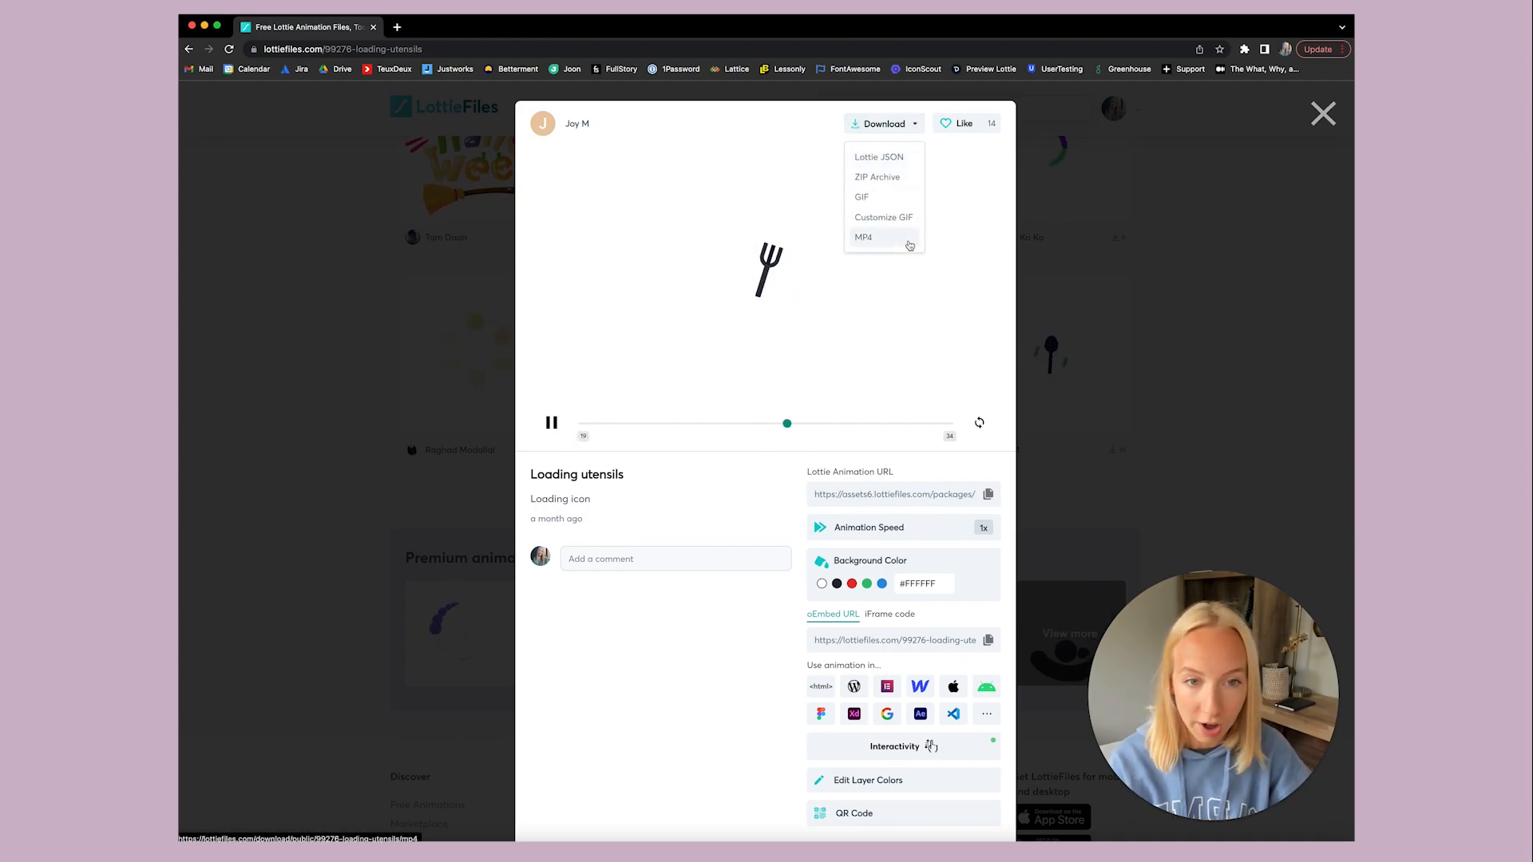
{"action": "mouse_move", "coordinate": [861, 196]}
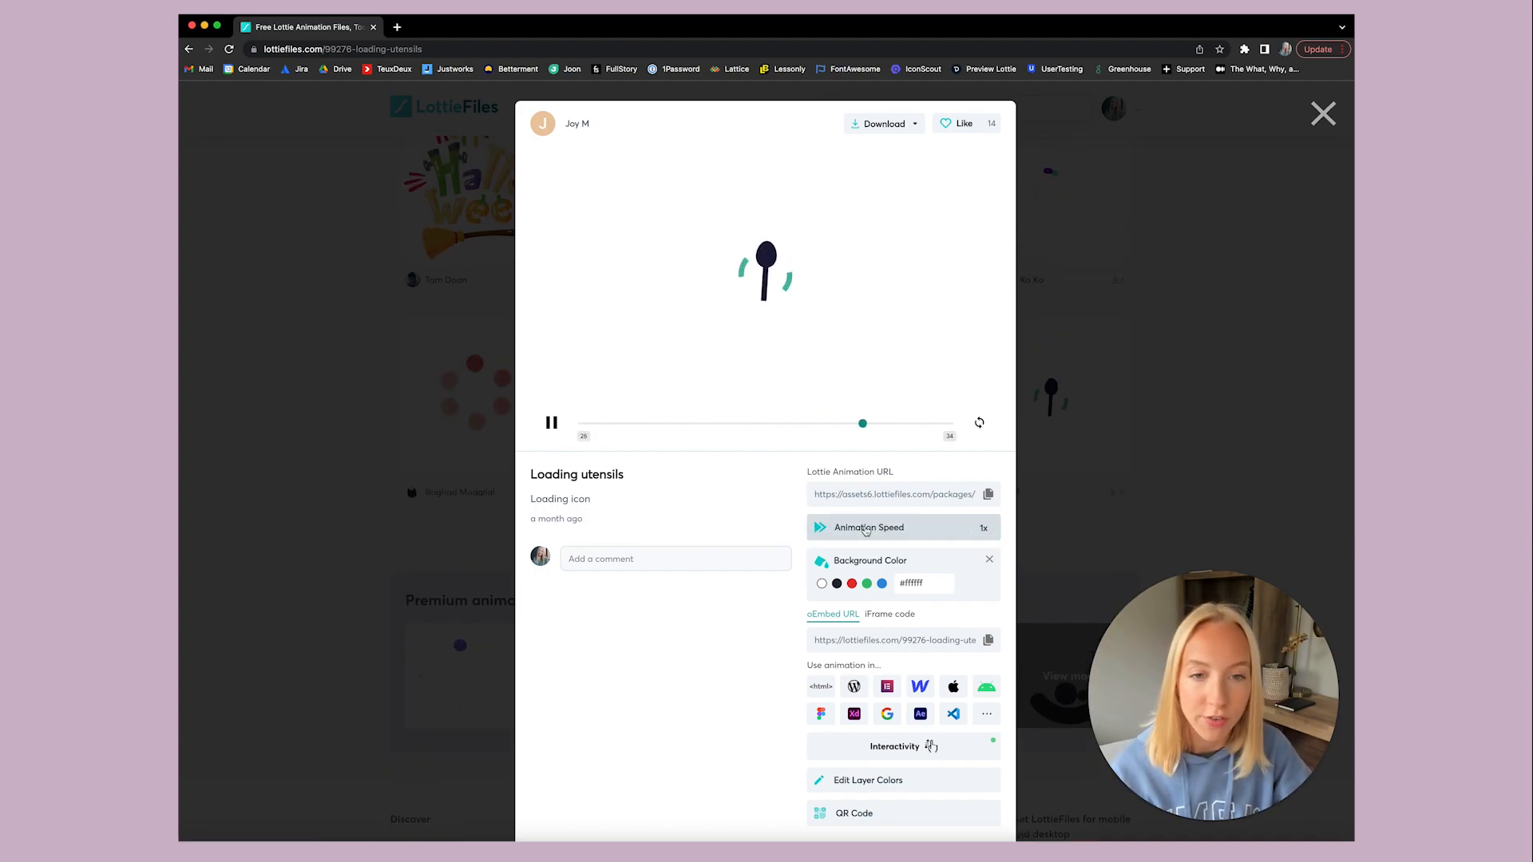
{"action": "left_click", "coordinate": [982, 526]}
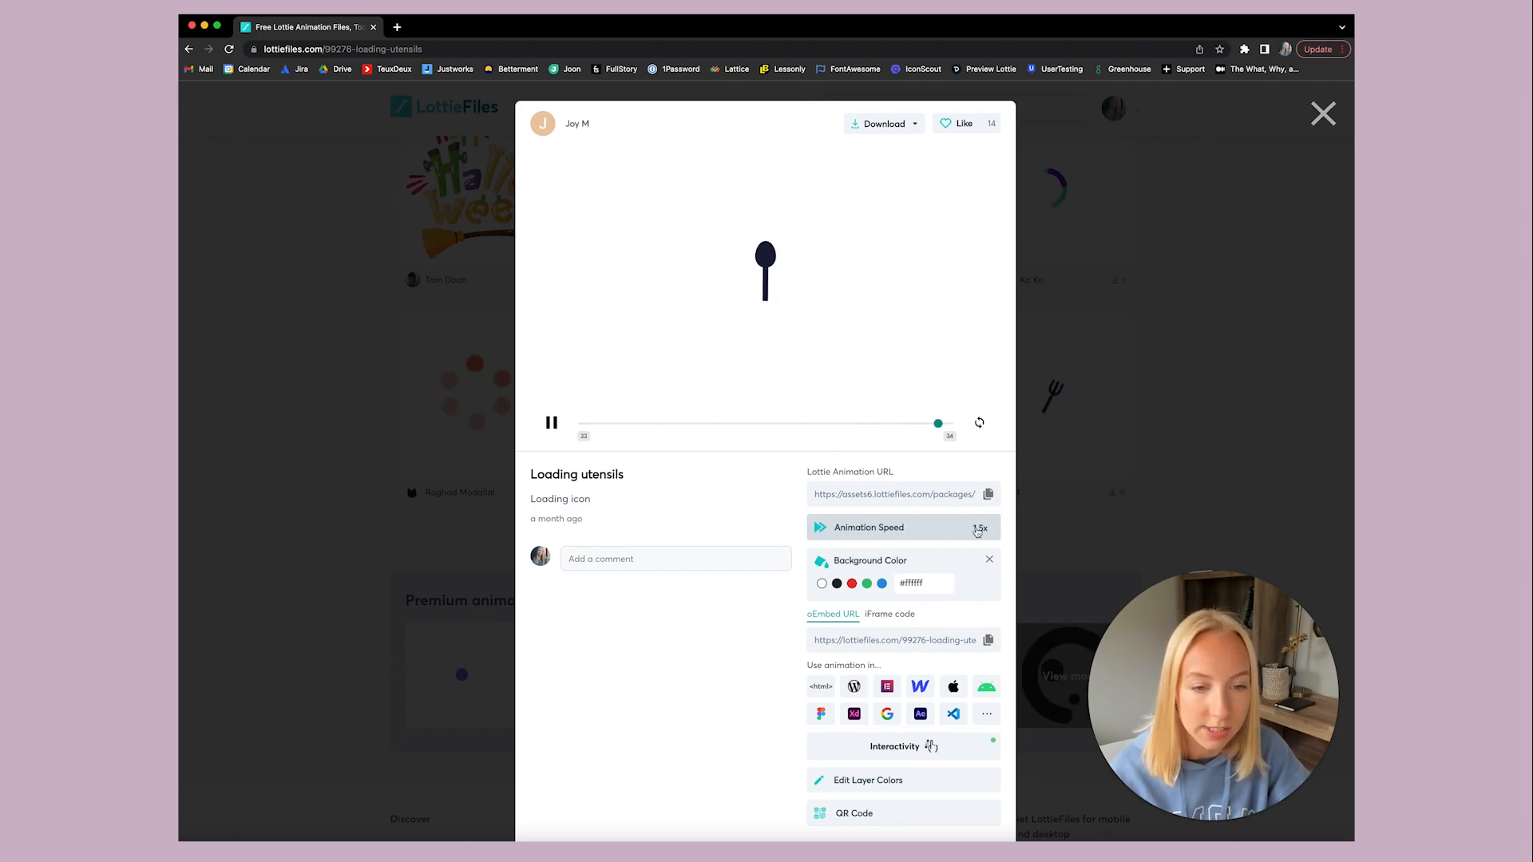
{"action": "left_click", "coordinate": [982, 528]}
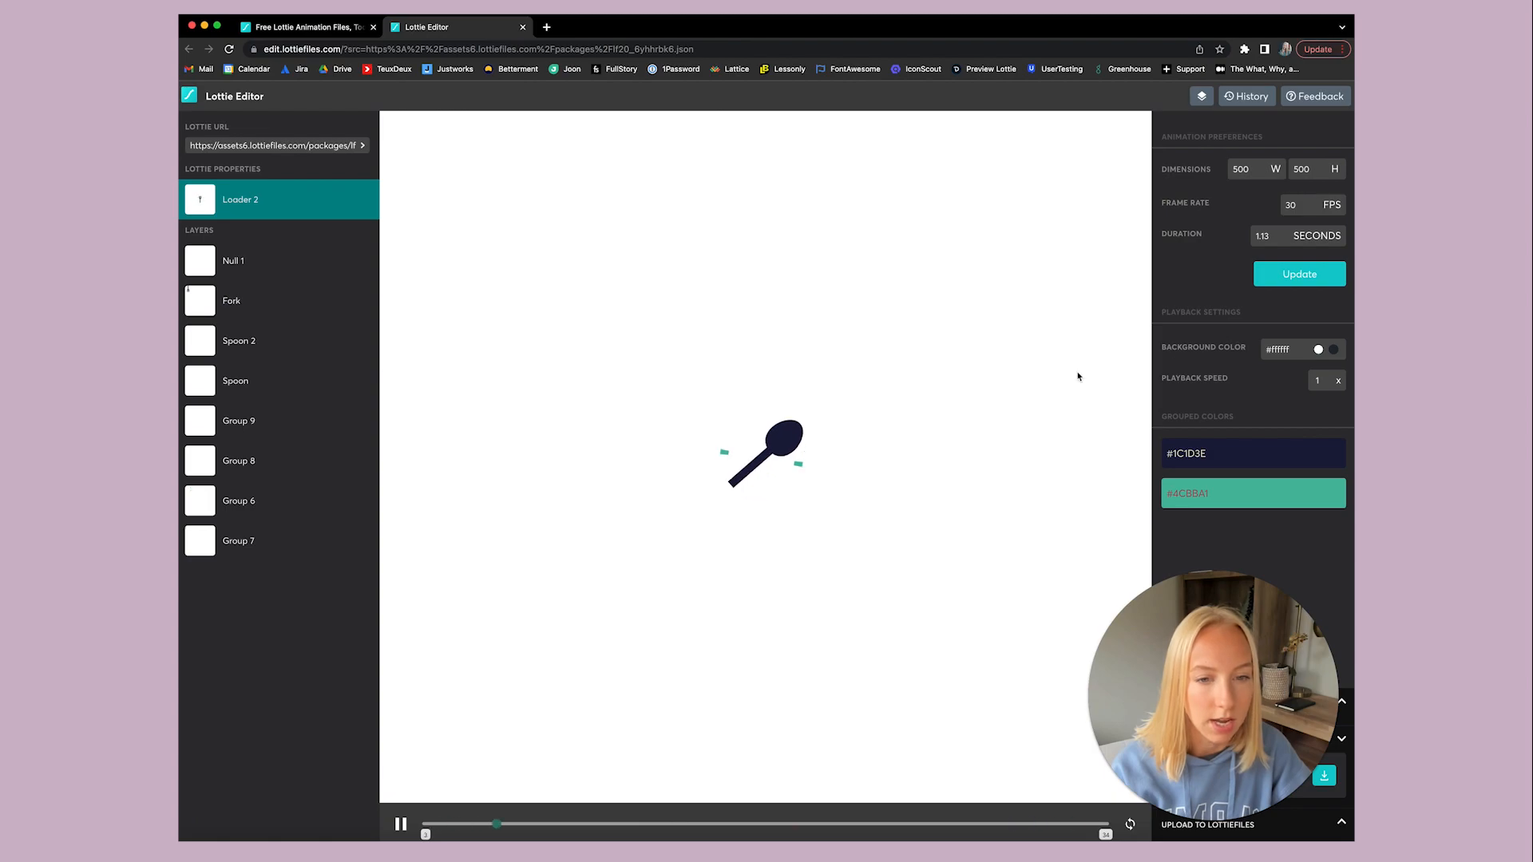
Recolour the #1C1D3E navy swatch to #000000 and the #4CB0A1 green swatch to #9013FE.
{"action": "left_click", "coordinate": [1252, 452]}
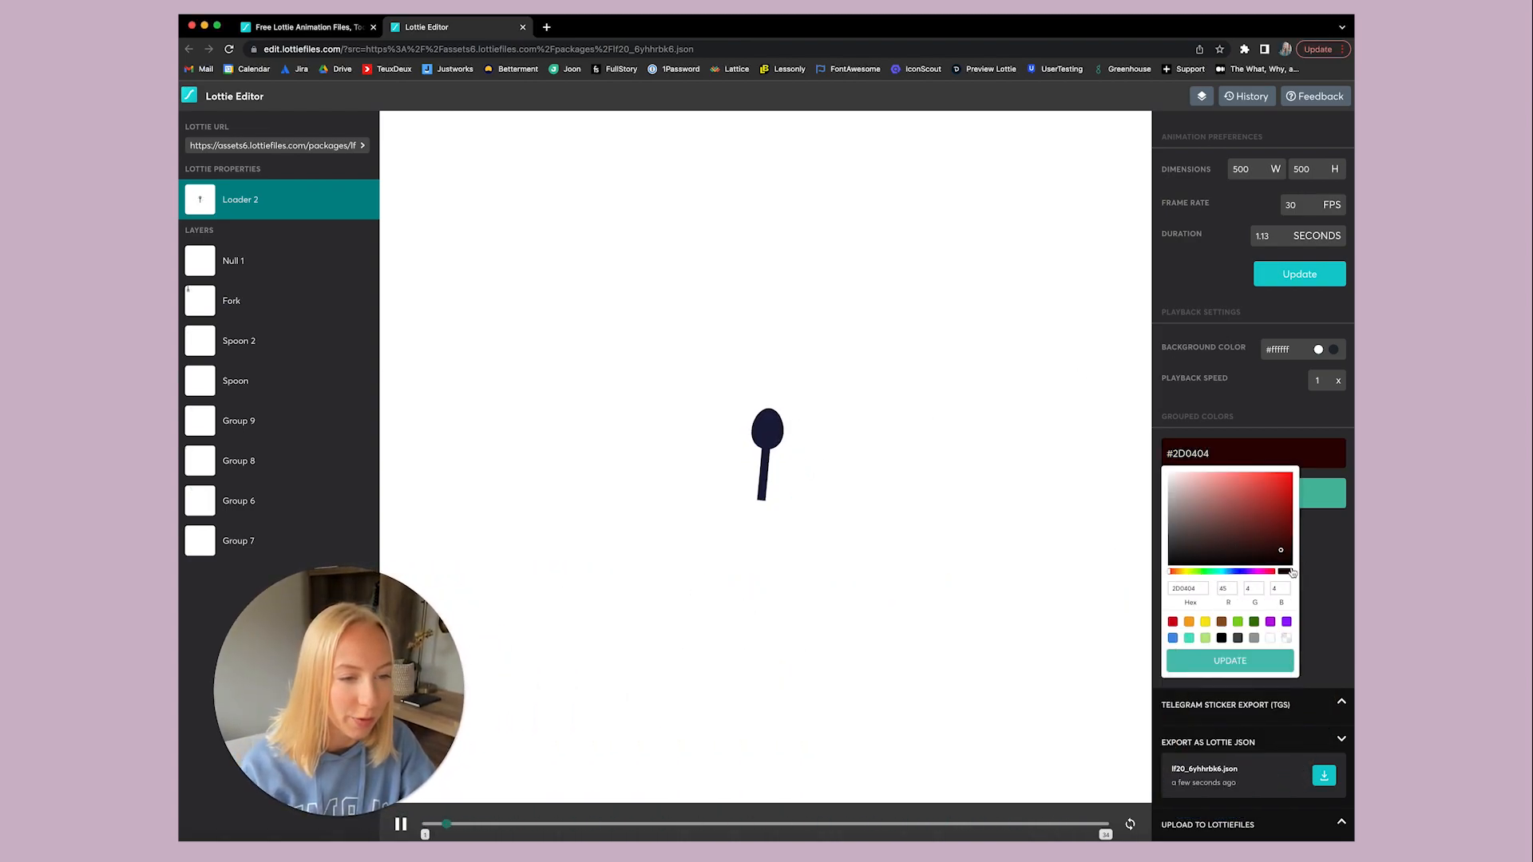
{"action": "left_click", "coordinate": [1230, 661]}
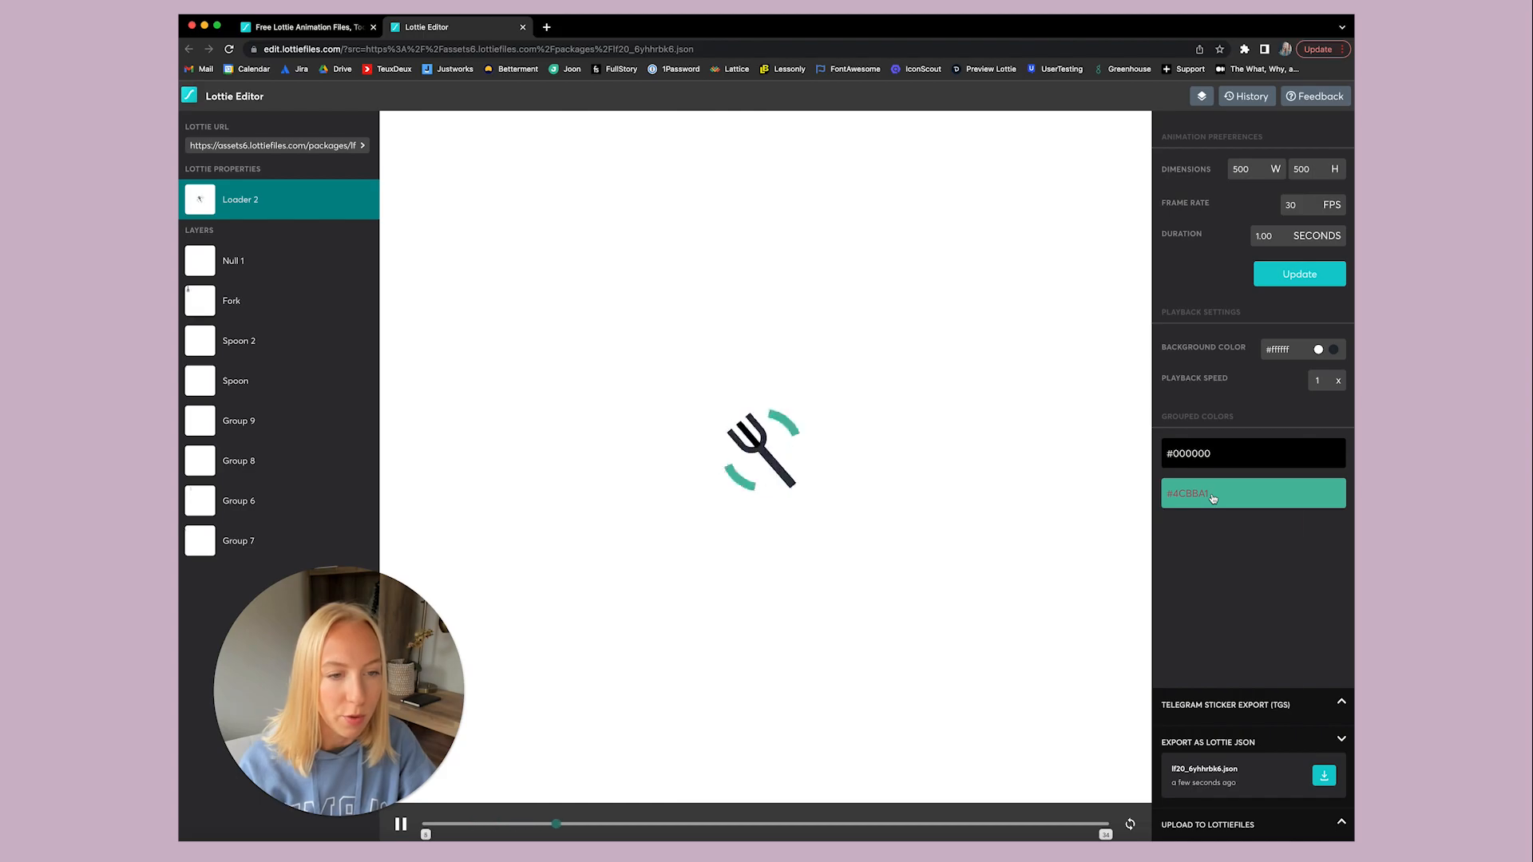
{"action": "left_click", "coordinate": [1252, 494]}
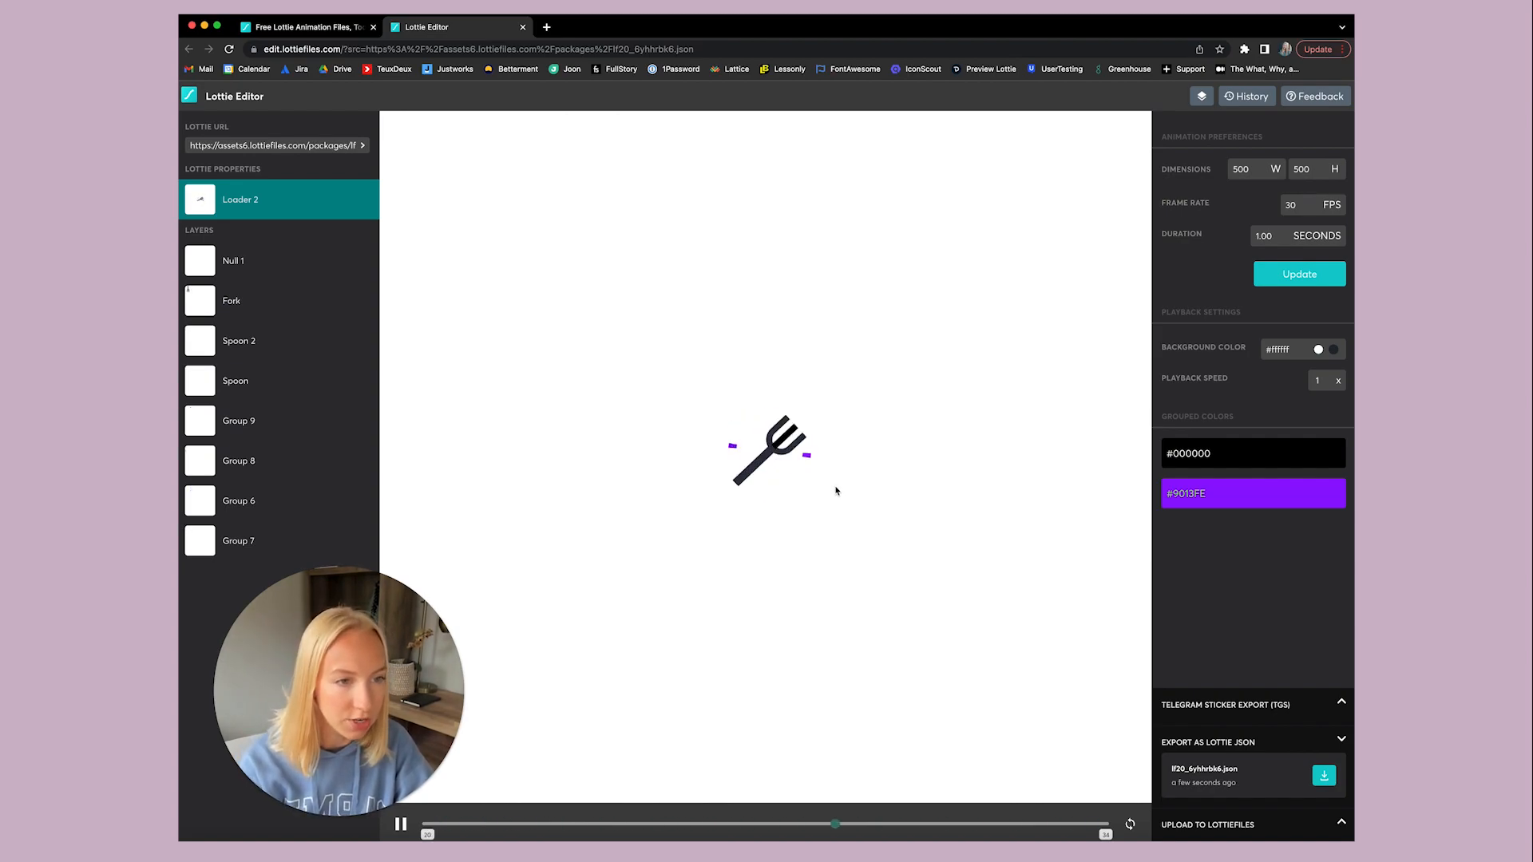
{"action": "mouse_move", "coordinate": [1293, 402]}
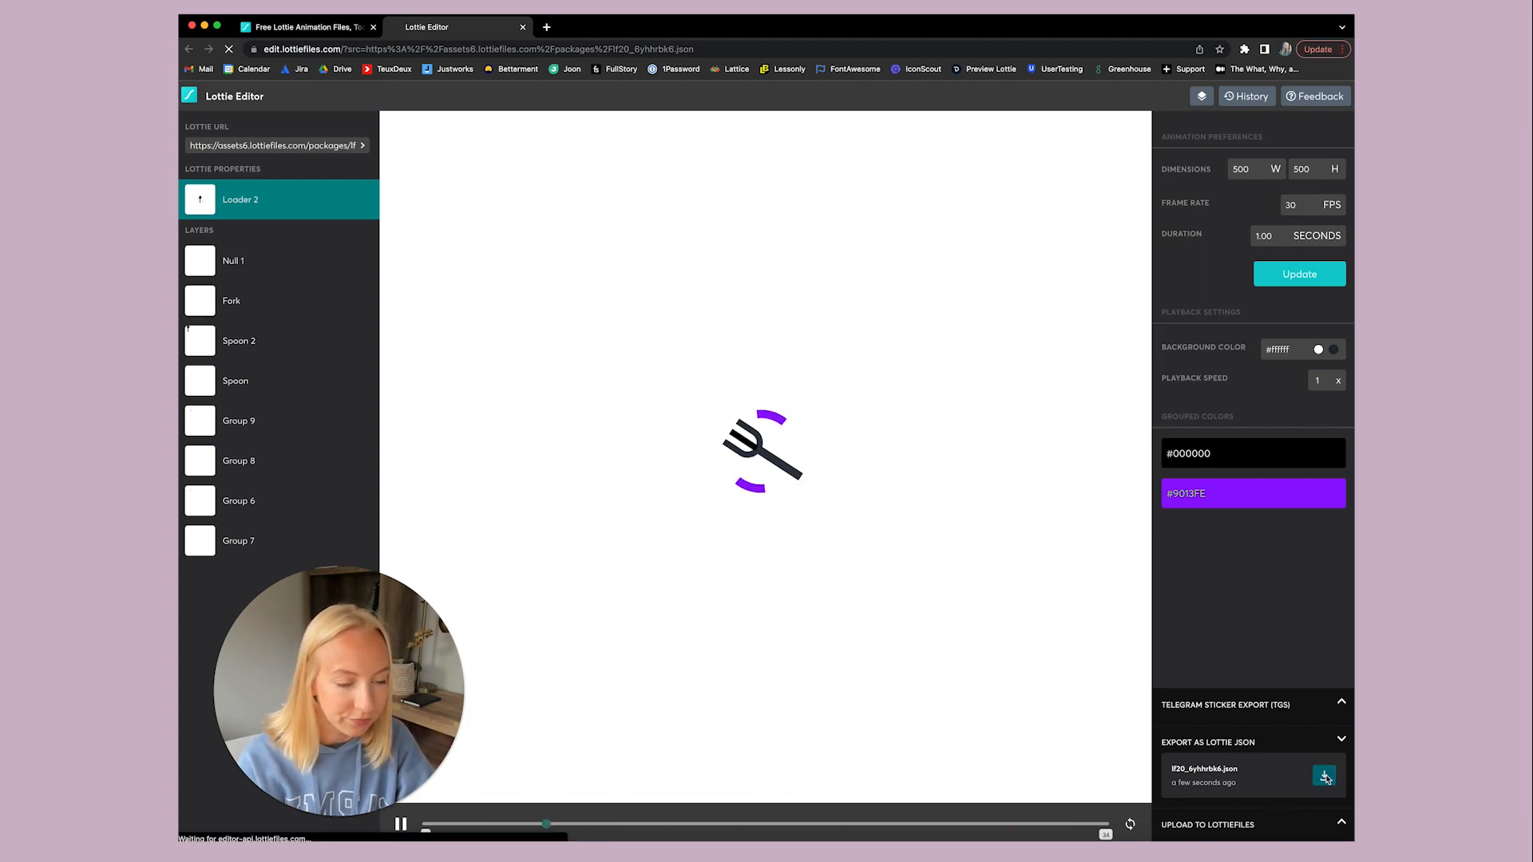
Export the recoloured loader as Lottie JSON and expand Upload to LottieFiles.
{"action": "left_click", "coordinate": [1325, 777]}
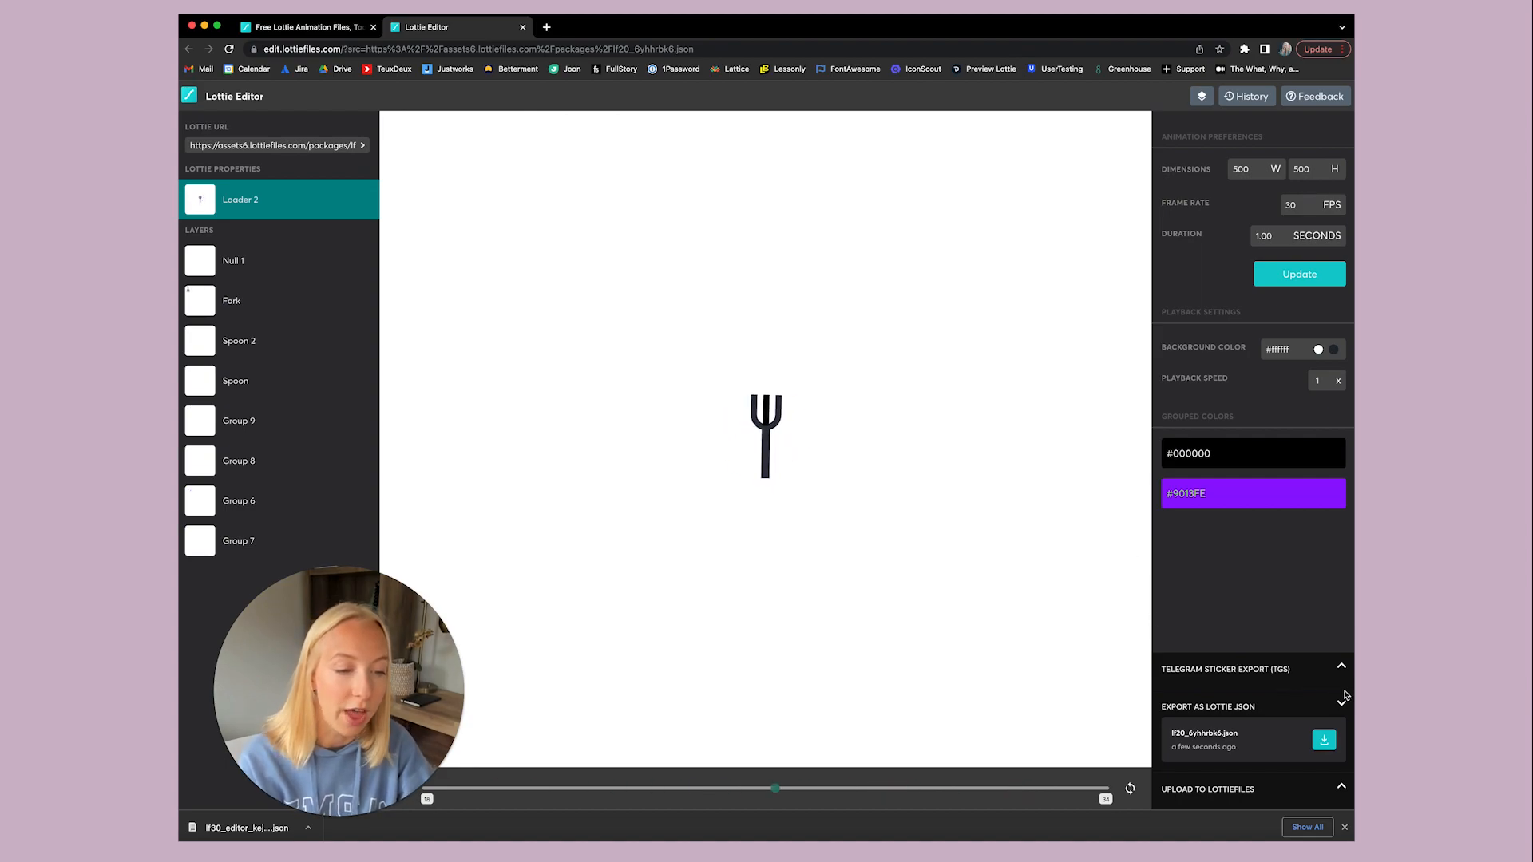
{"action": "left_click", "coordinate": [1341, 665]}
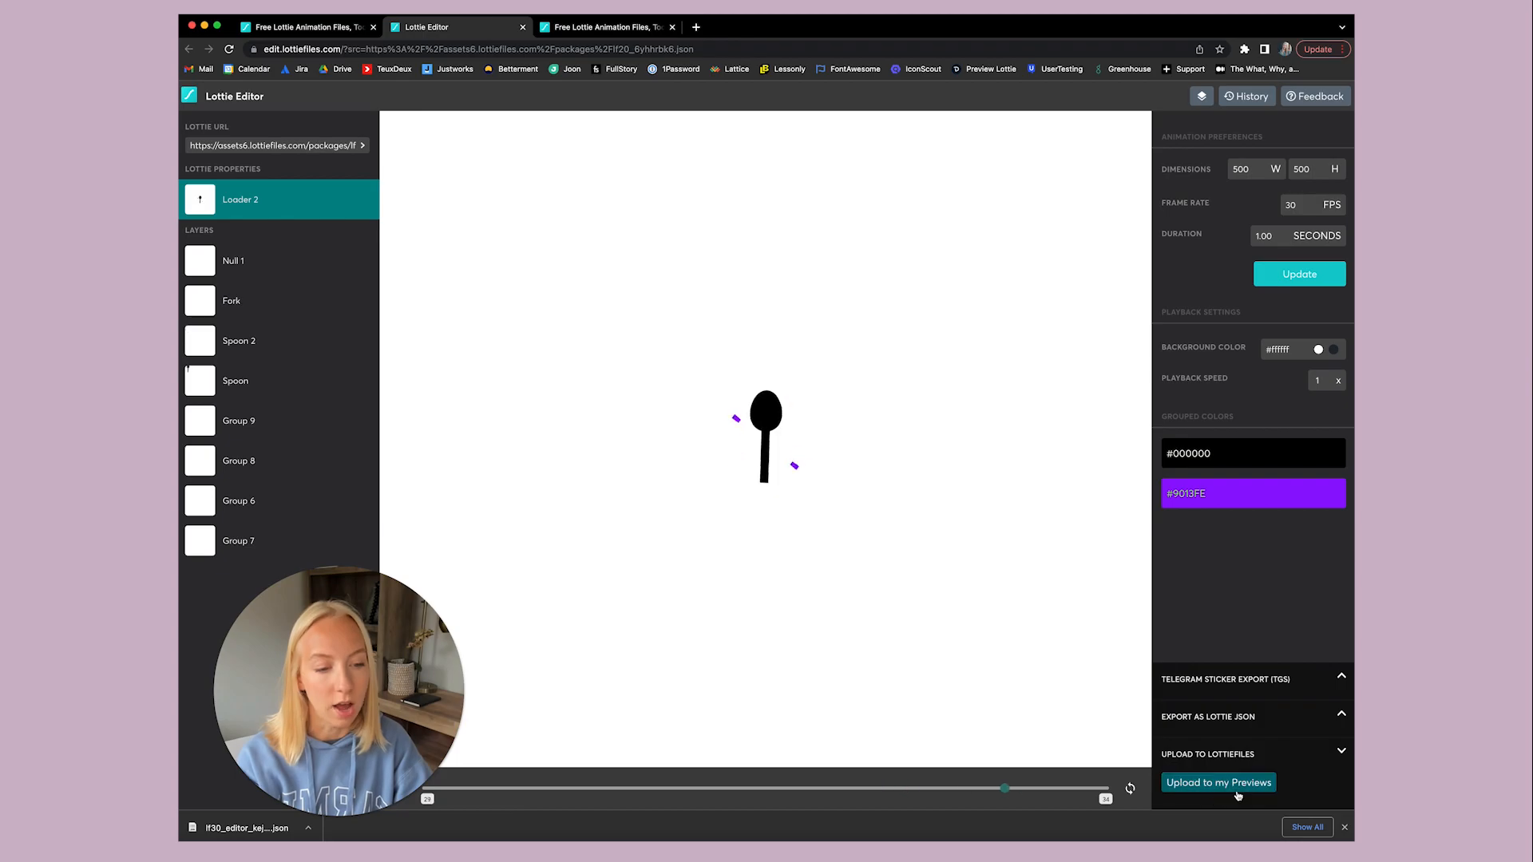
Upload the loader to private previews and download it as a 500 × 500 GIF on #FFFFFF.
{"action": "left_click", "coordinate": [1219, 782]}
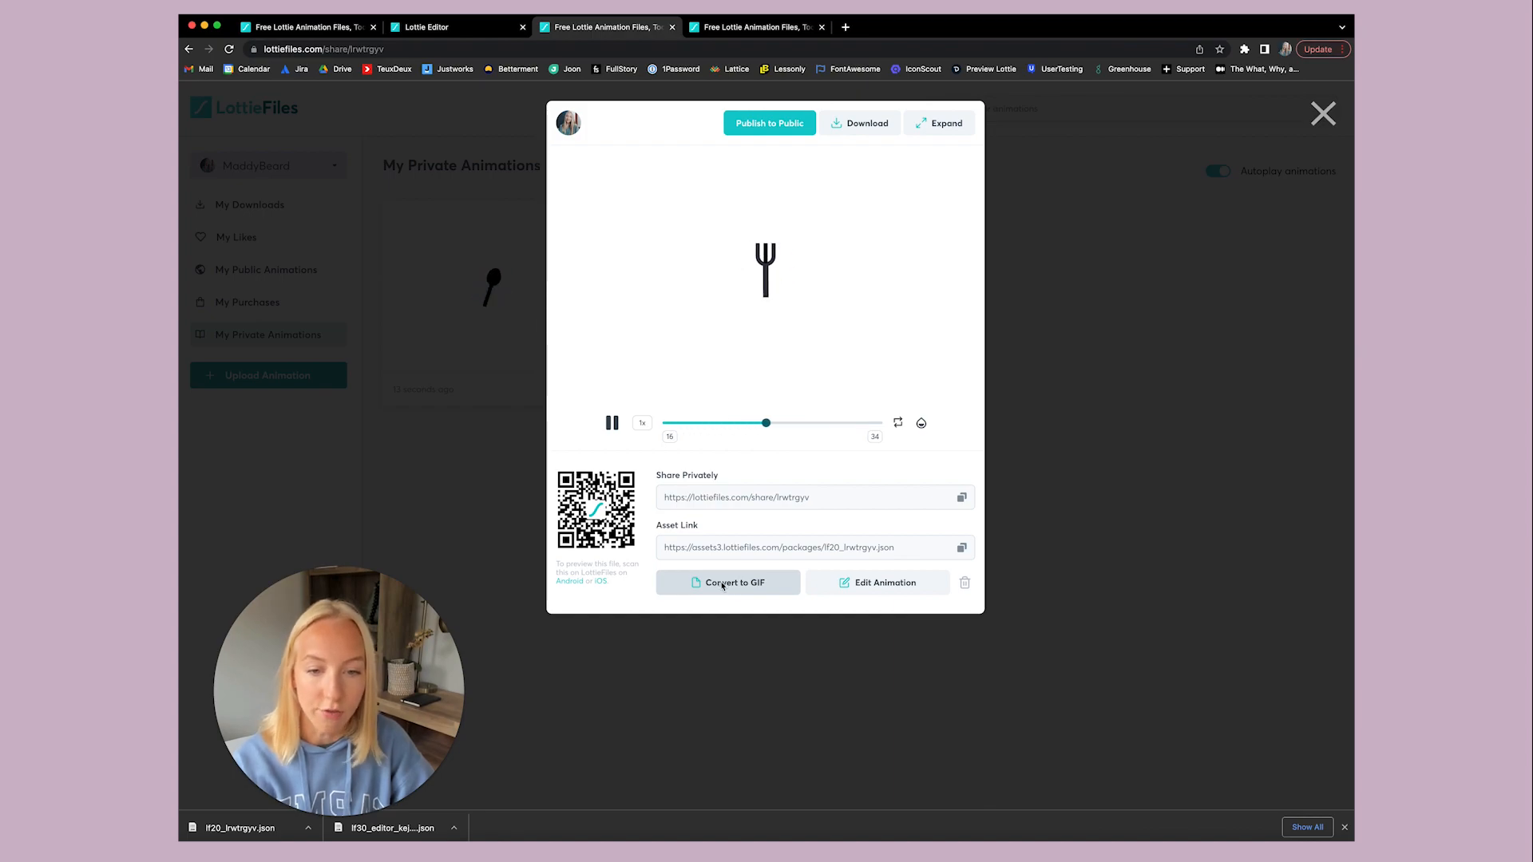
{"action": "left_click", "coordinate": [728, 581]}
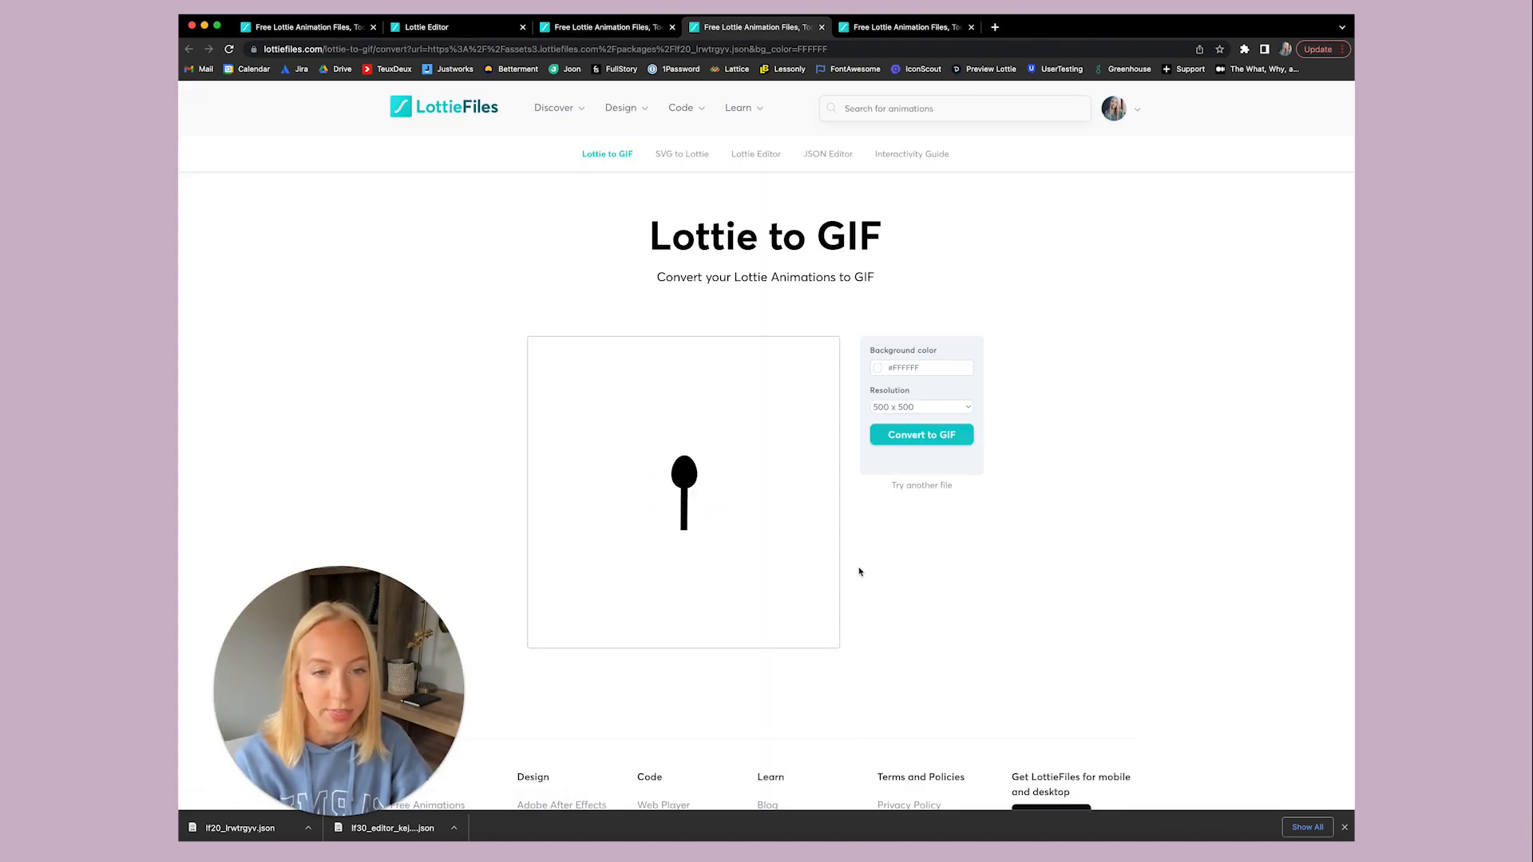
{"action": "left_click", "coordinate": [919, 434]}
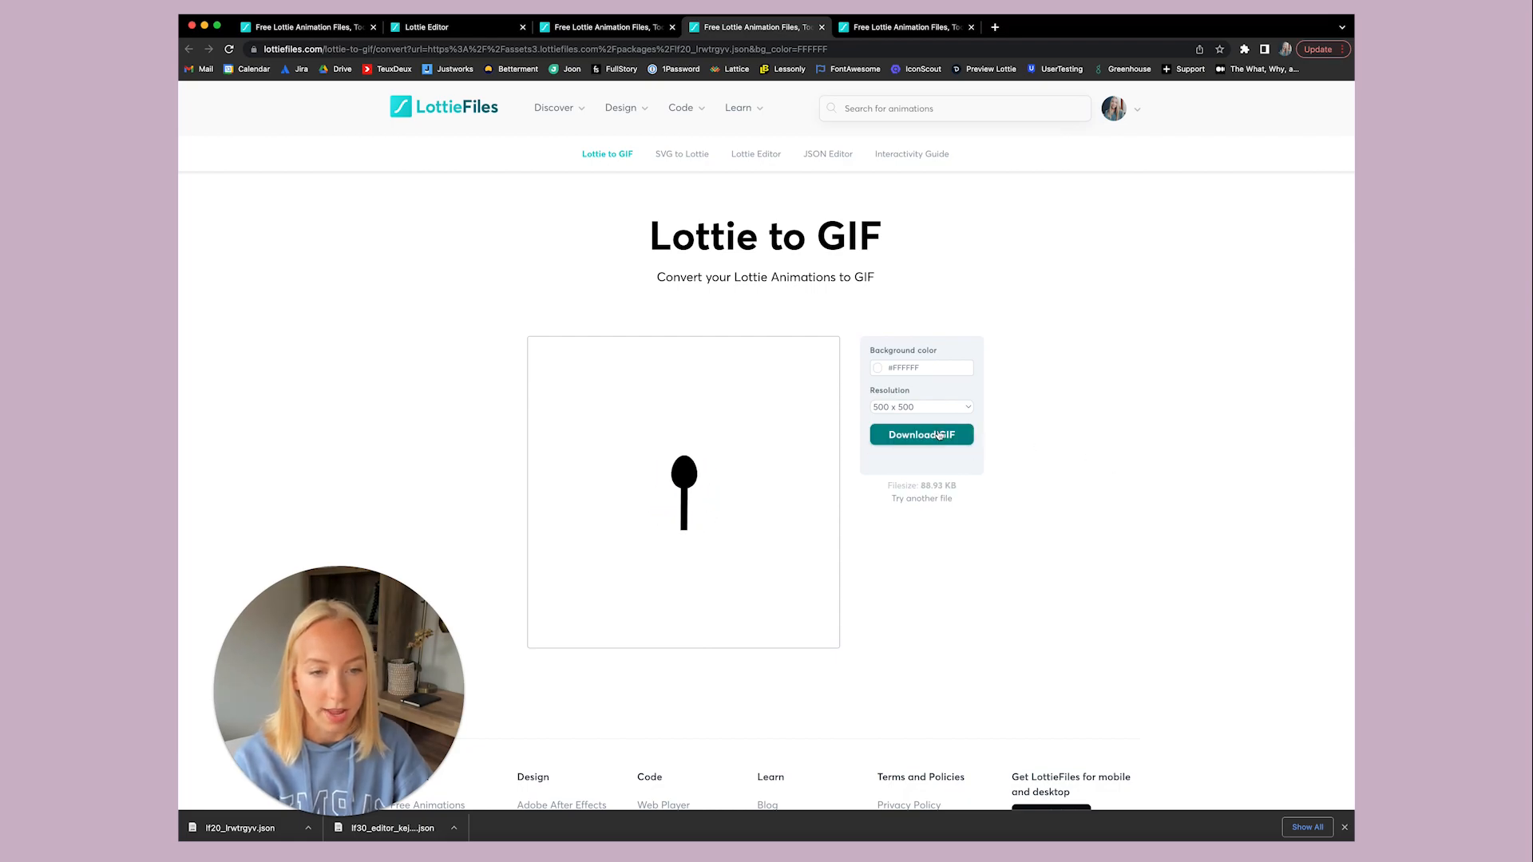
{"action": "left_click", "coordinate": [920, 435]}
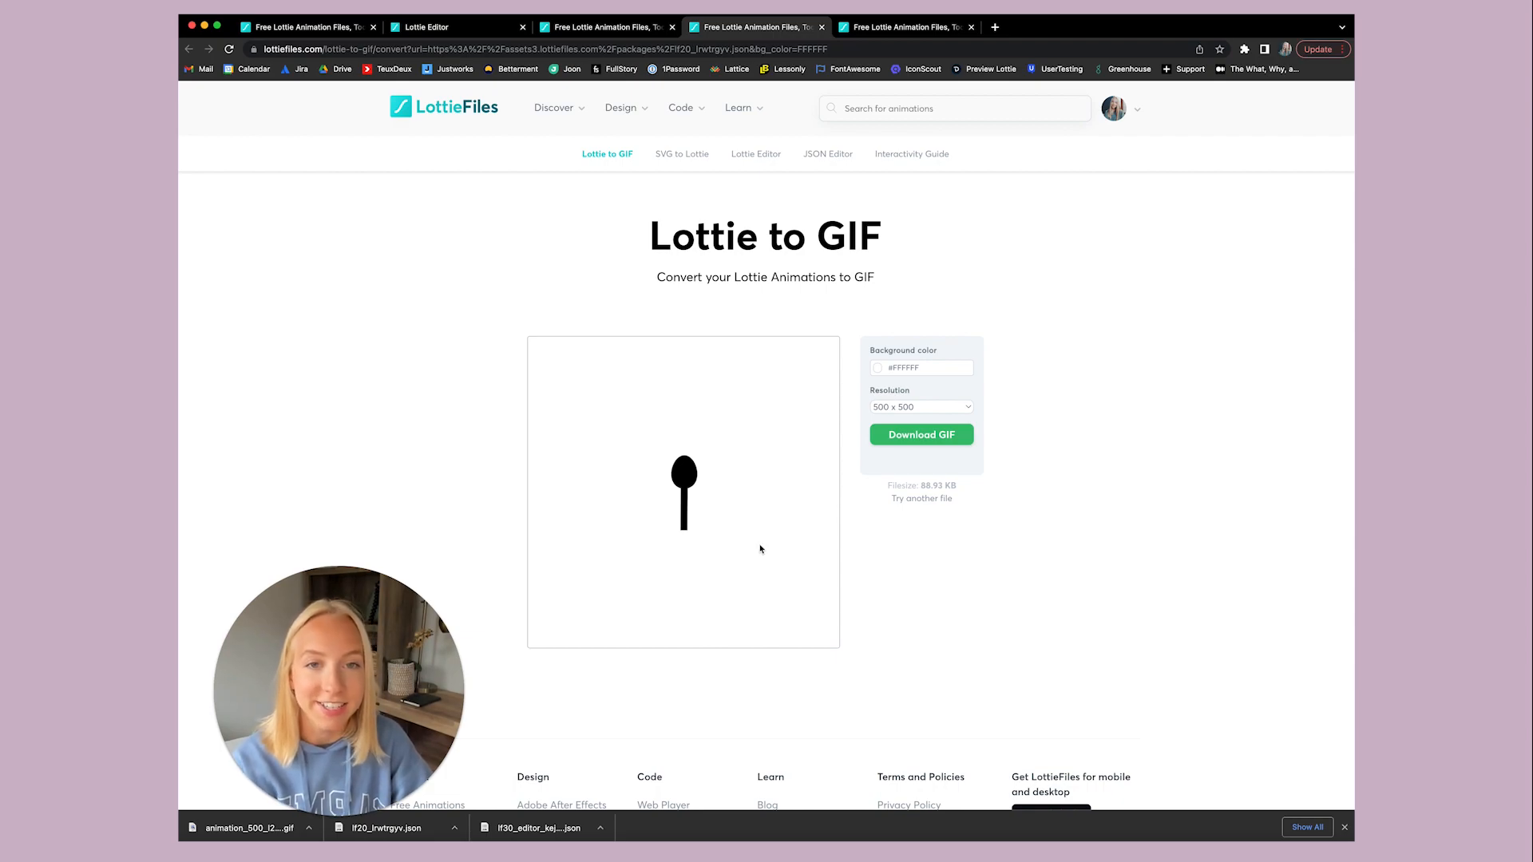
{"action": "mouse_move", "coordinate": [1004, 548]}
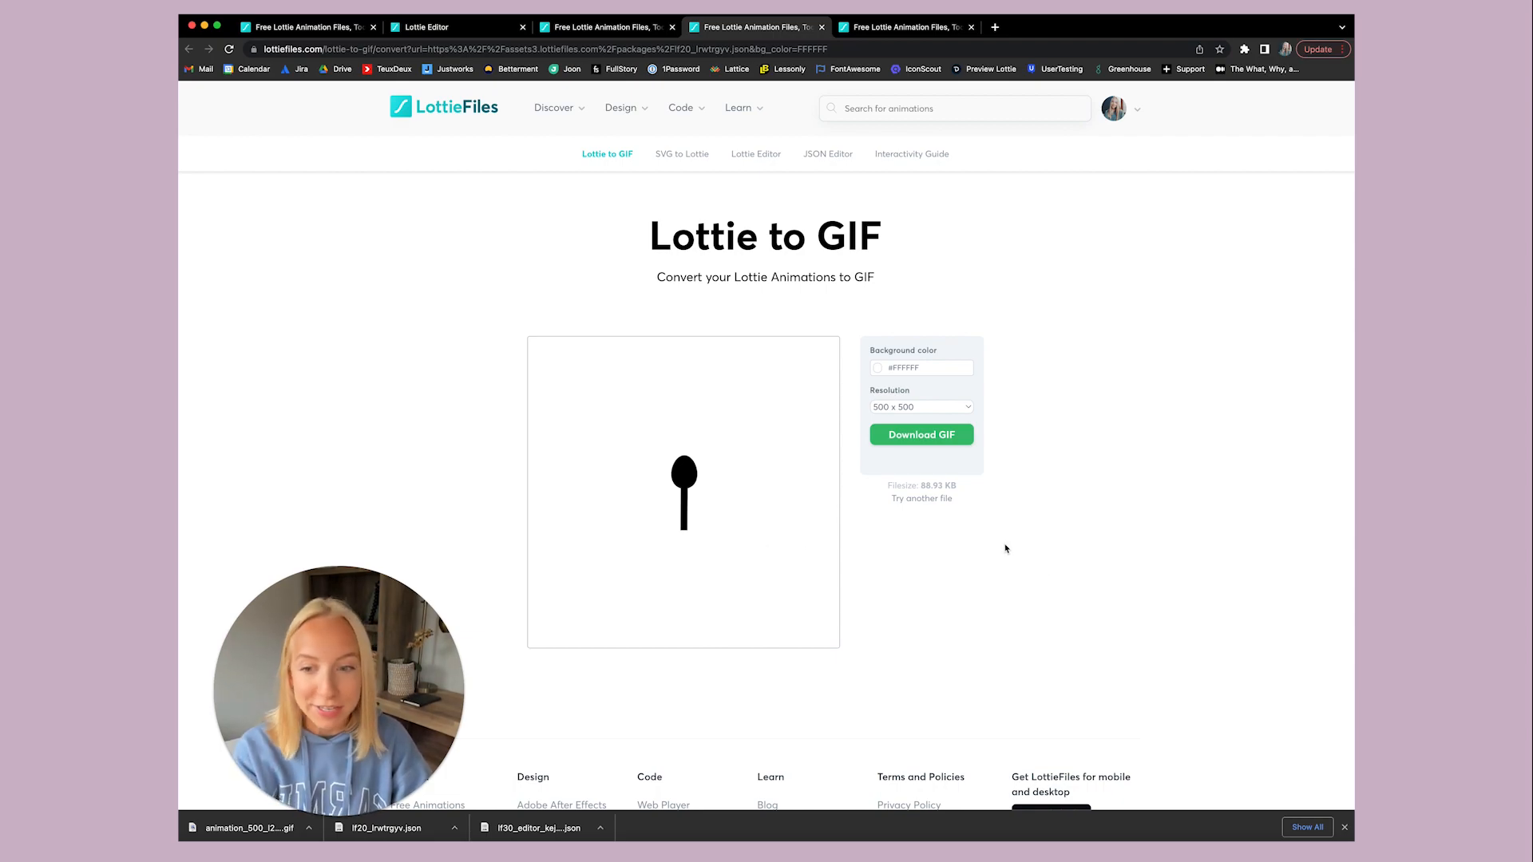
{"action": "mouse_move", "coordinate": [878, 195]}
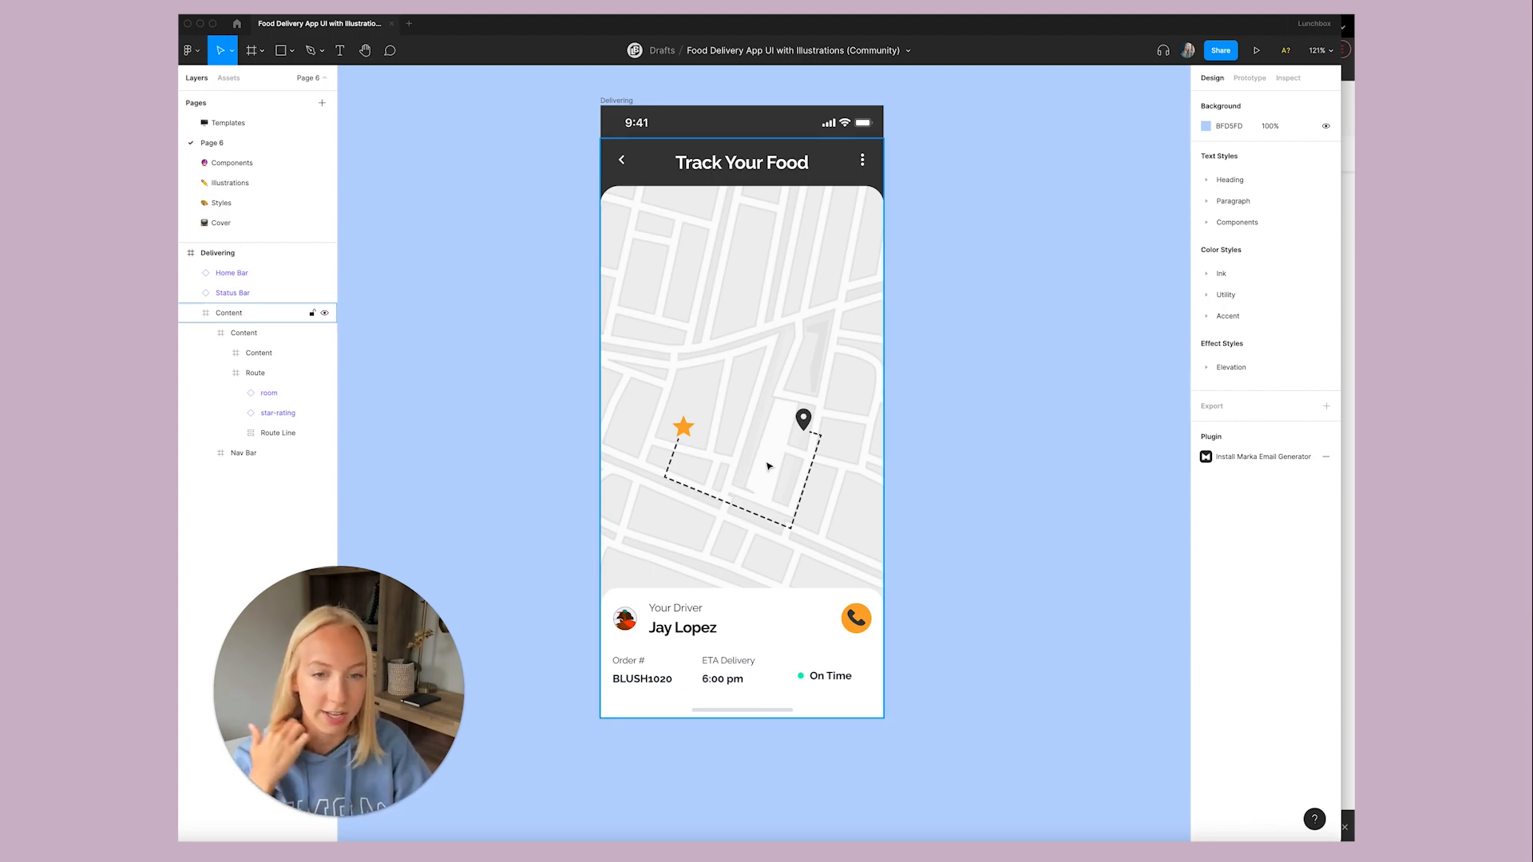
{"action": "mouse_move", "coordinate": [696, 411]}
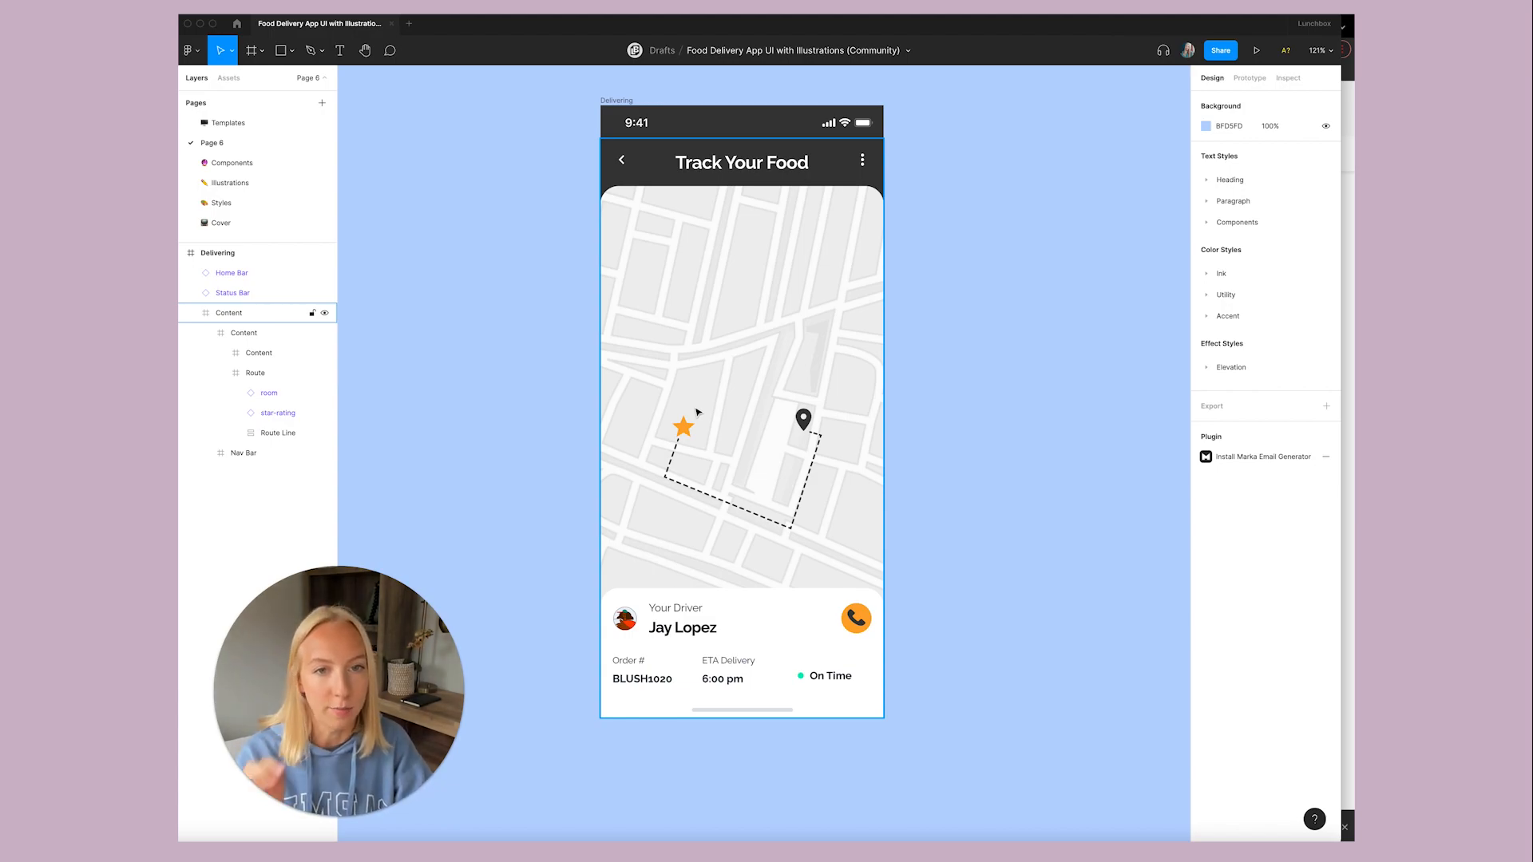
Cover the Delivering frame with a #3C3C3C rectangle at 15% fill opacity.
{"action": "left_click", "coordinate": [1091, 338]}
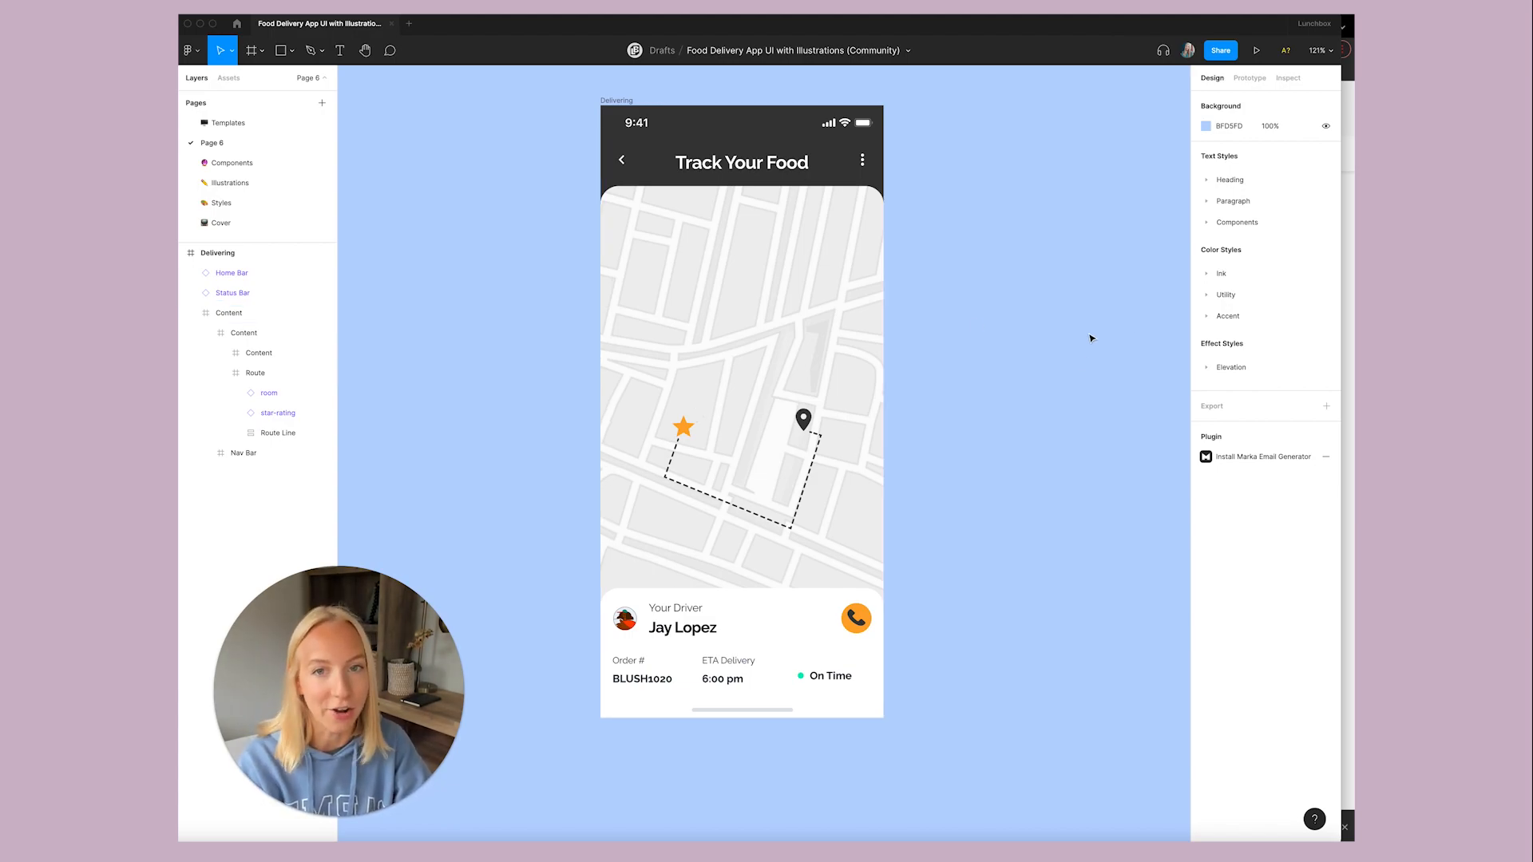
{"action": "left_click", "coordinate": [282, 50]}
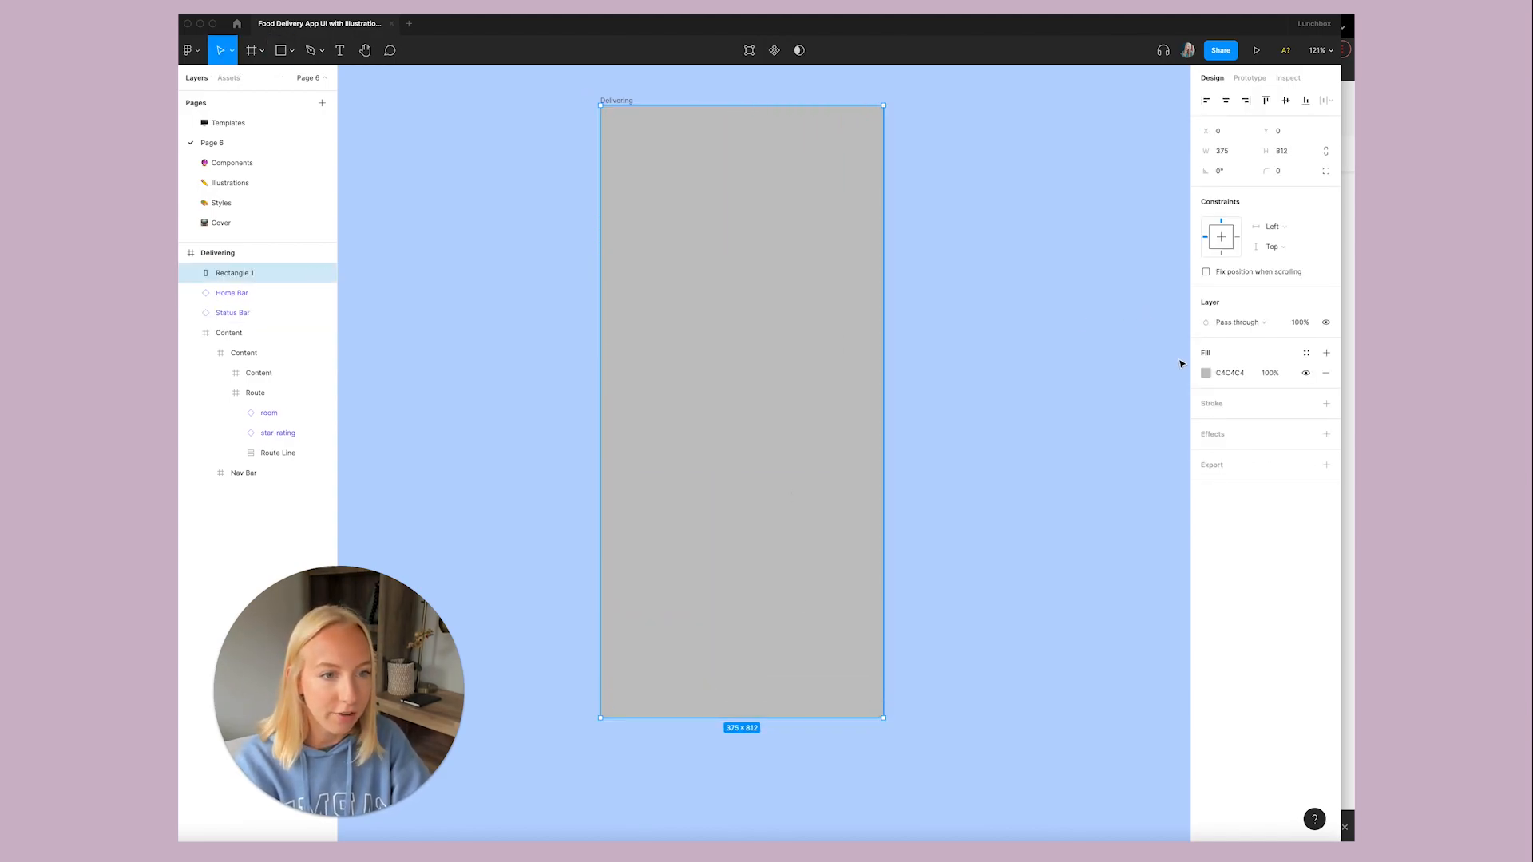
{"action": "left_click", "coordinate": [1207, 372]}
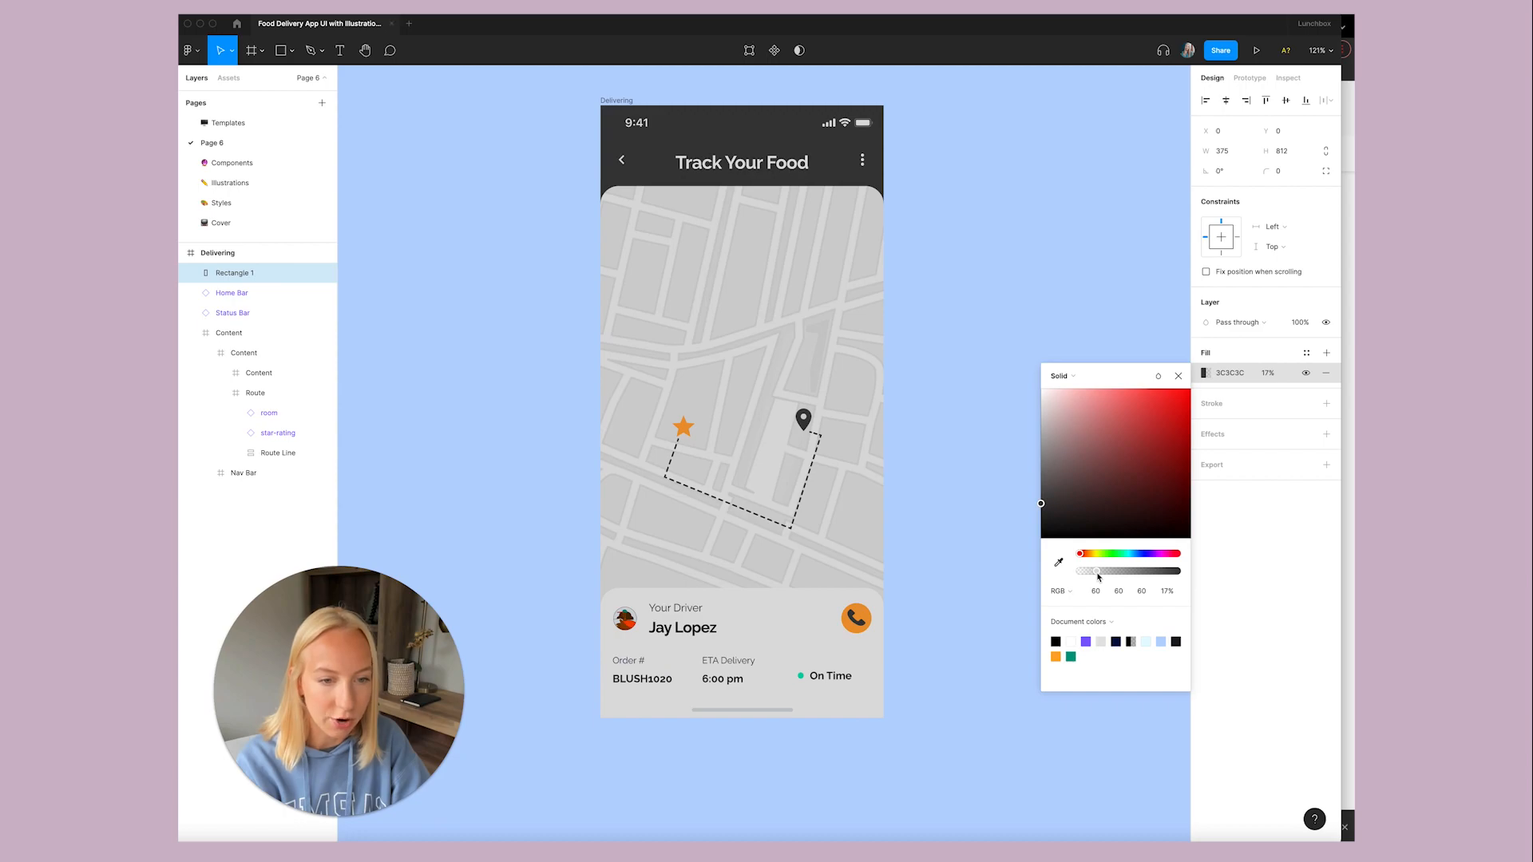
{"action": "left_click", "coordinate": [1165, 591]}
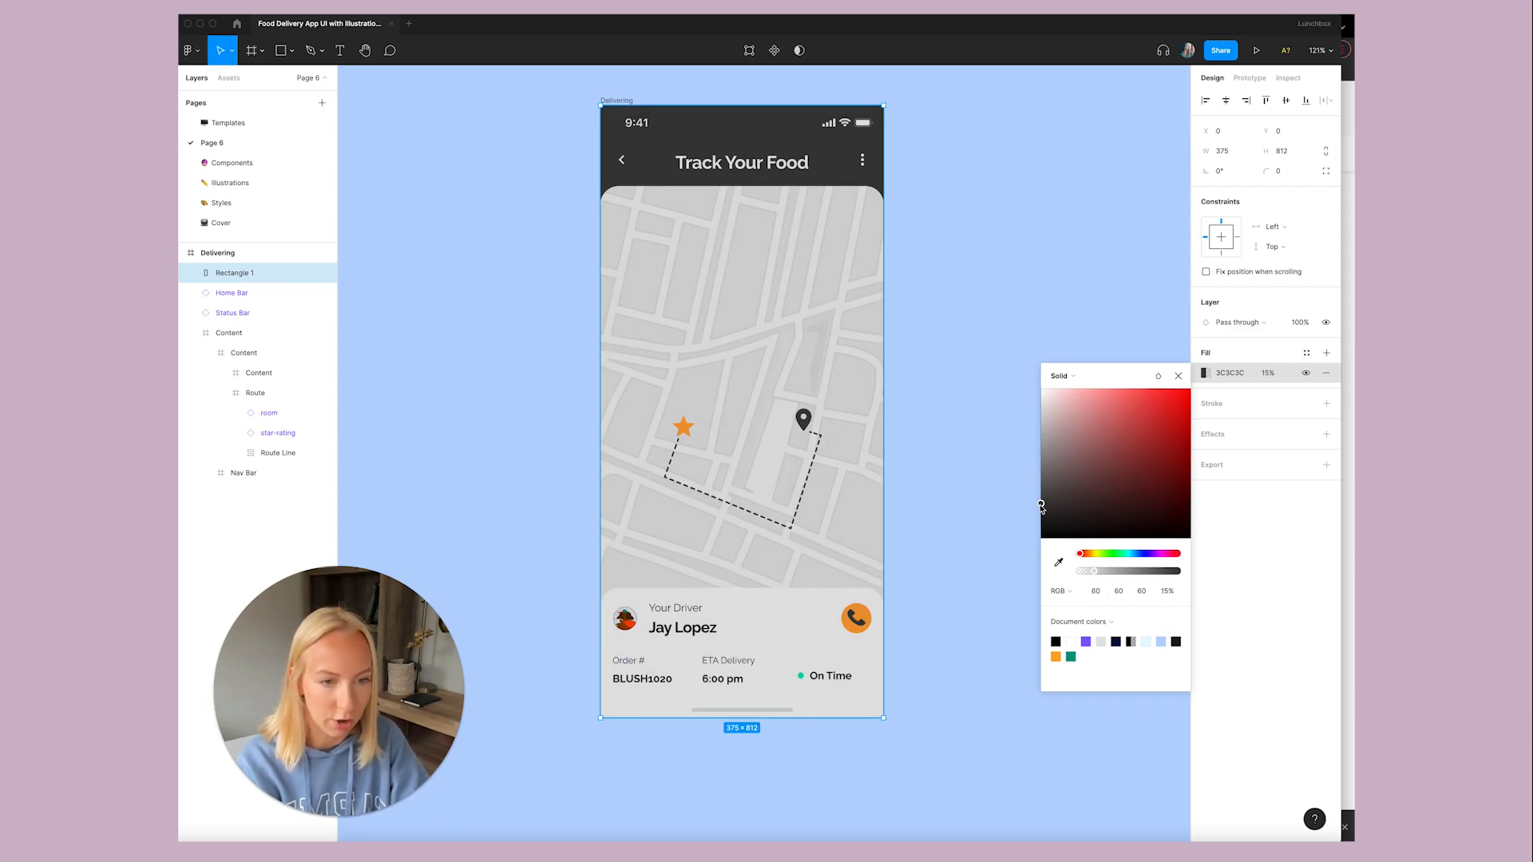
{"action": "left_click", "coordinate": [1178, 375]}
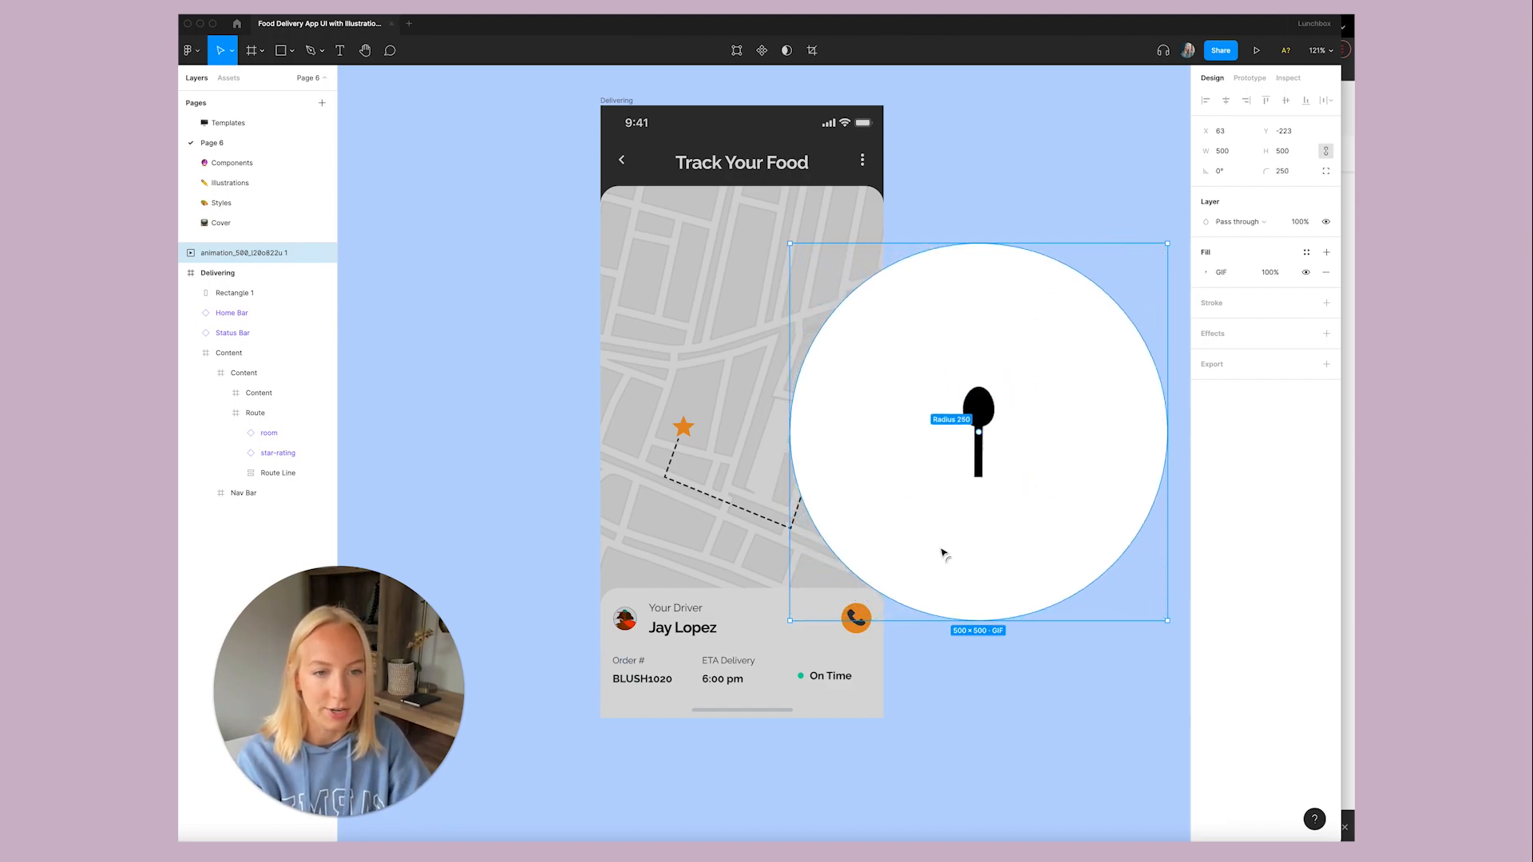
{"action": "mouse_move", "coordinate": [1190, 250]}
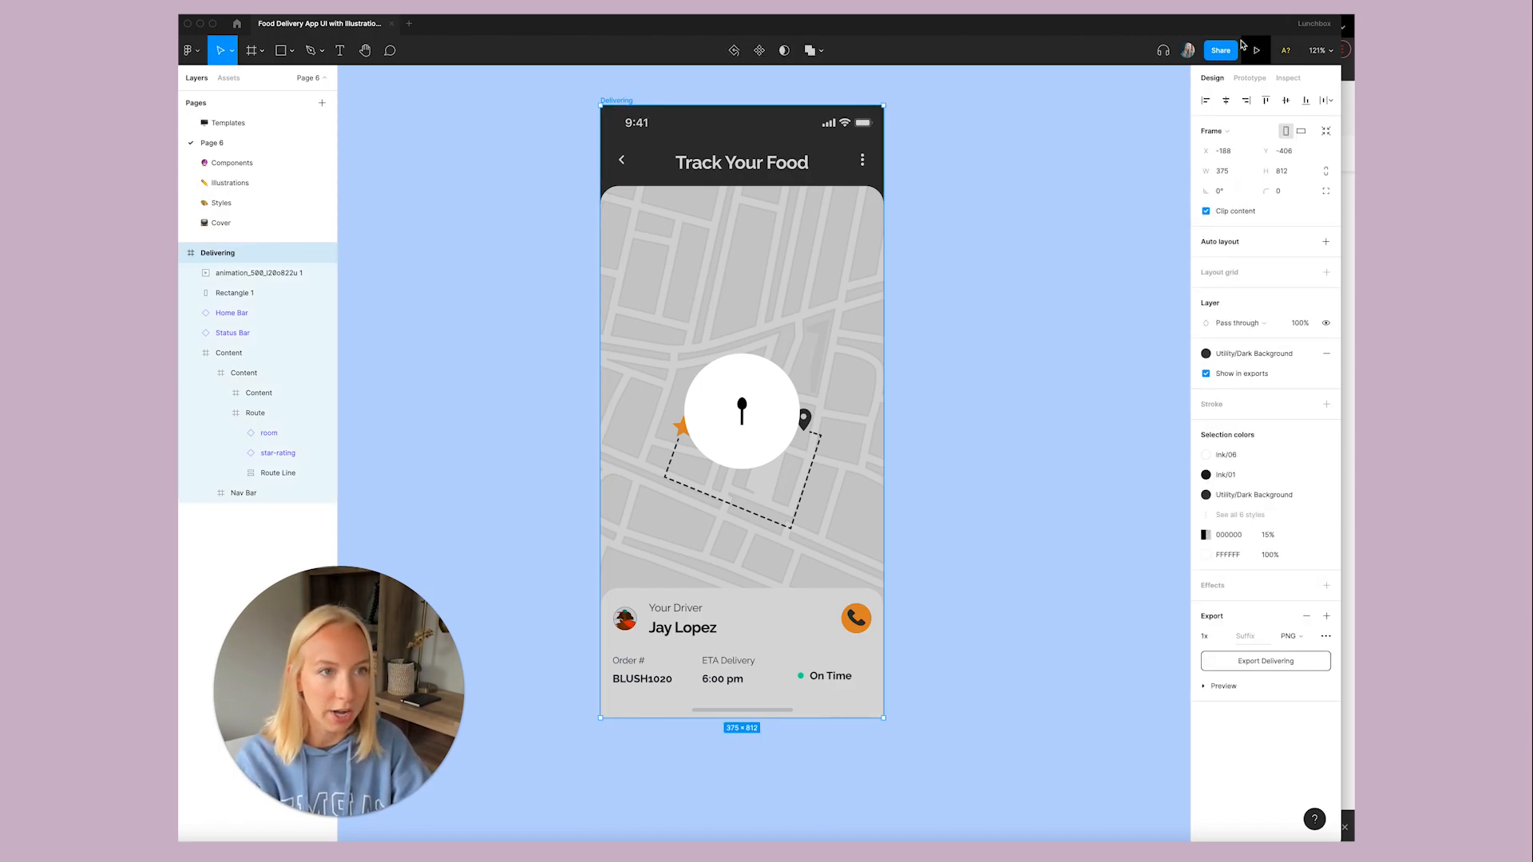
Make the loader screen navigate to Delivering after an 800ms delay in the Prototype panel.
{"action": "left_click", "coordinate": [1255, 50]}
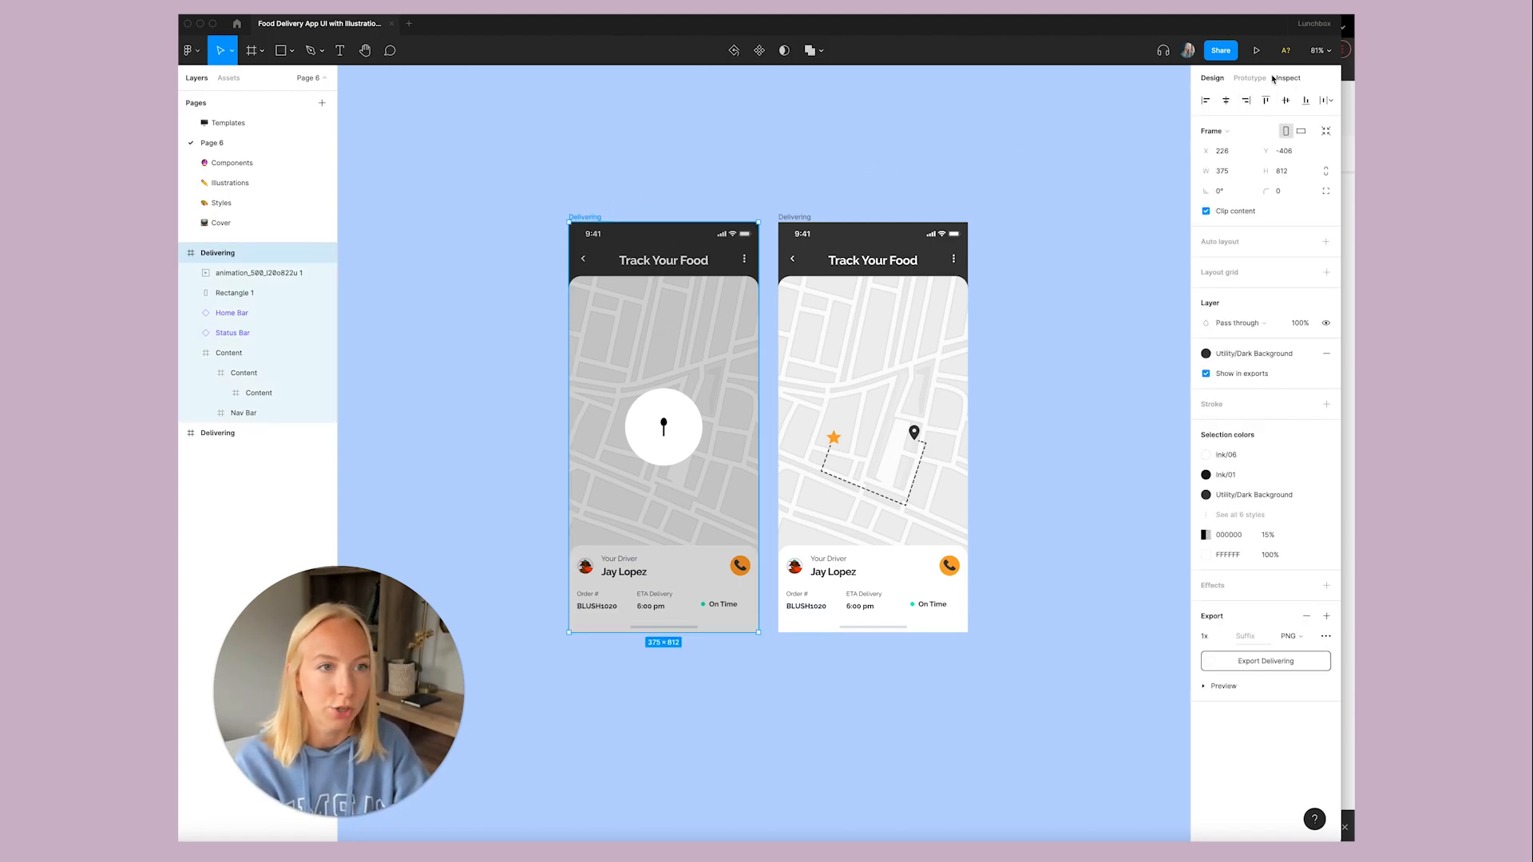
{"action": "left_click", "coordinate": [1248, 79]}
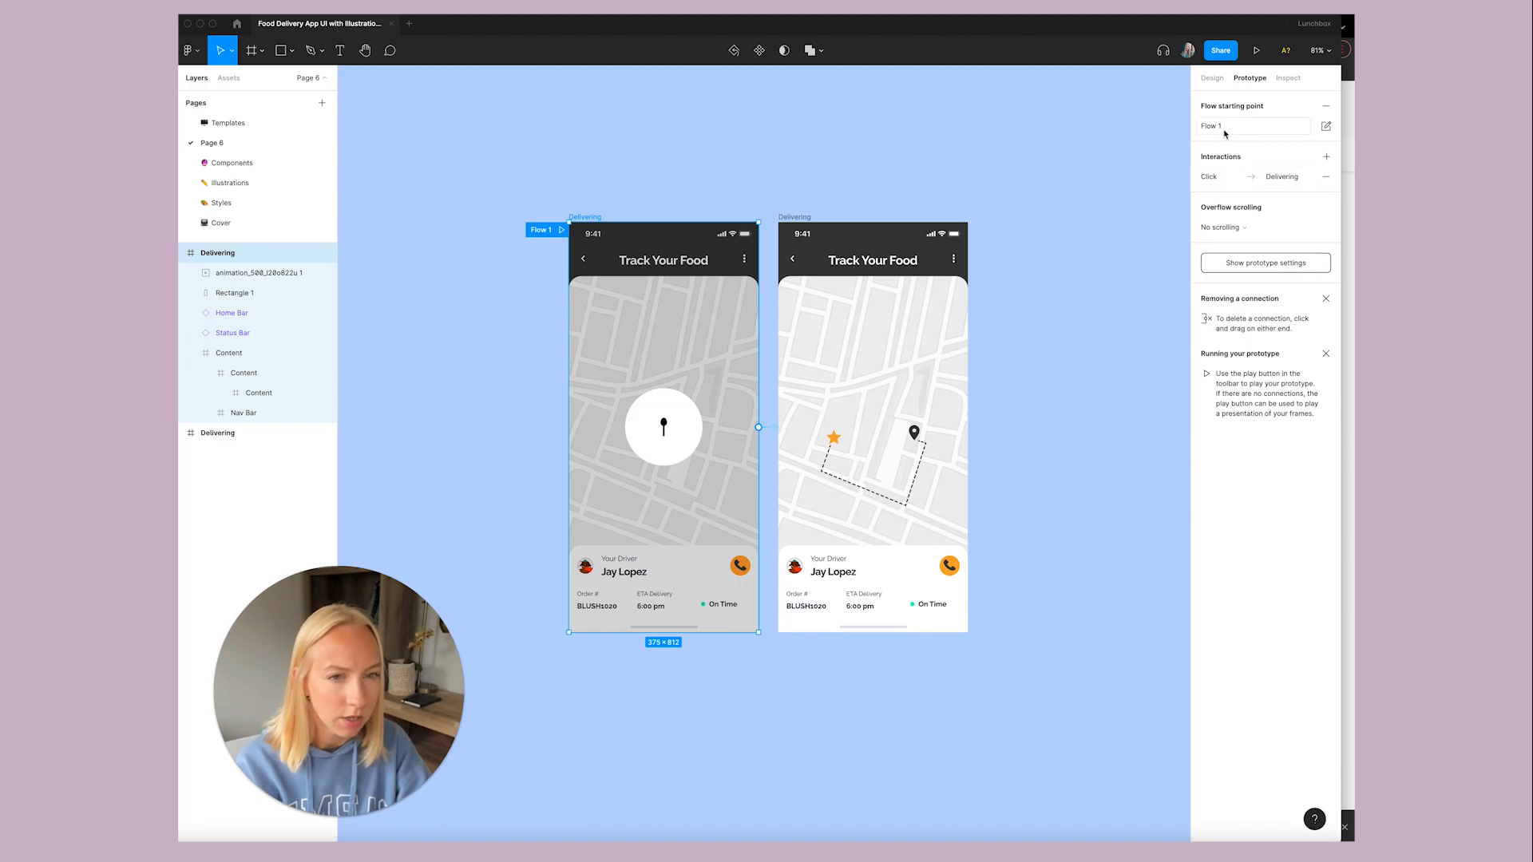
{"action": "left_click", "coordinate": [1283, 177]}
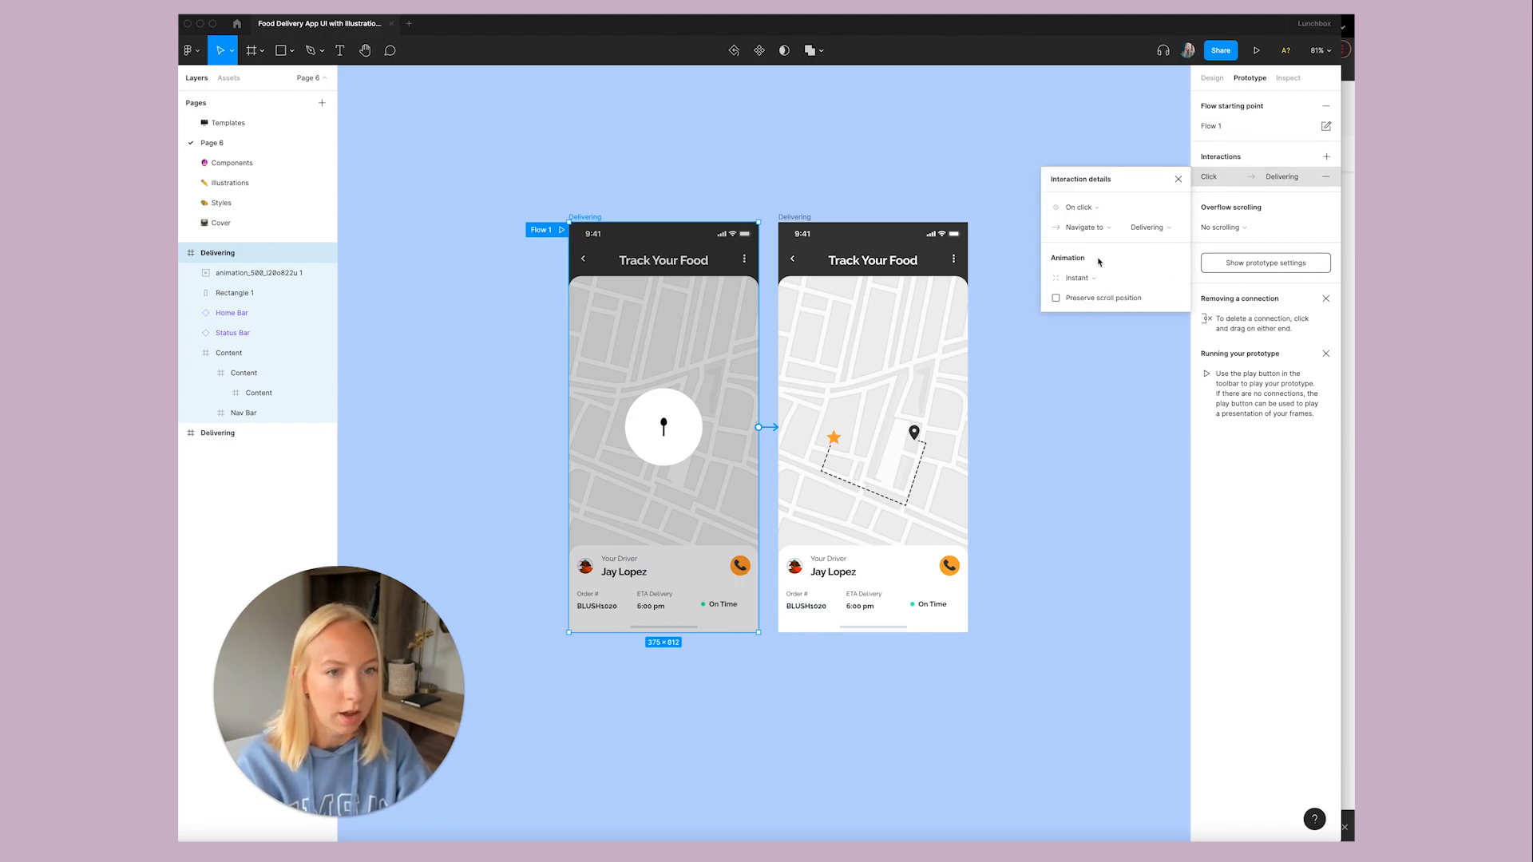
{"action": "left_click", "coordinate": [1077, 206]}
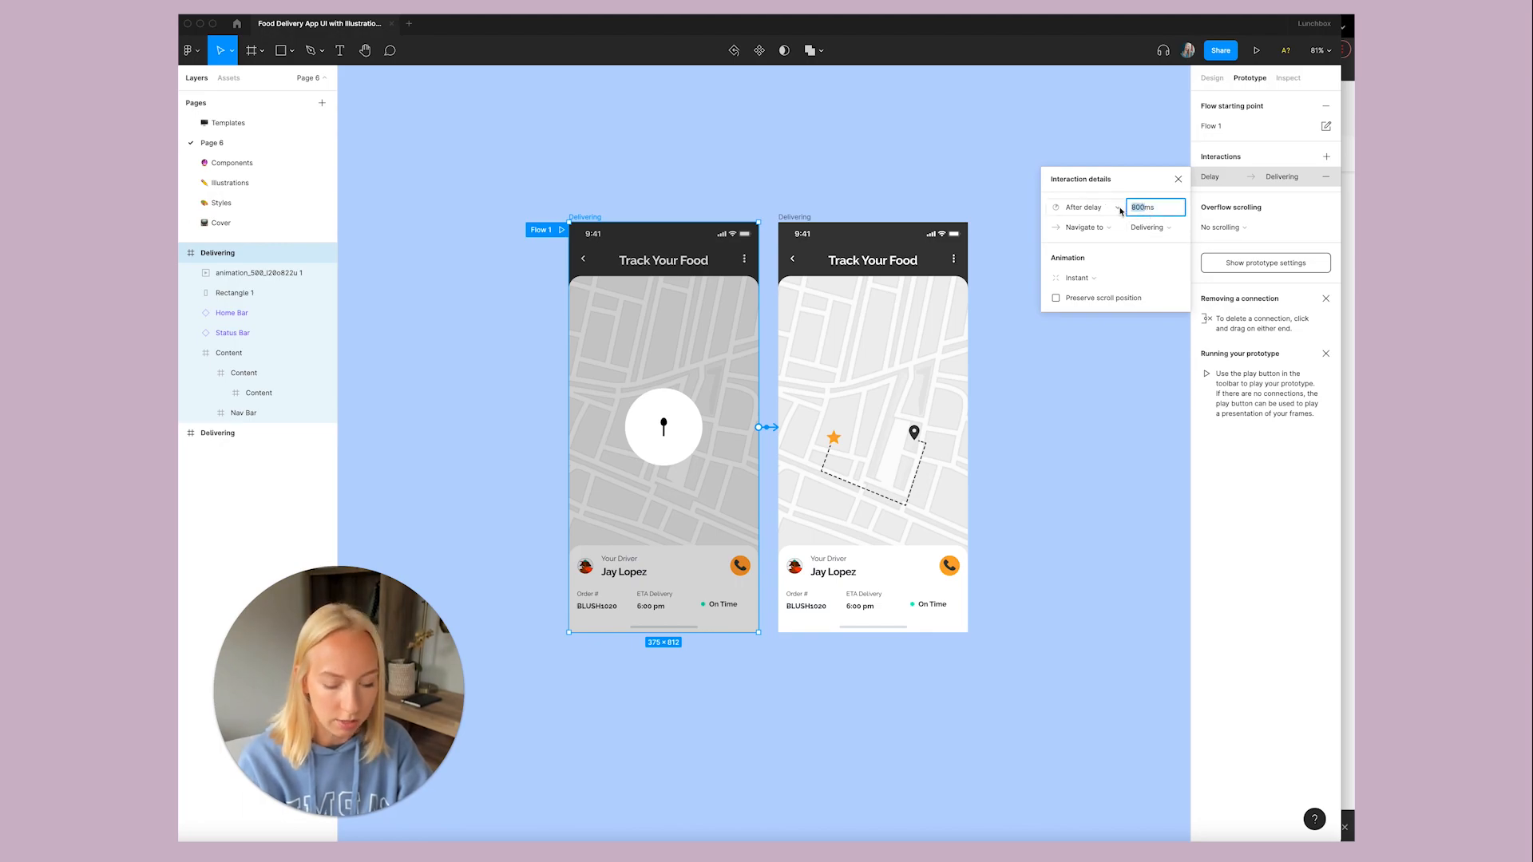
{"action": "type", "text": "2s"}
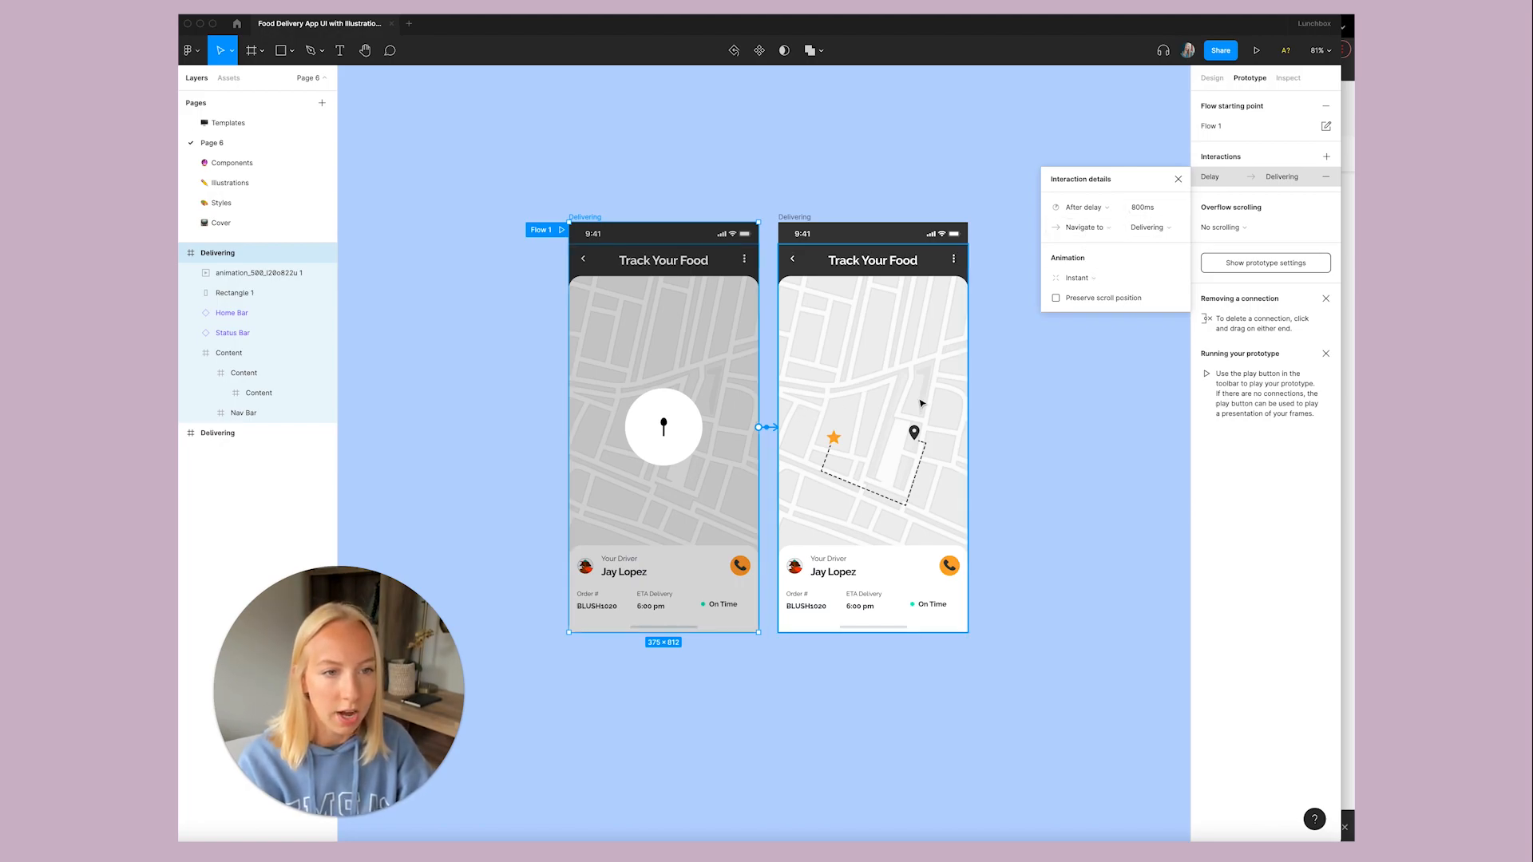
{"action": "mouse_move", "coordinate": [1178, 181]}
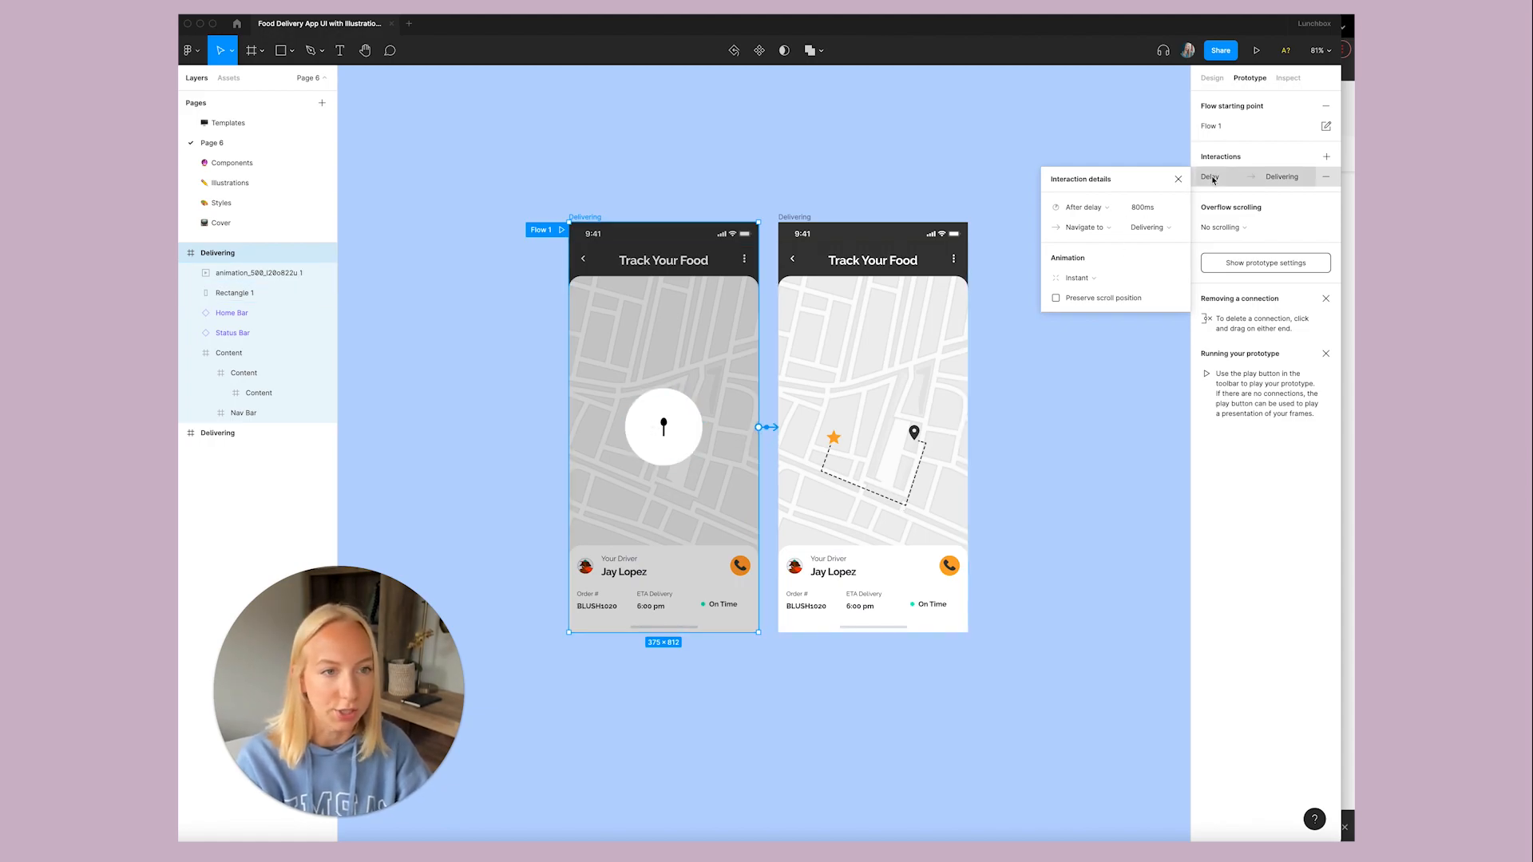
{"action": "left_click", "coordinate": [1178, 179]}
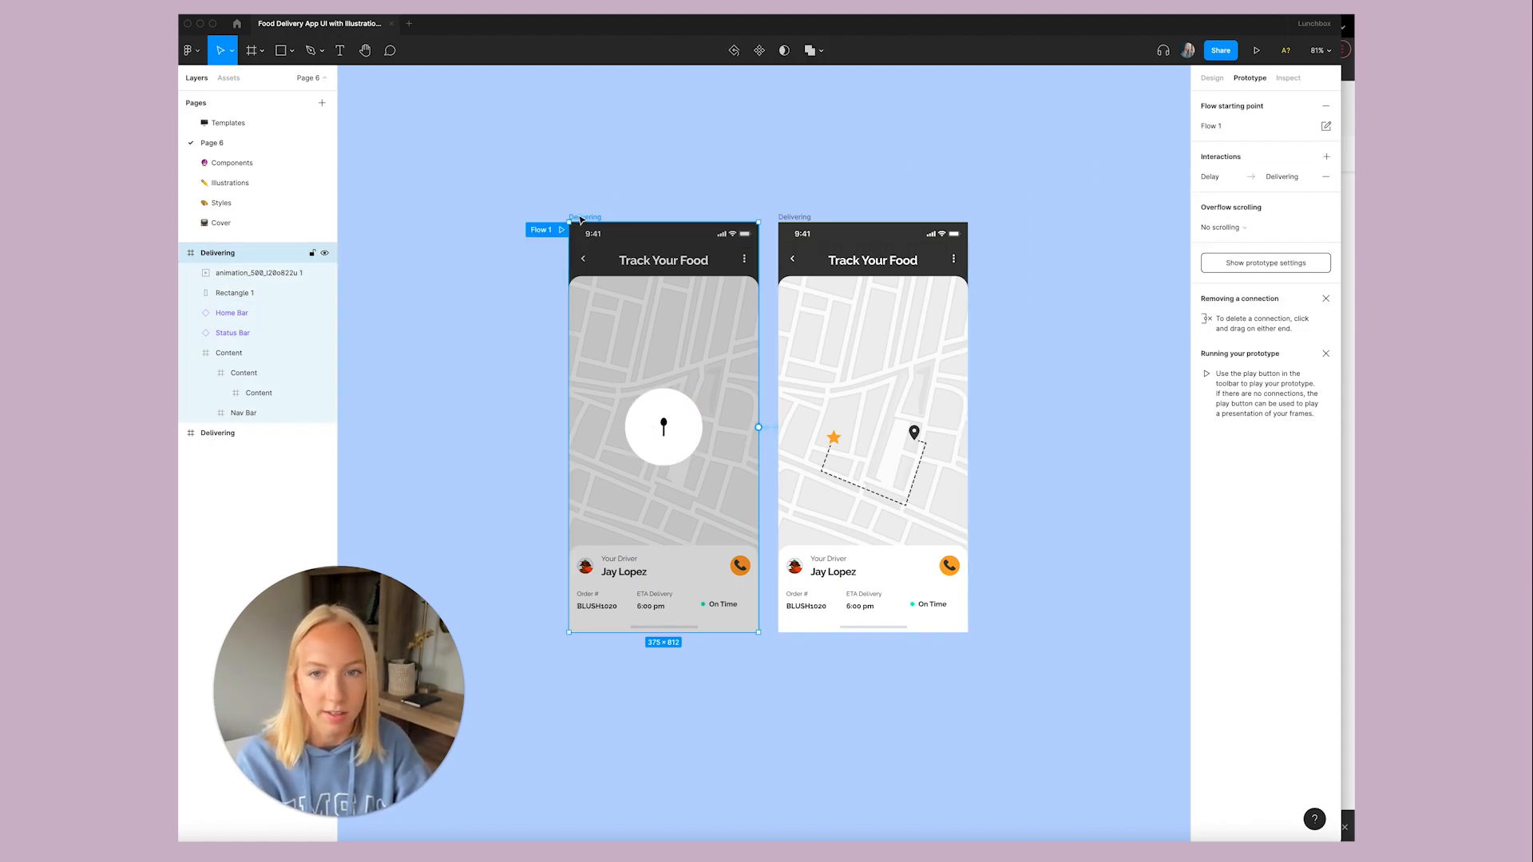
Play Flow 1 in presentation view through to the second Delivering screen.
{"action": "left_click", "coordinate": [1257, 50]}
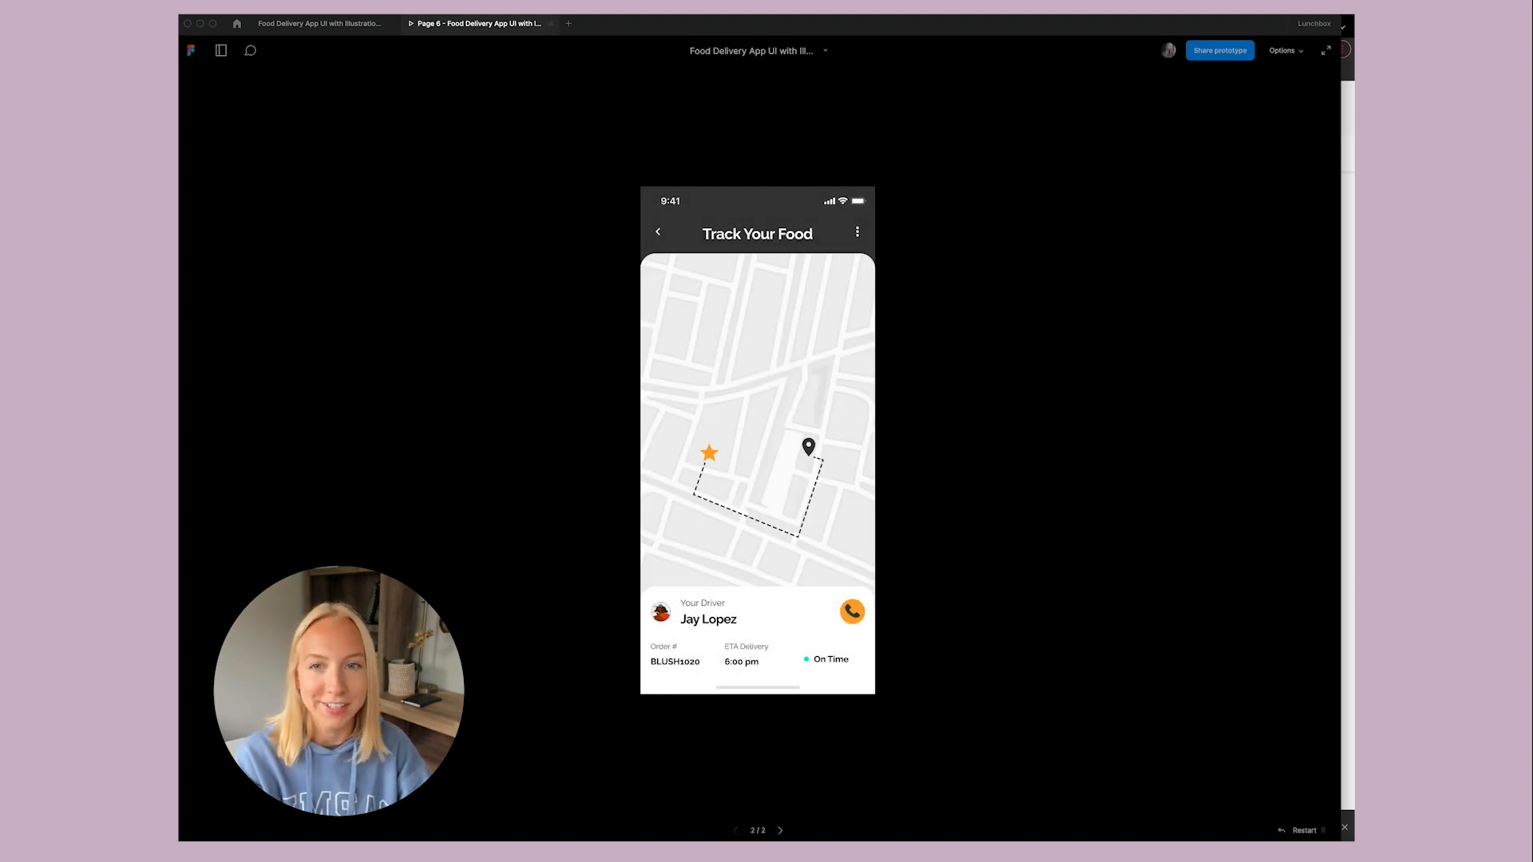
{"action": "left_click", "coordinate": [1345, 829]}
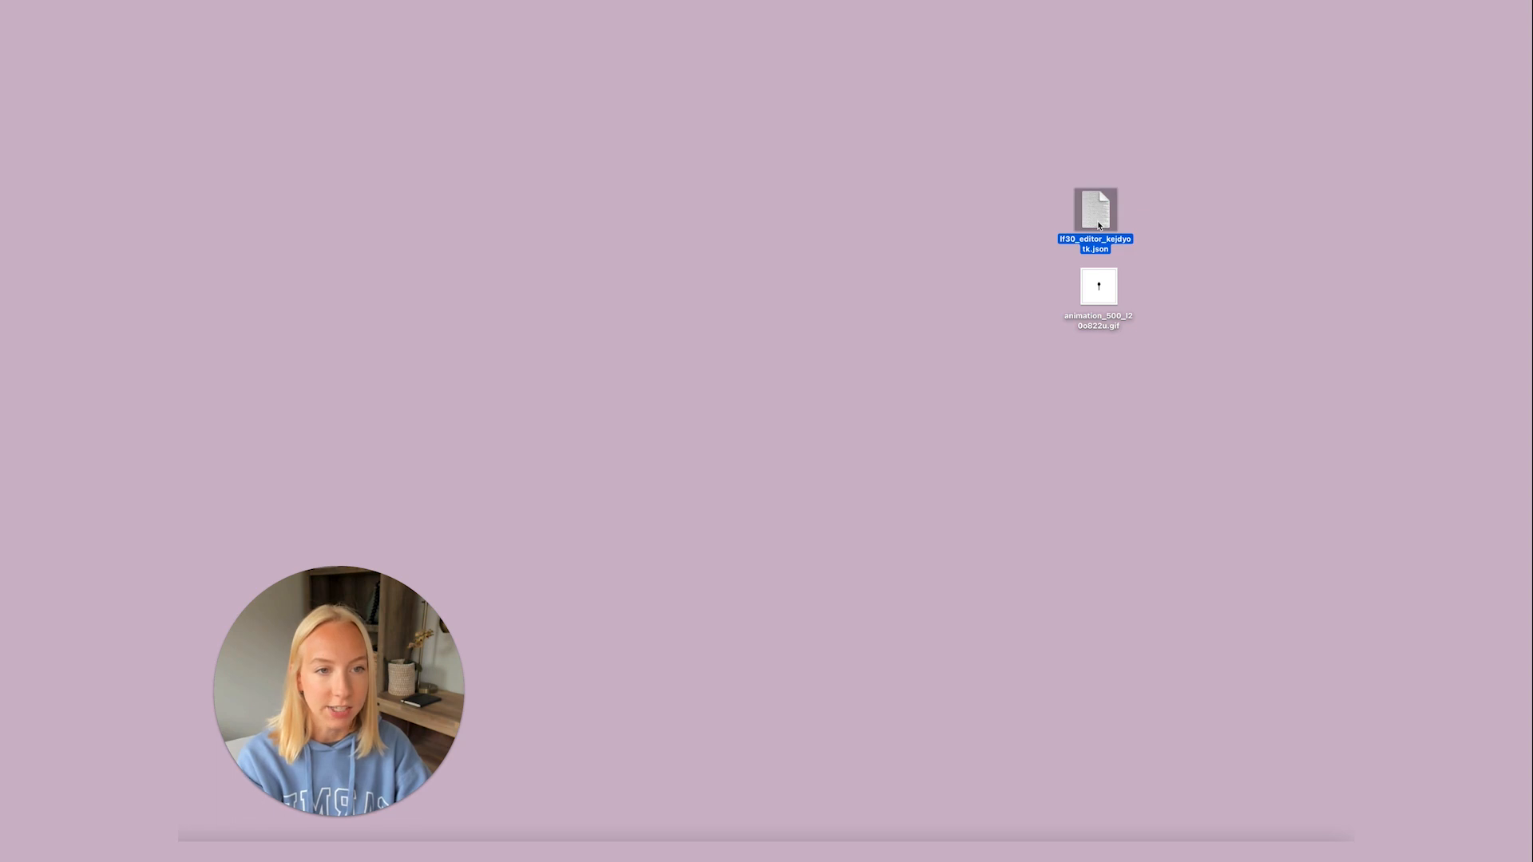
{"action": "double_click", "coordinate": [1094, 211]}
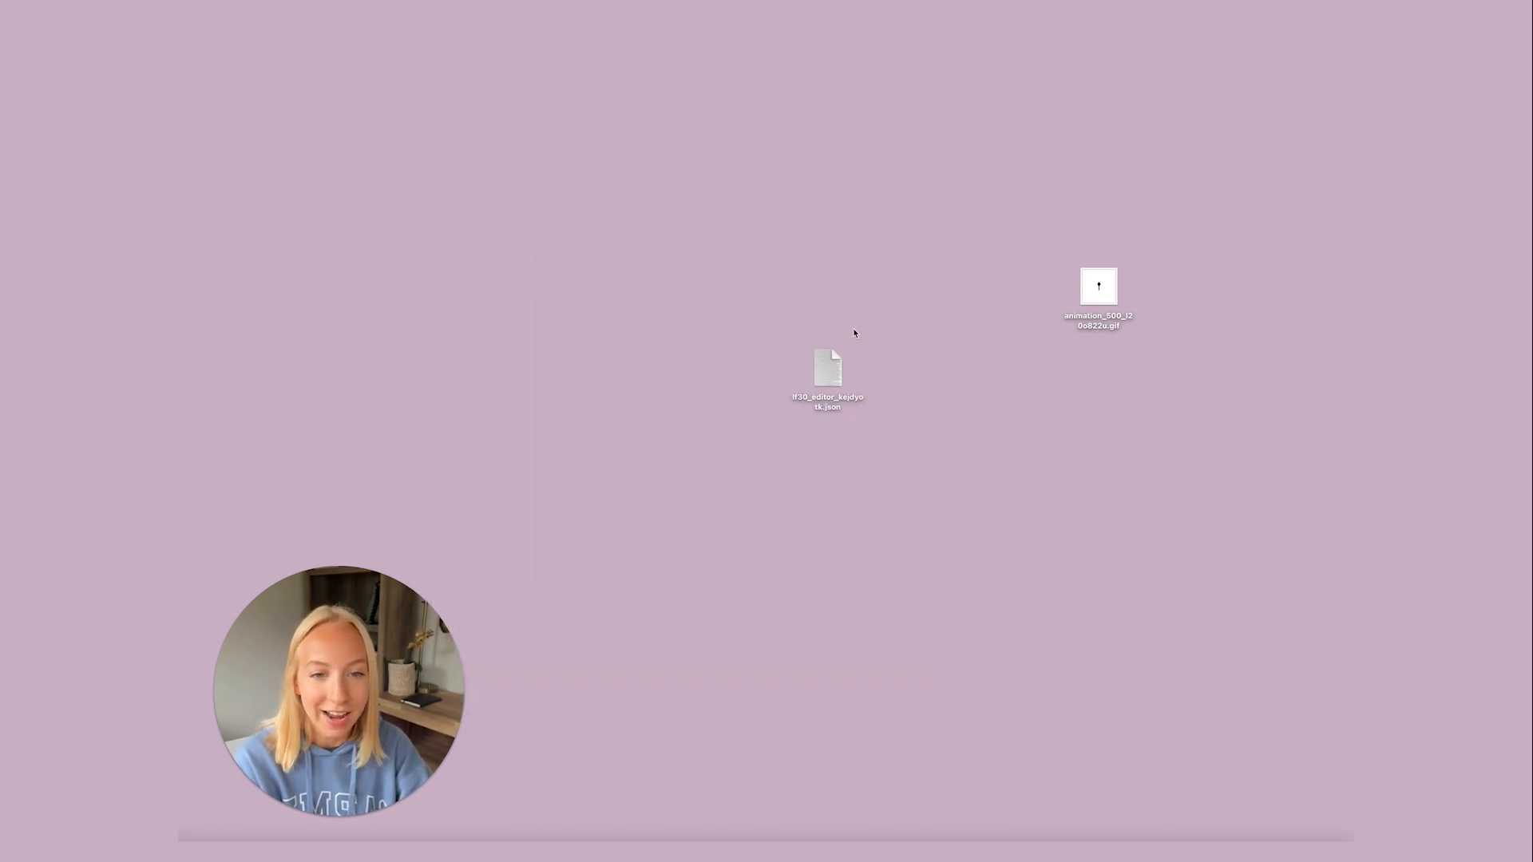
{"action": "double_click", "coordinate": [1098, 286]}
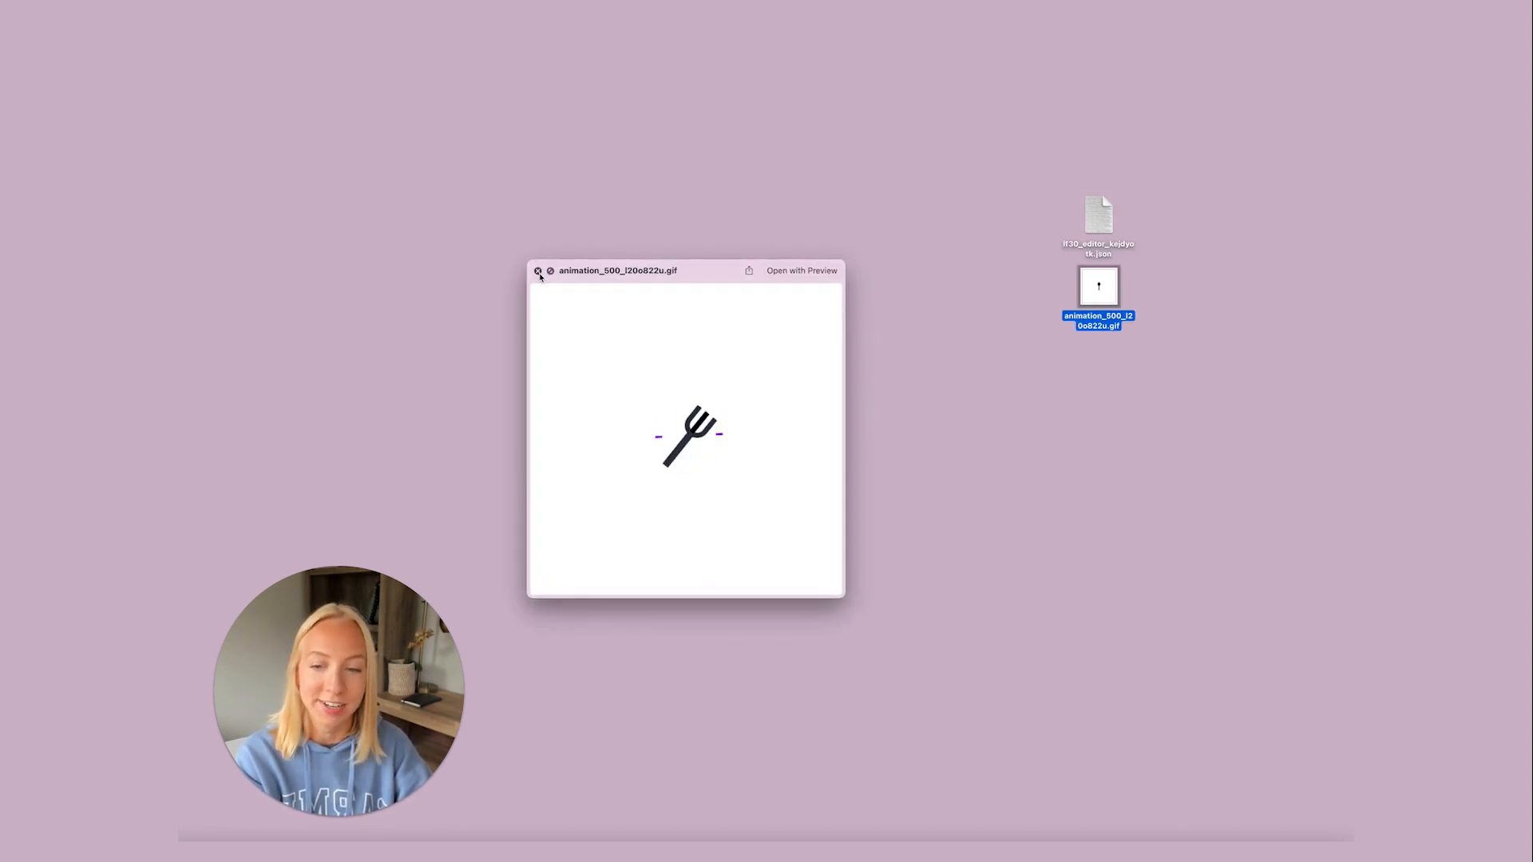
{"action": "left_click", "coordinate": [536, 272]}
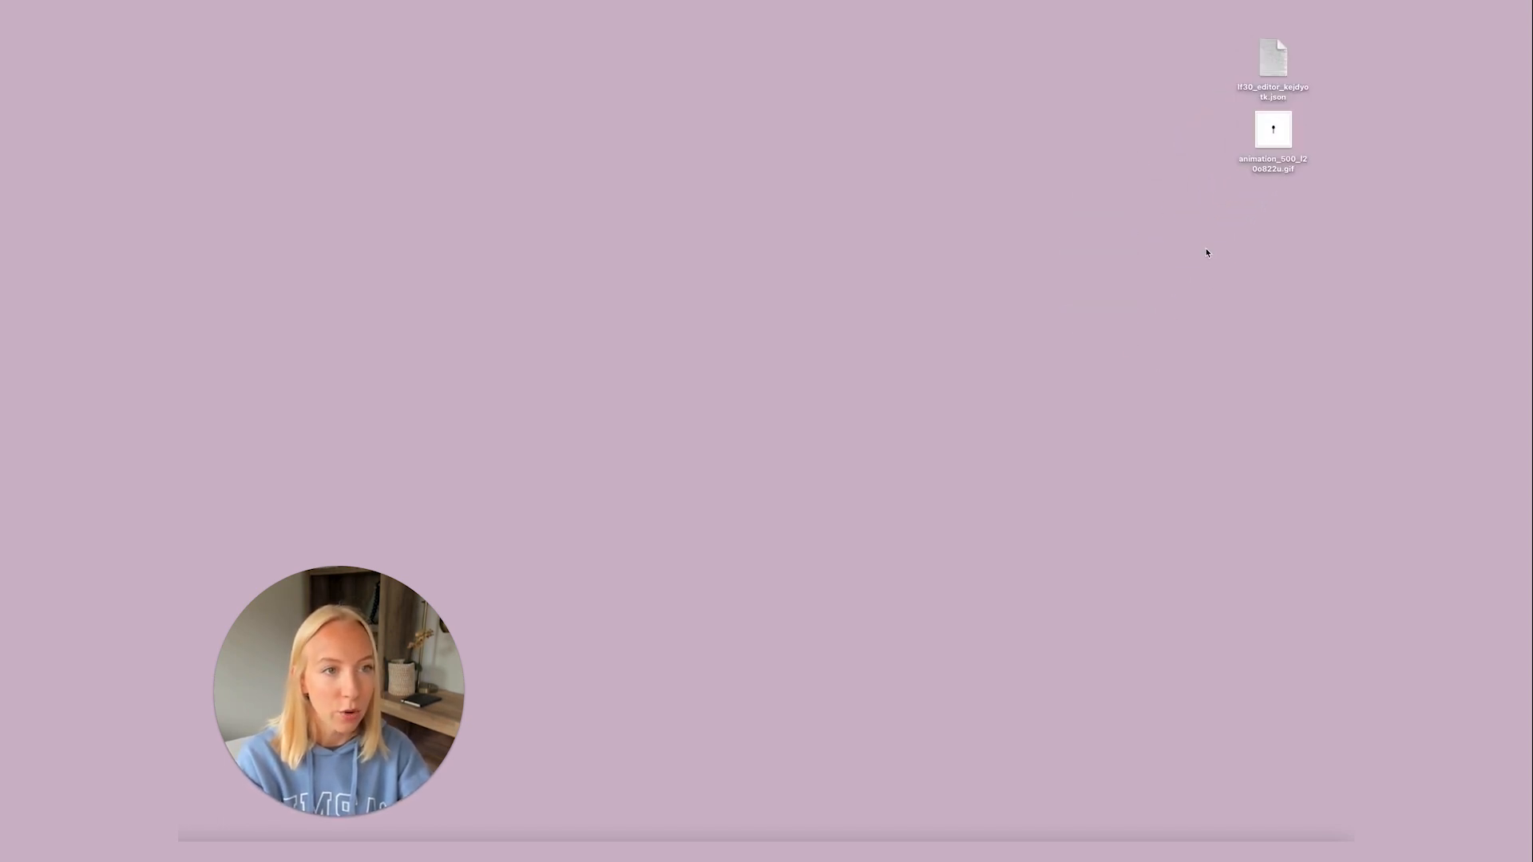
{"action": "double_click", "coordinate": [1272, 59]}
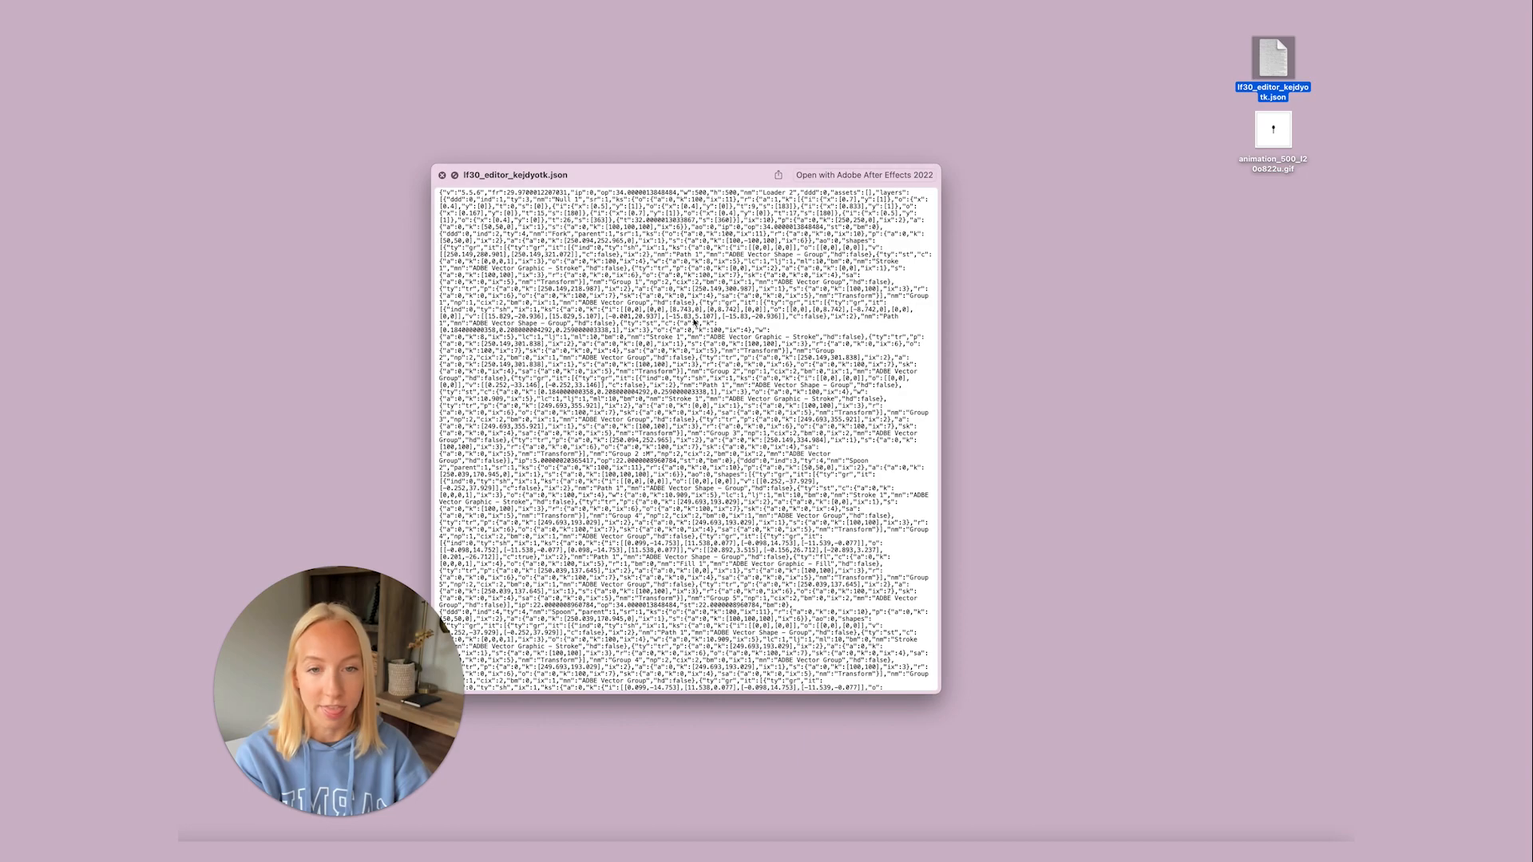
{"action": "left_click", "coordinate": [444, 174]}
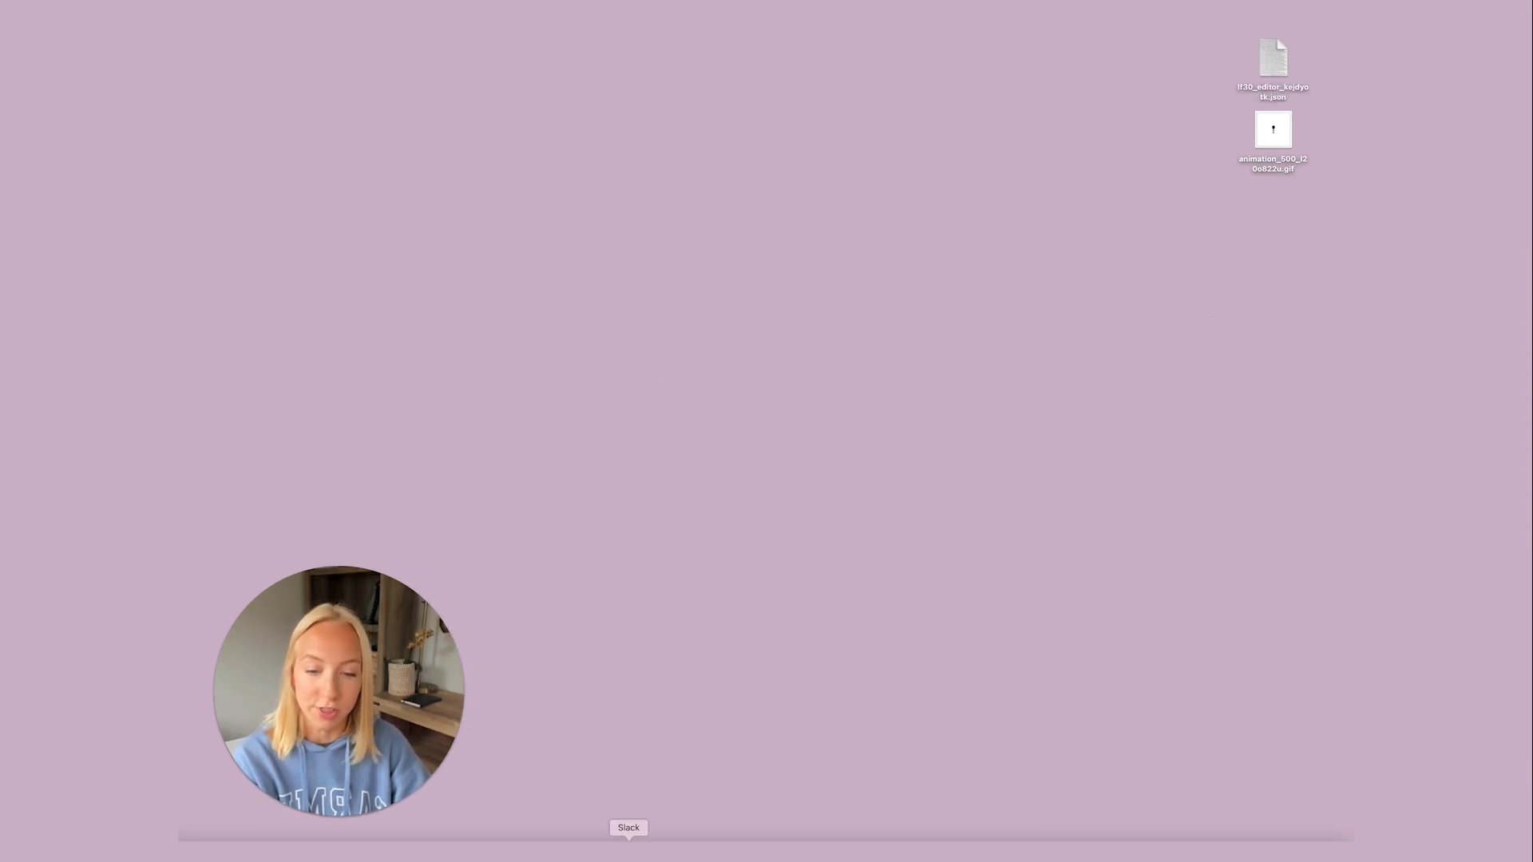
Load drawer.design's Preview Lottie Animation Live page in Chrome via the bookmark.
{"action": "left_click", "coordinate": [629, 832]}
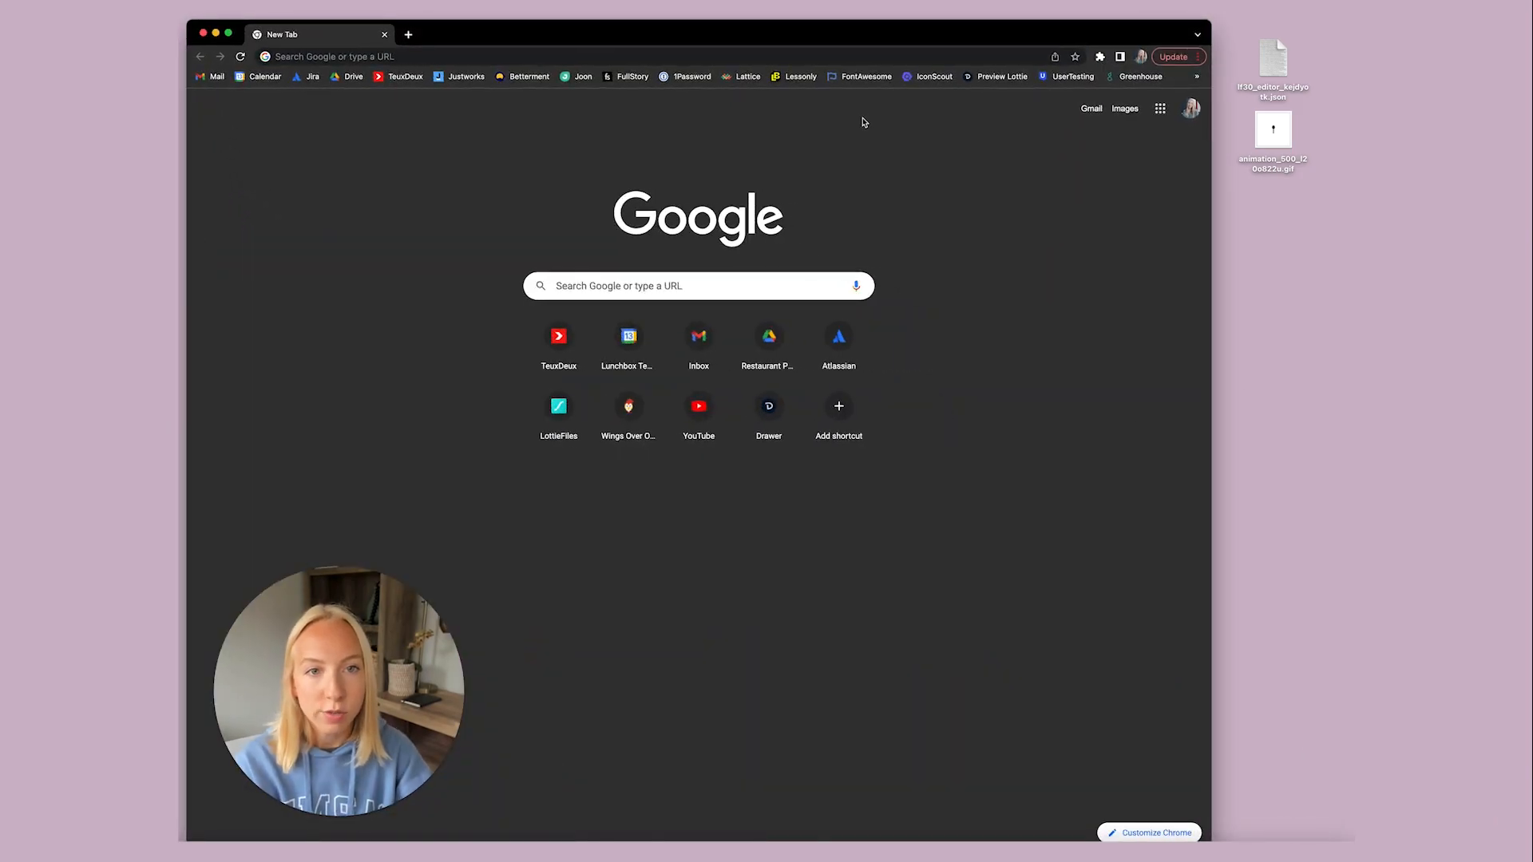
{"action": "left_click", "coordinate": [768, 404]}
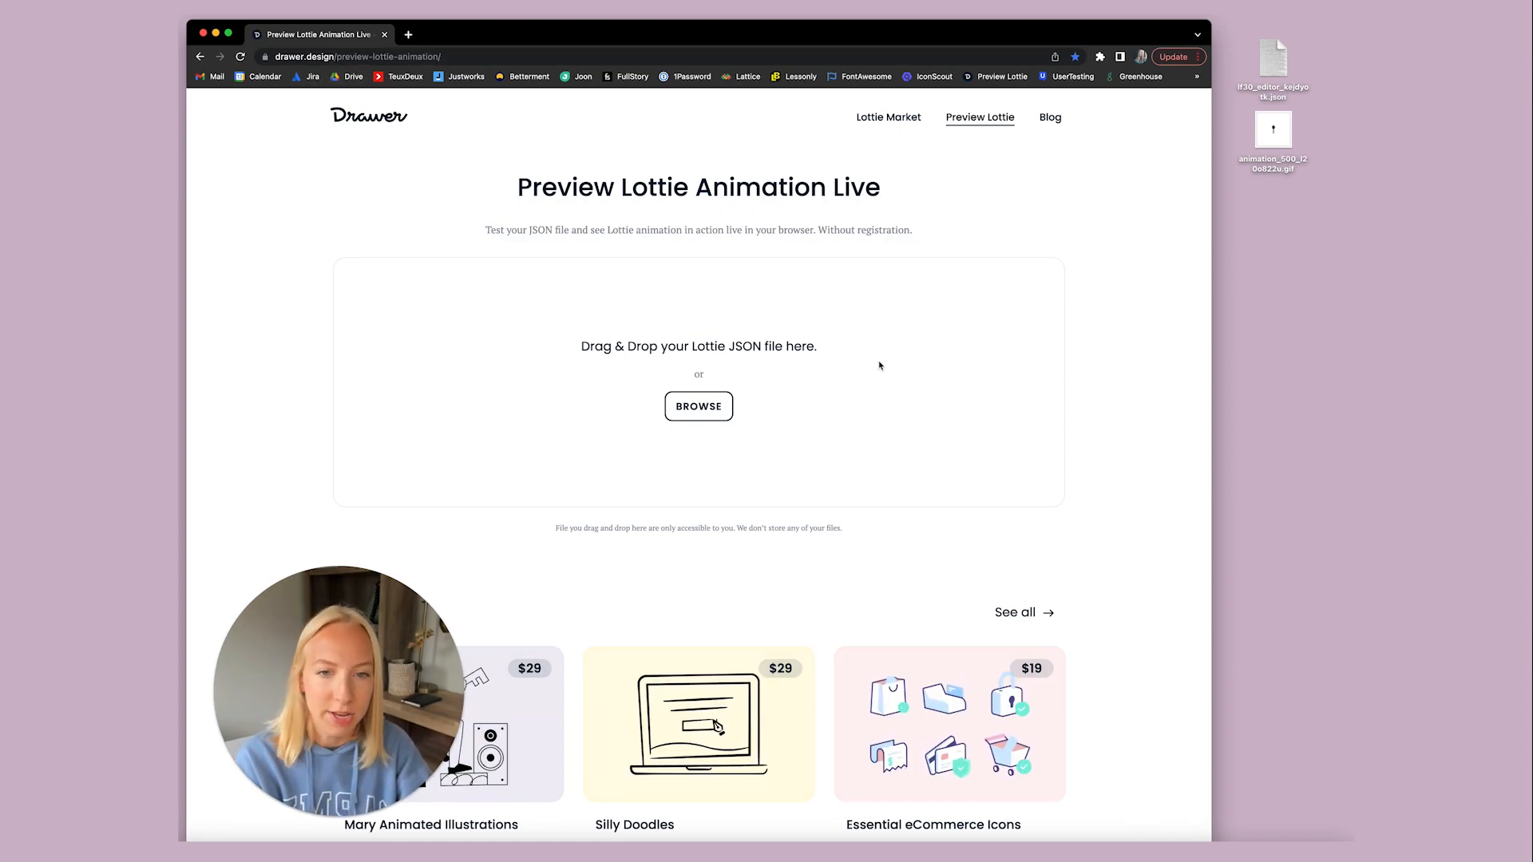
{"action": "left_click", "coordinate": [391, 57]}
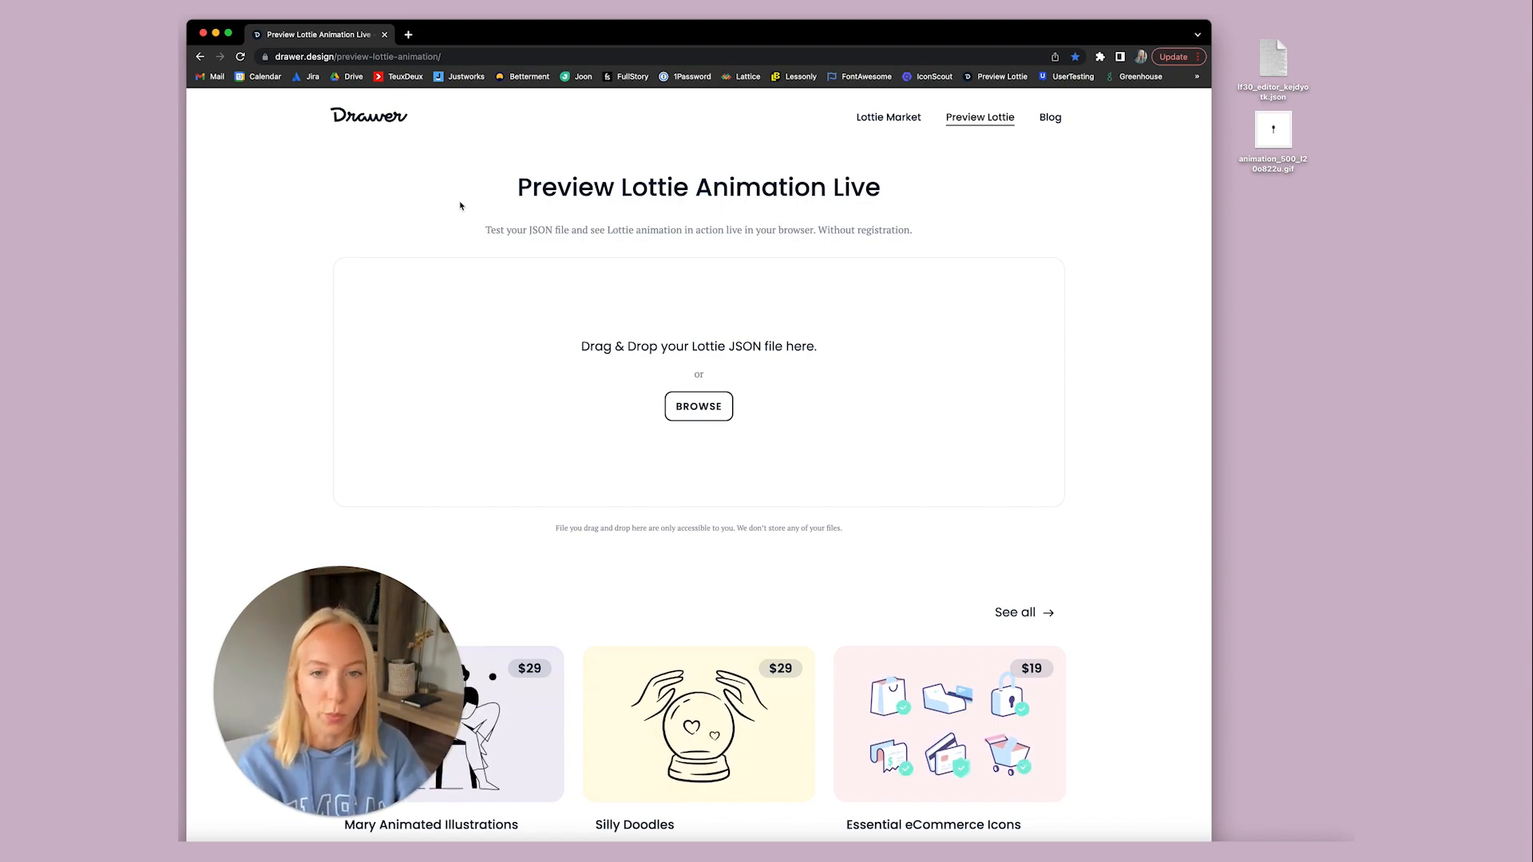
{"action": "mouse_move", "coordinate": [1054, 212]}
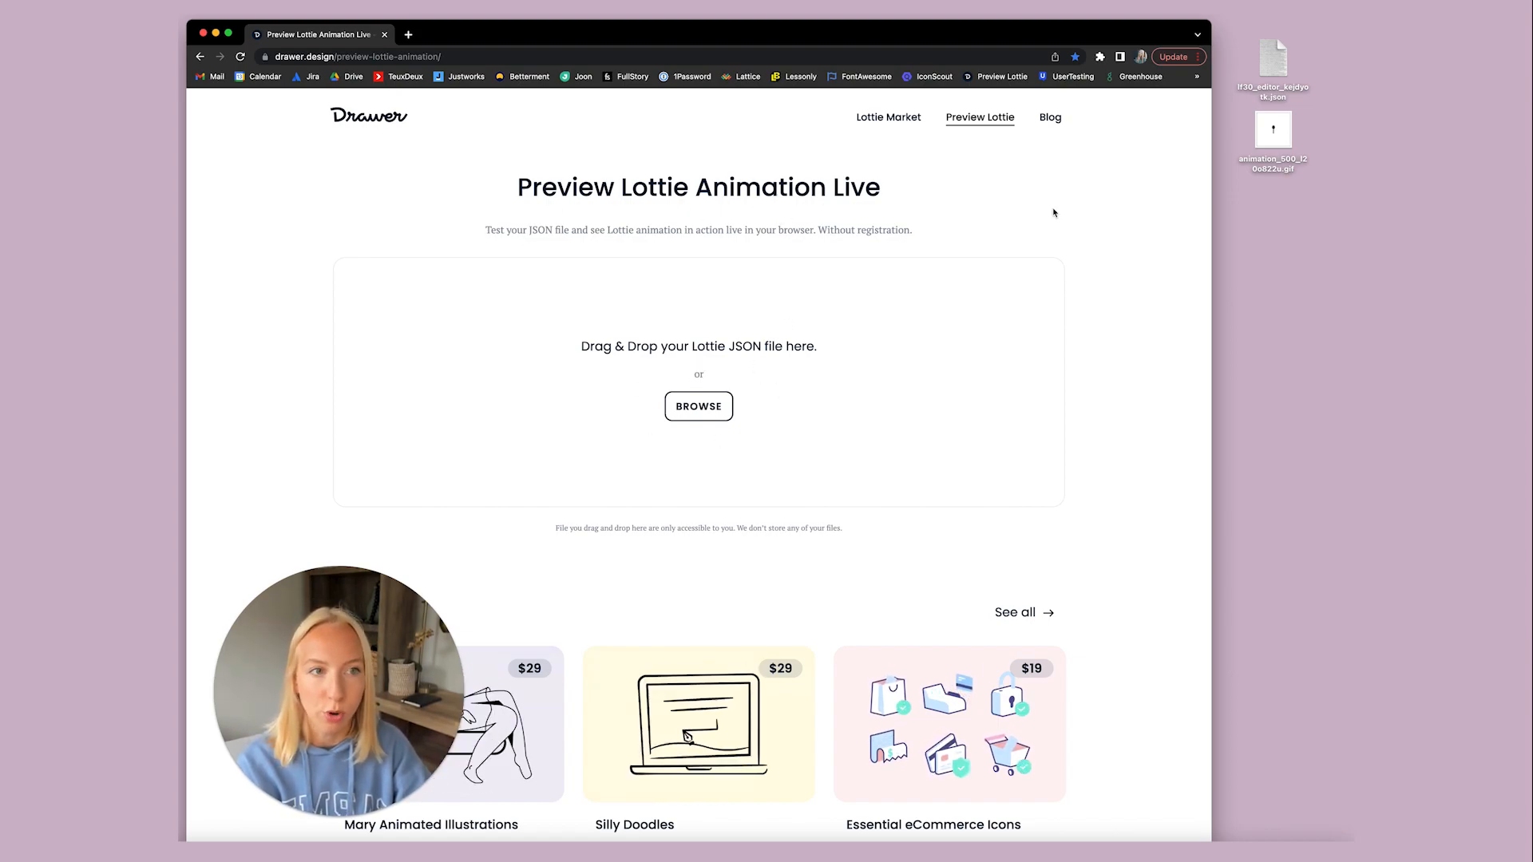